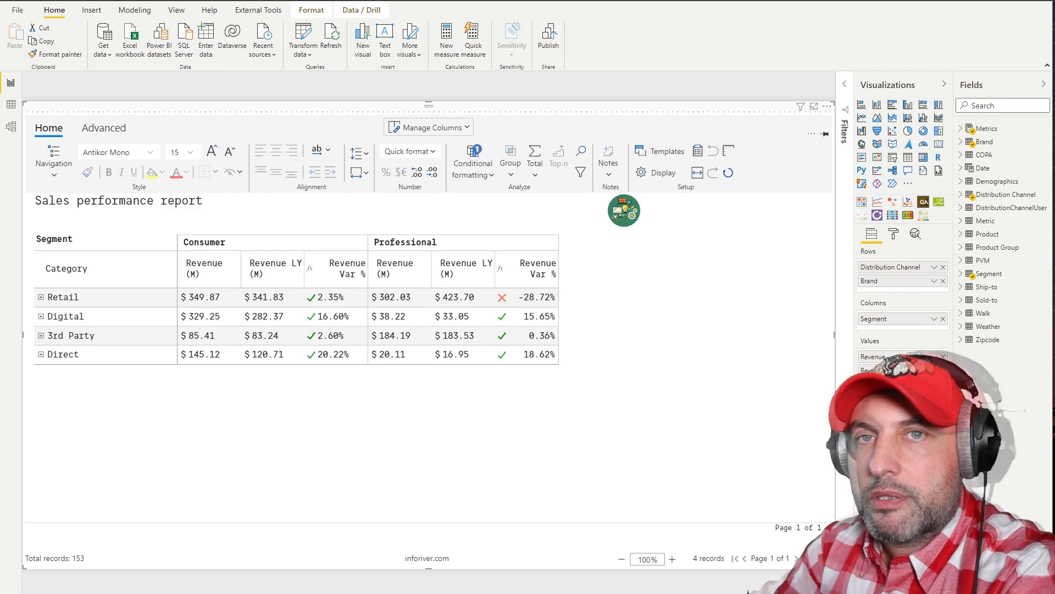
mouse_move(345, 485)
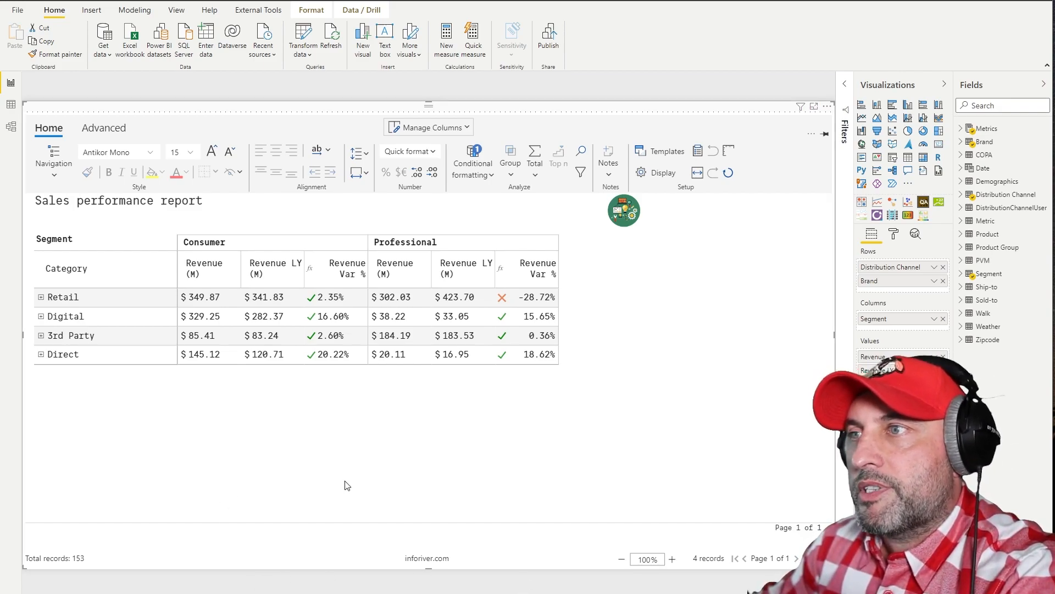
mouse_move(628, 498)
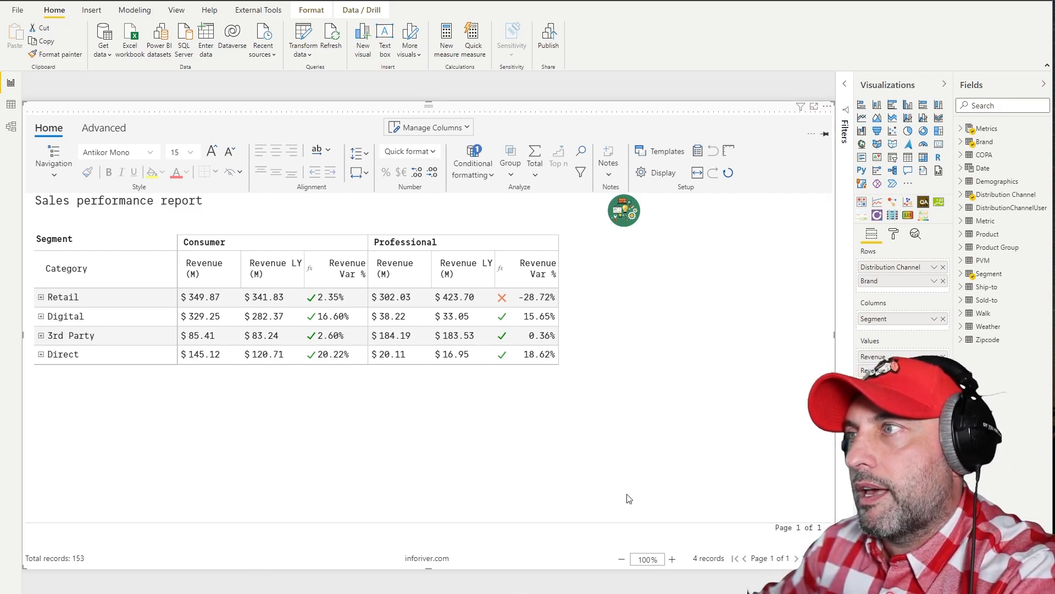
mouse_move(513, 494)
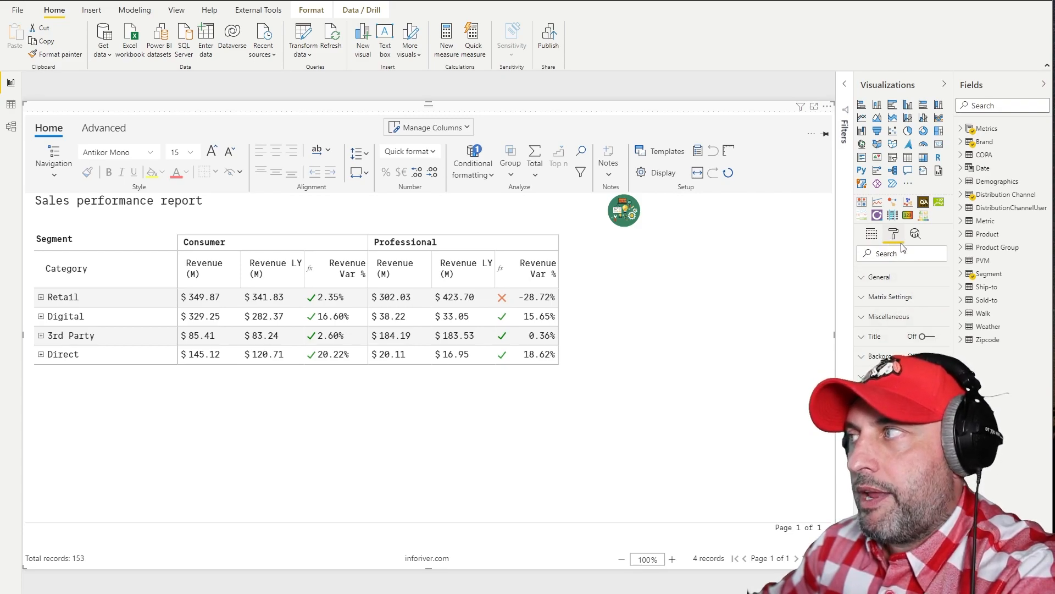
mouse_move(893, 234)
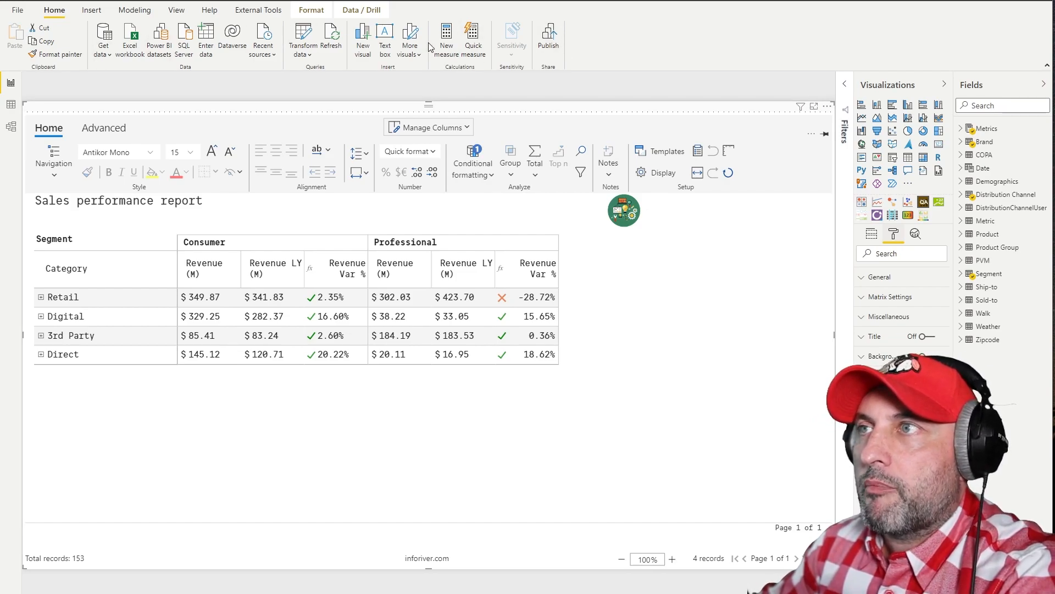
mouse_move(510, 157)
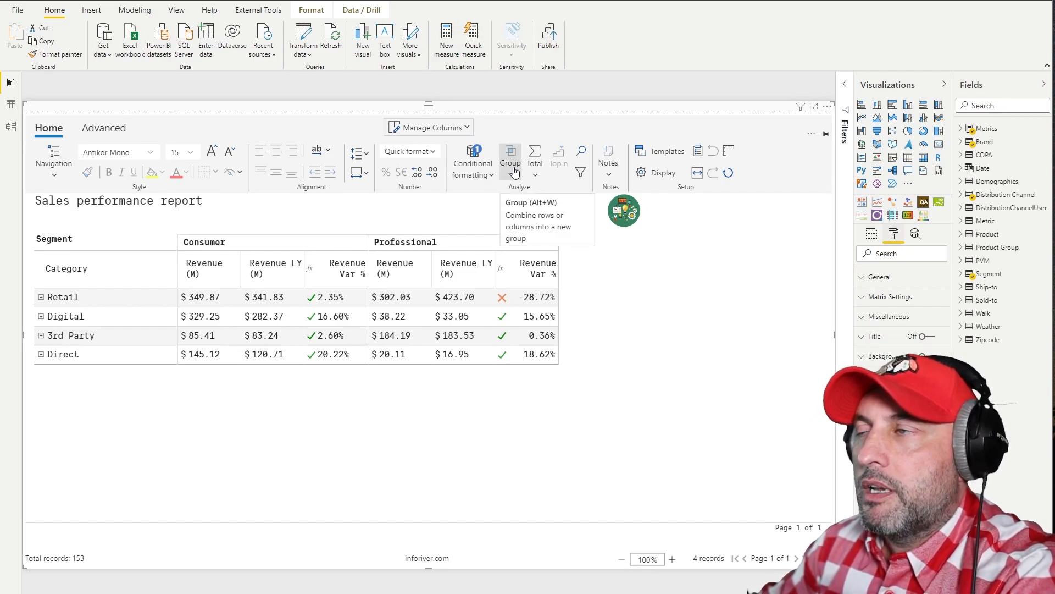
mouse_move(247, 81)
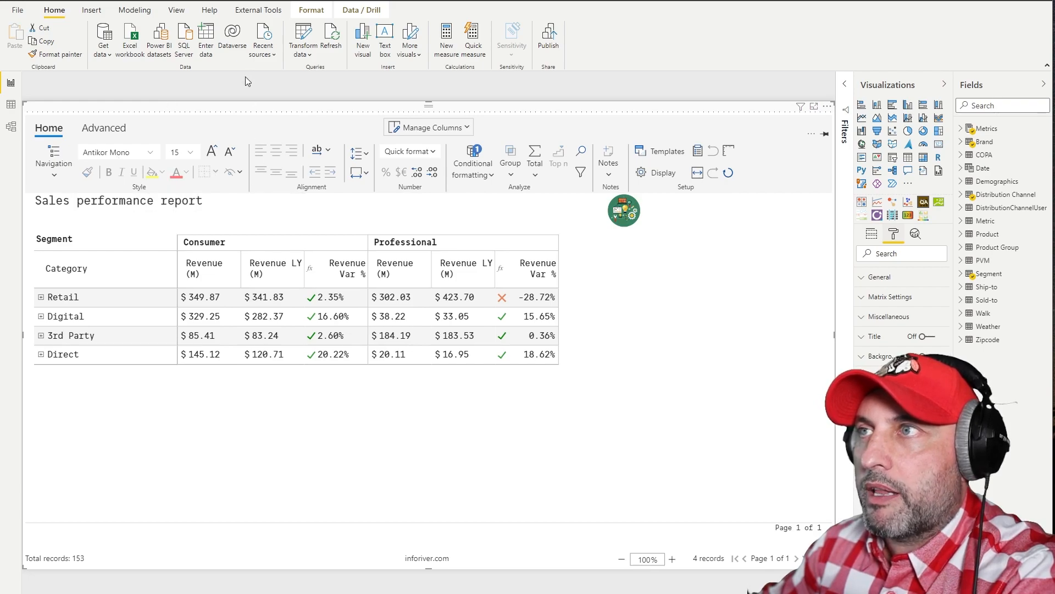
mouse_move(285, 7)
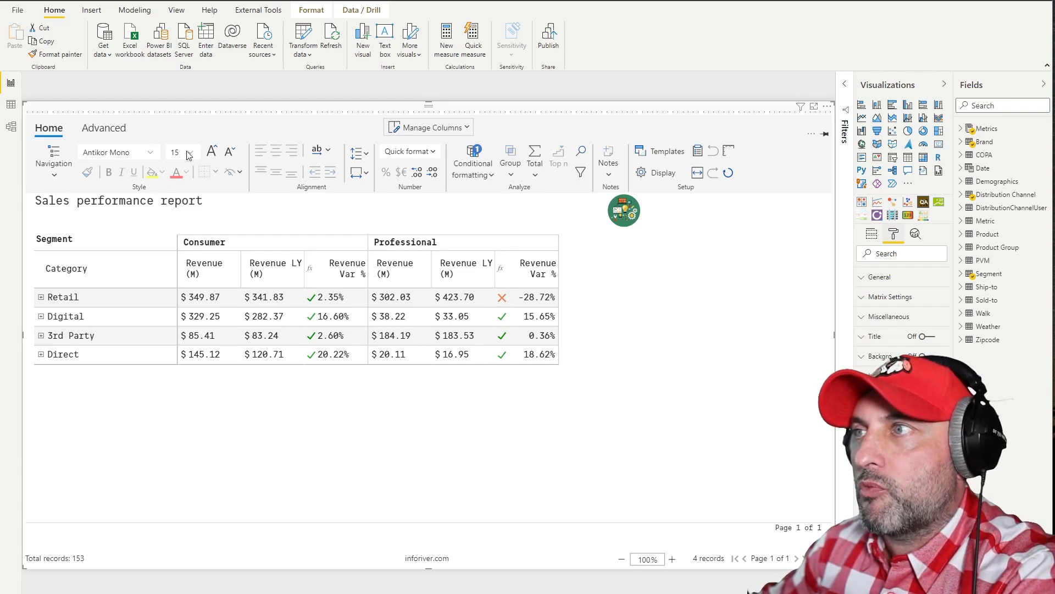
mouse_move(481, 122)
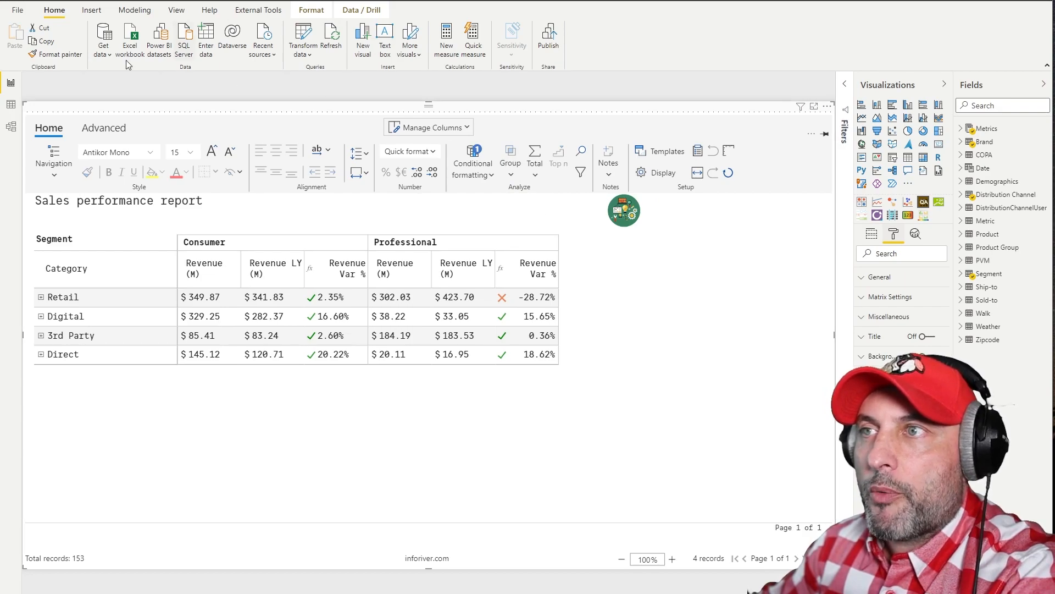
mouse_move(776, 228)
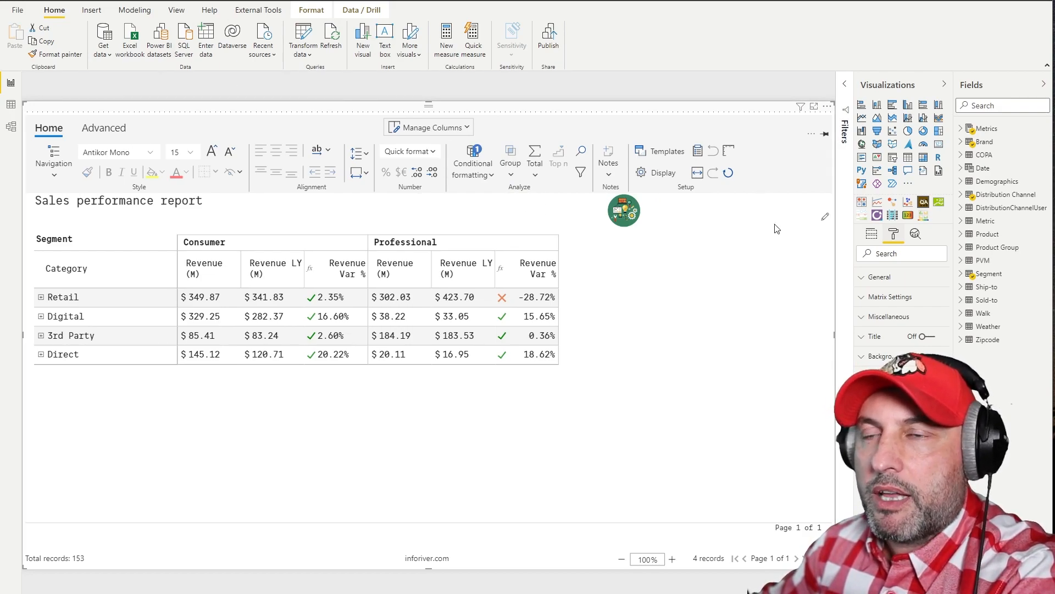
mouse_move(578, 246)
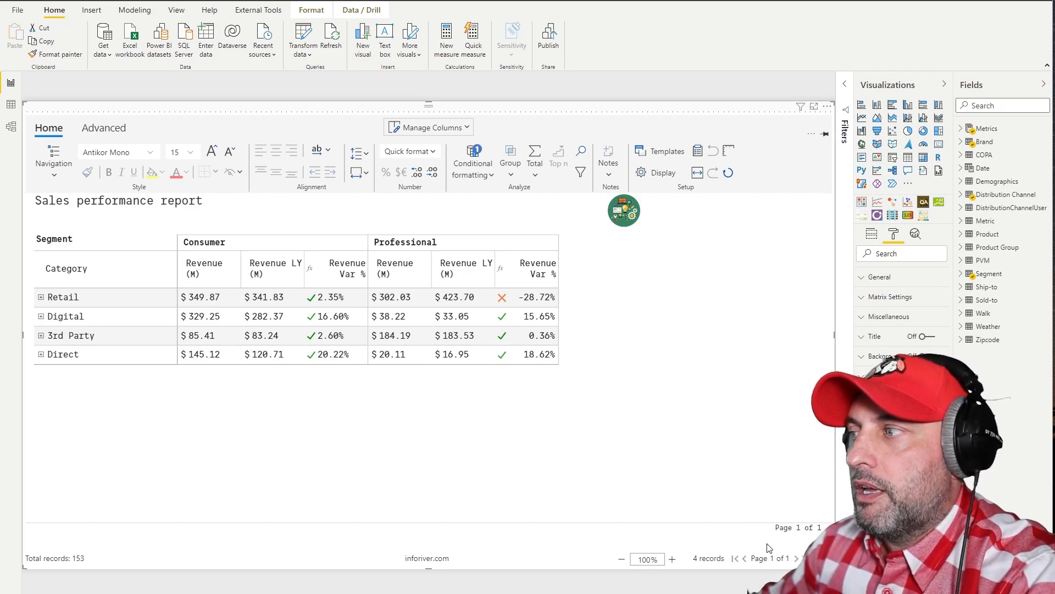
mouse_move(726, 535)
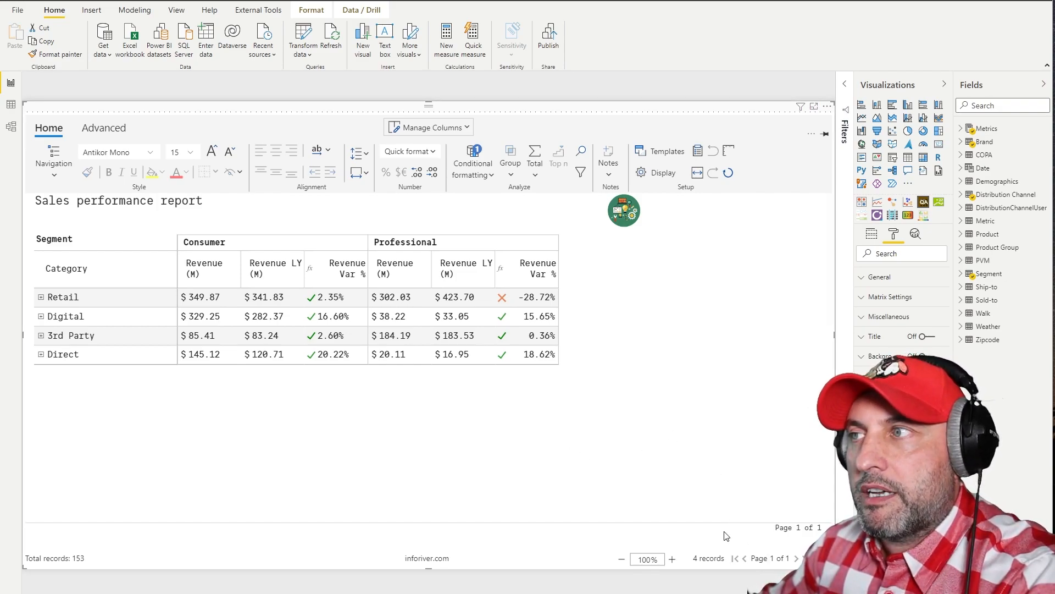
mouse_move(699, 504)
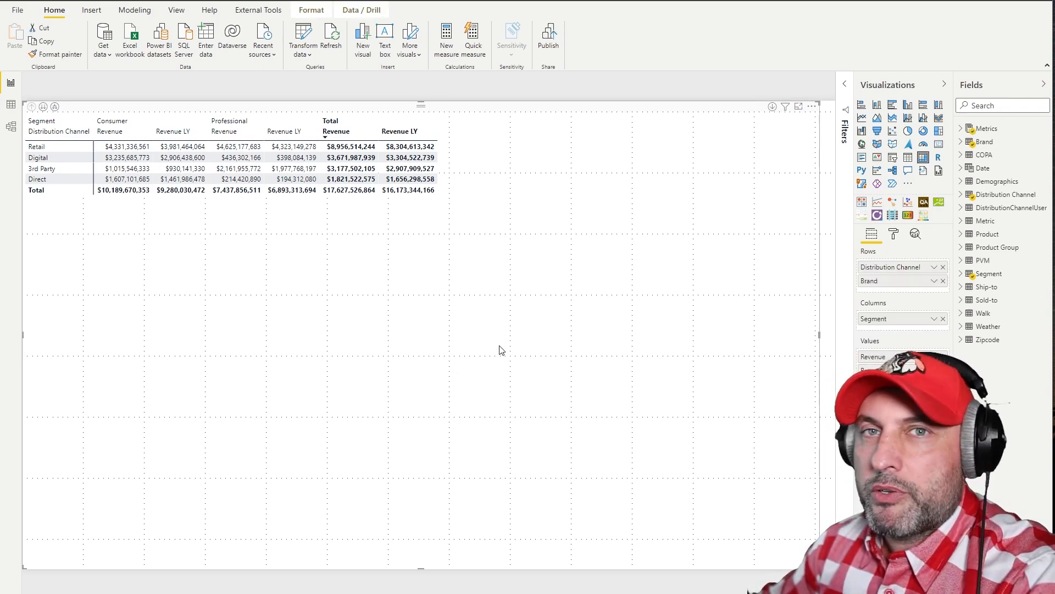
mouse_move(169, 202)
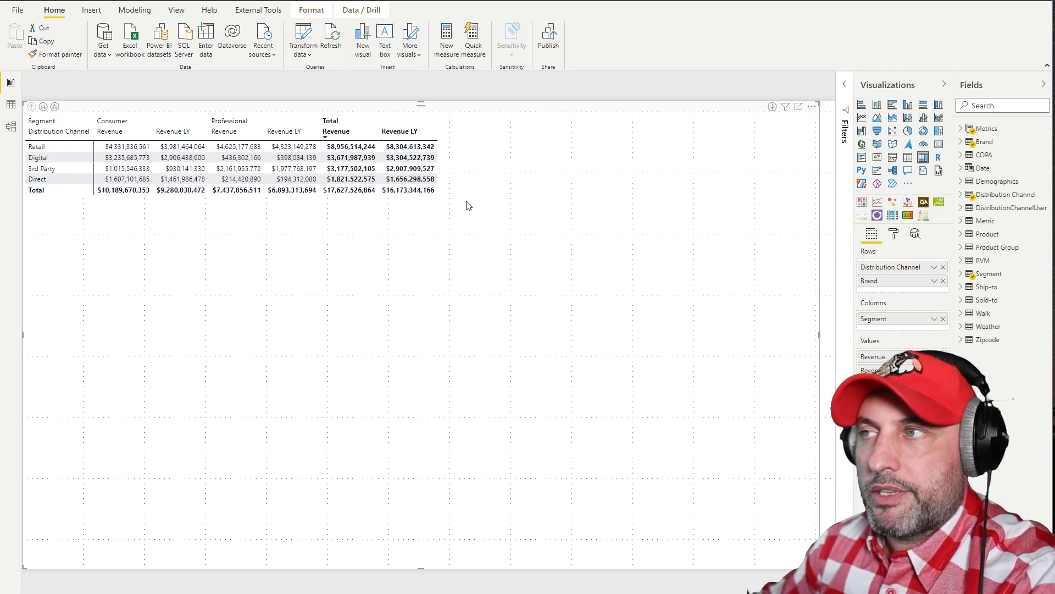
mouse_move(288, 232)
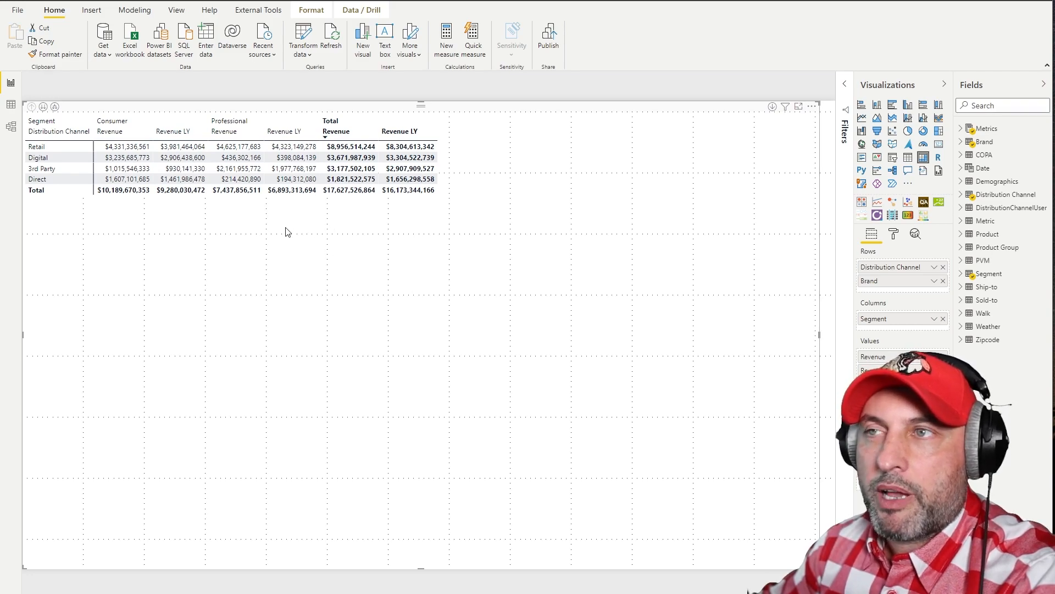
click(290, 157)
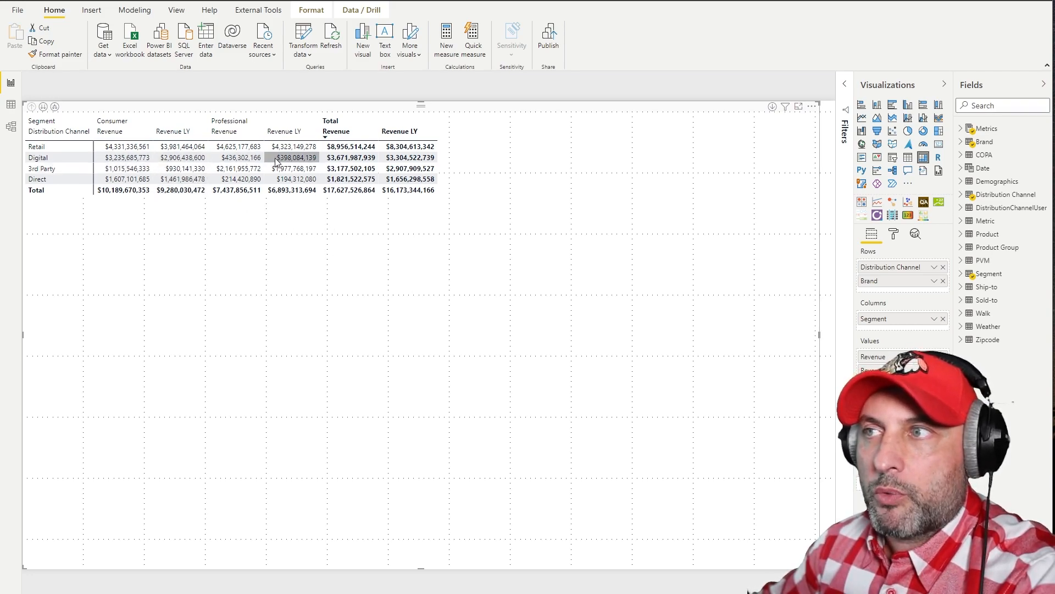
click(393, 291)
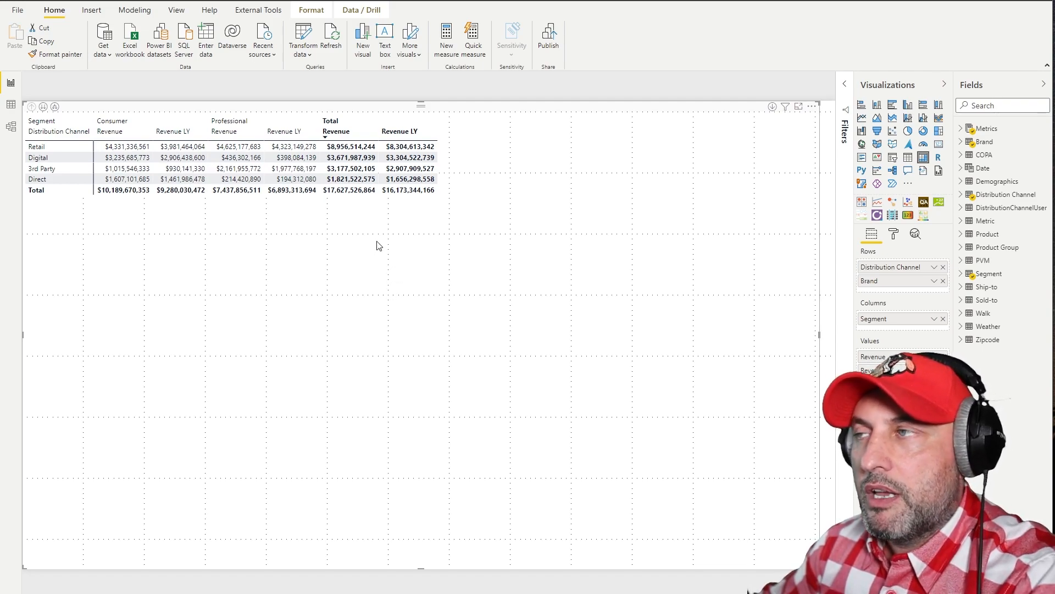
mouse_move(359, 271)
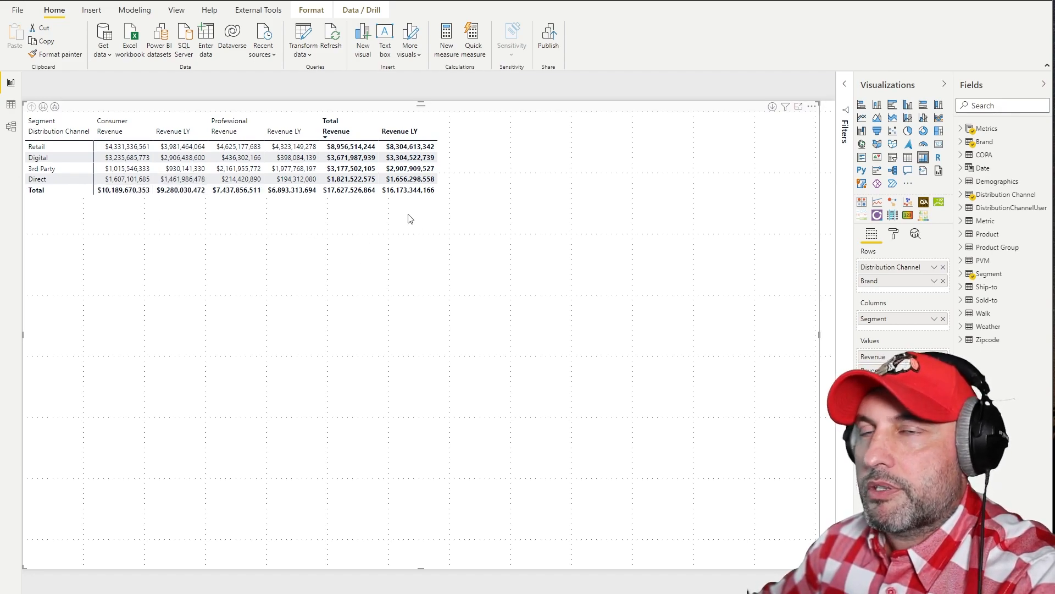
mouse_move(367, 234)
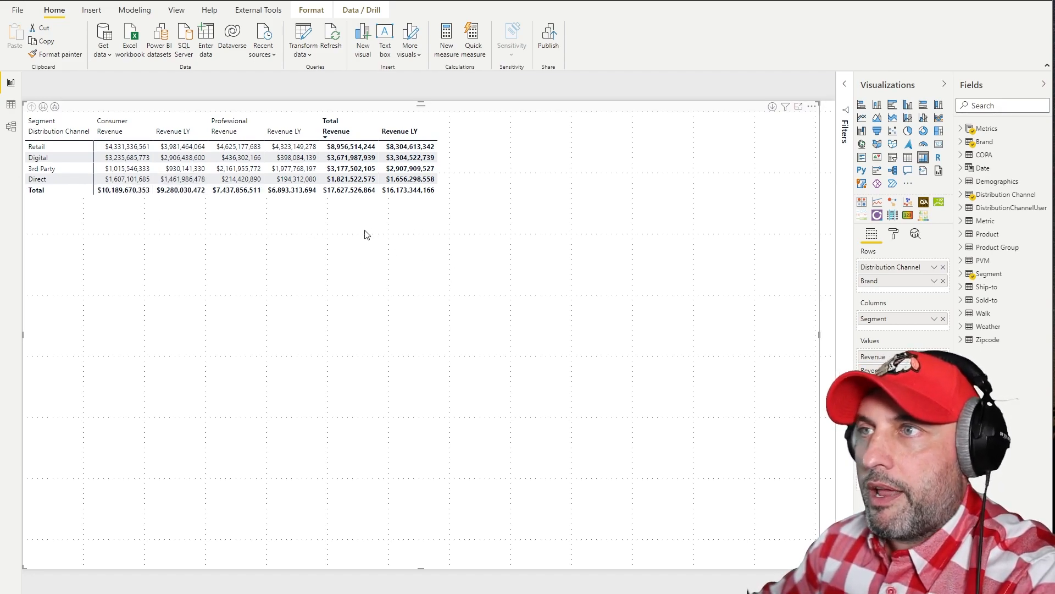
mouse_move(370, 231)
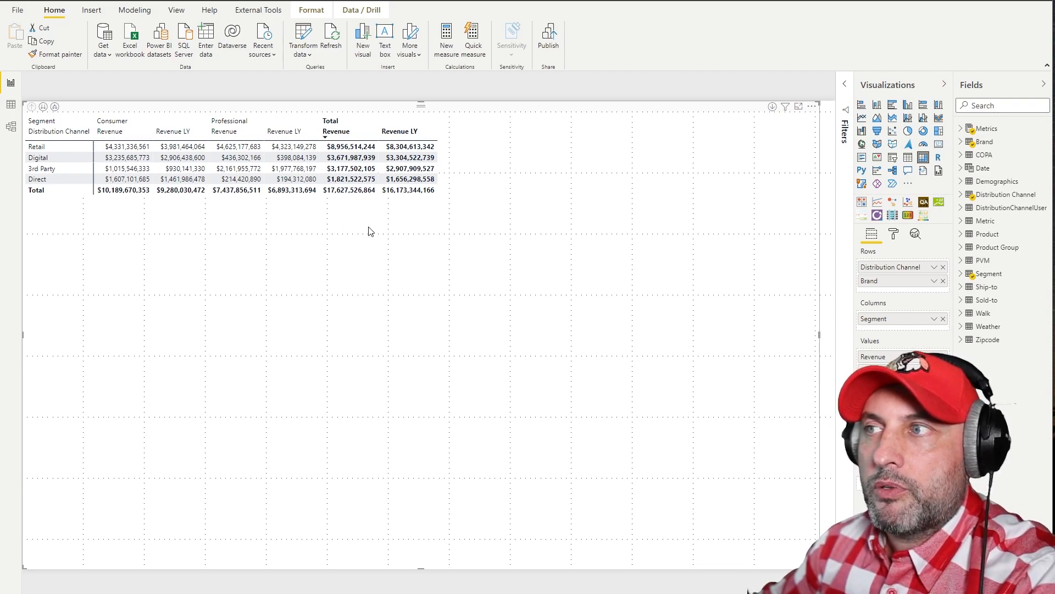
mouse_move(319, 196)
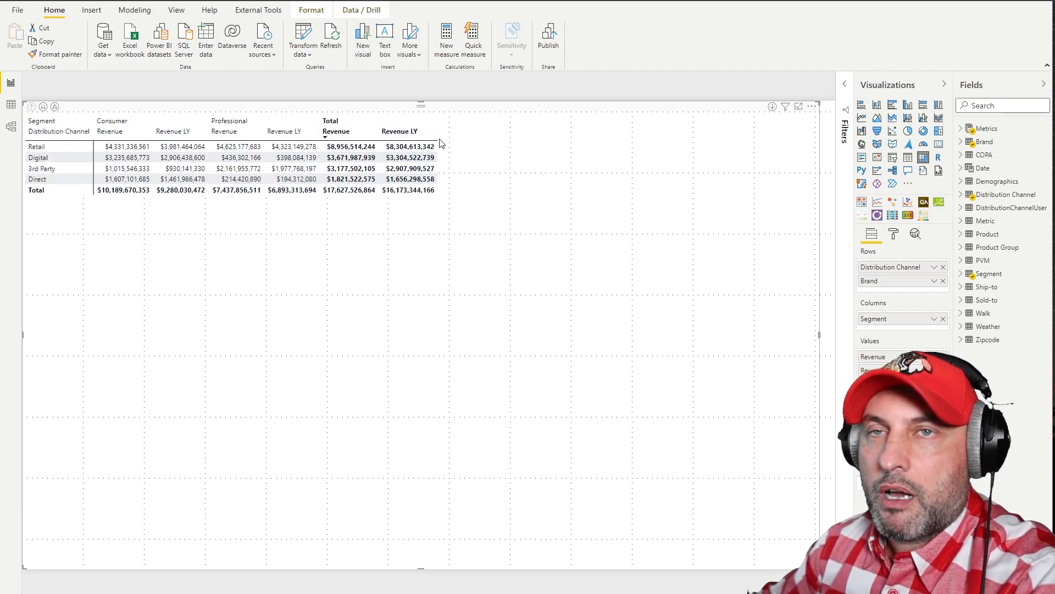
mouse_move(324, 257)
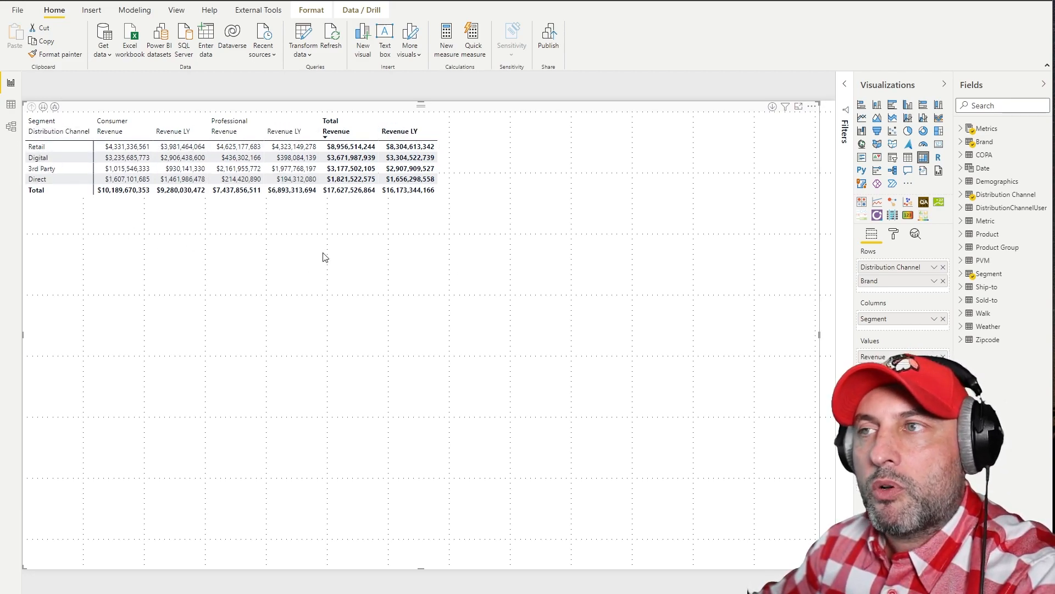
mouse_move(364, 302)
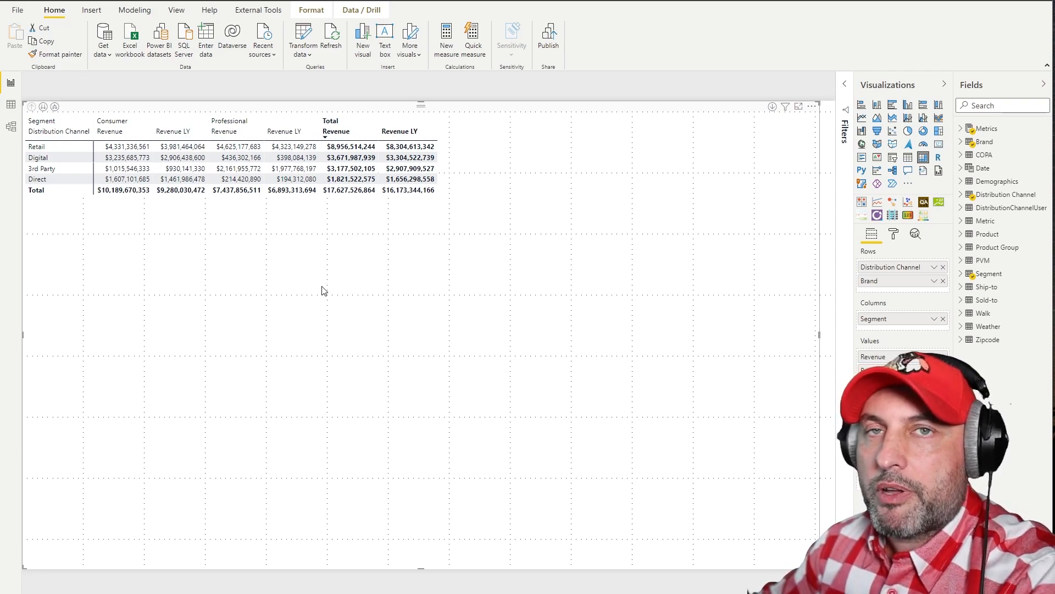
mouse_move(289, 297)
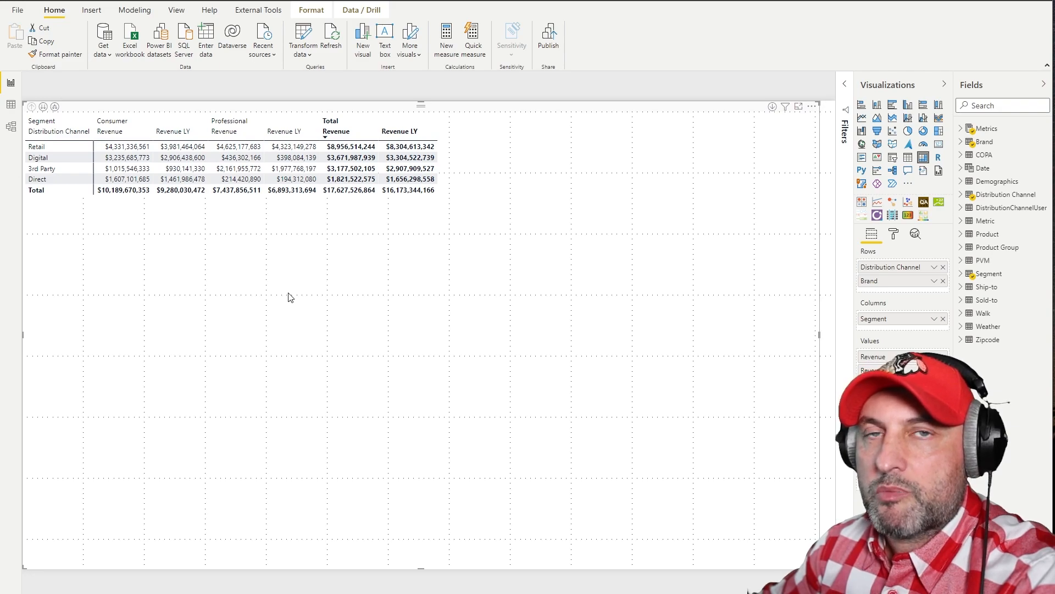
mouse_move(324, 281)
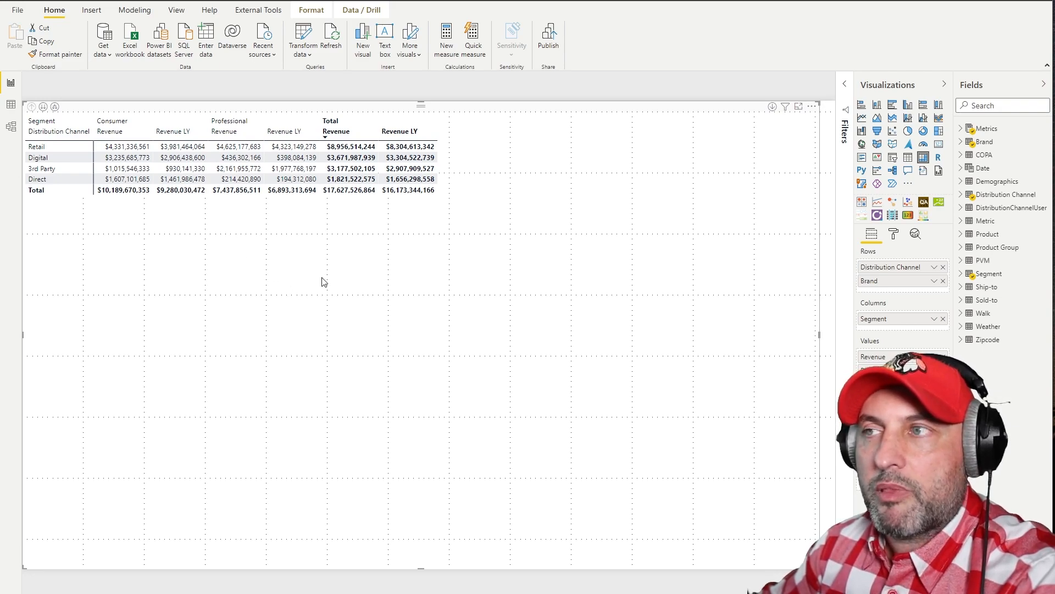
mouse_move(460, 331)
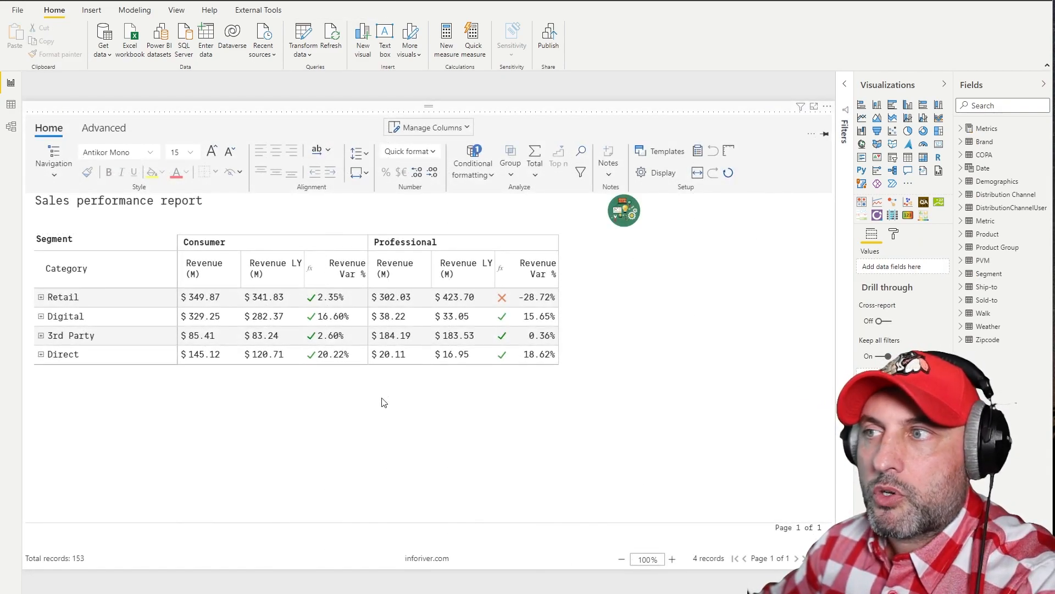
Zoom the Inforiver matrix to 150%, 90% and 120%, then settle at 100%.
click(672, 558)
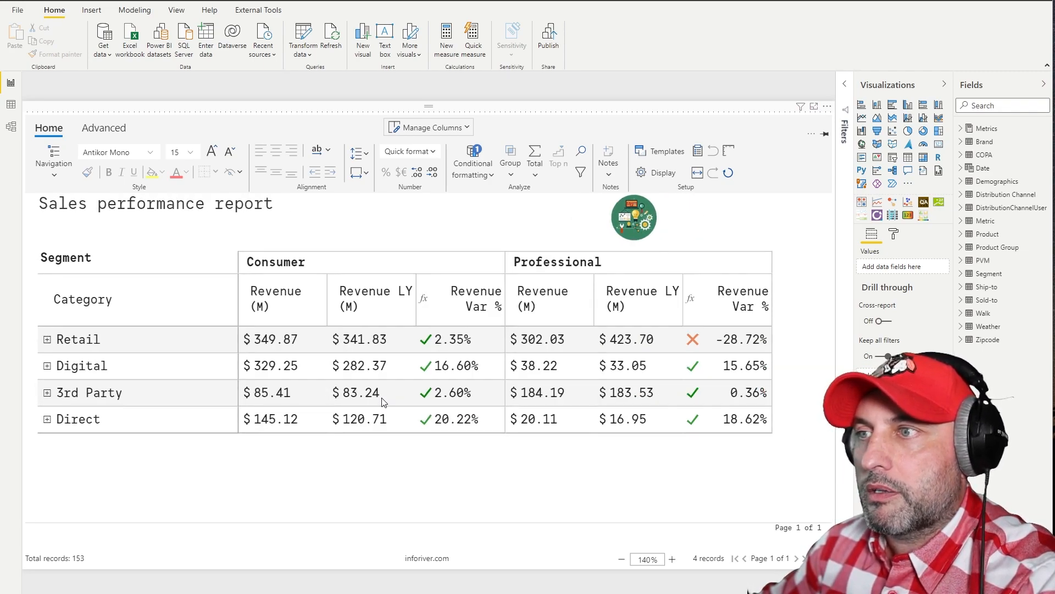
click(673, 559)
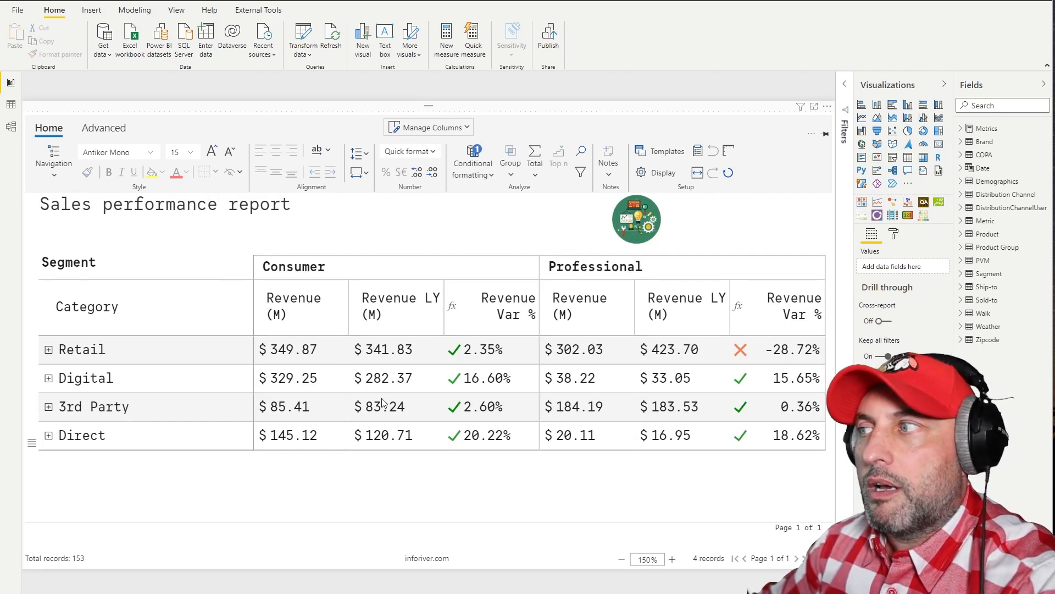
mouse_move(442, 527)
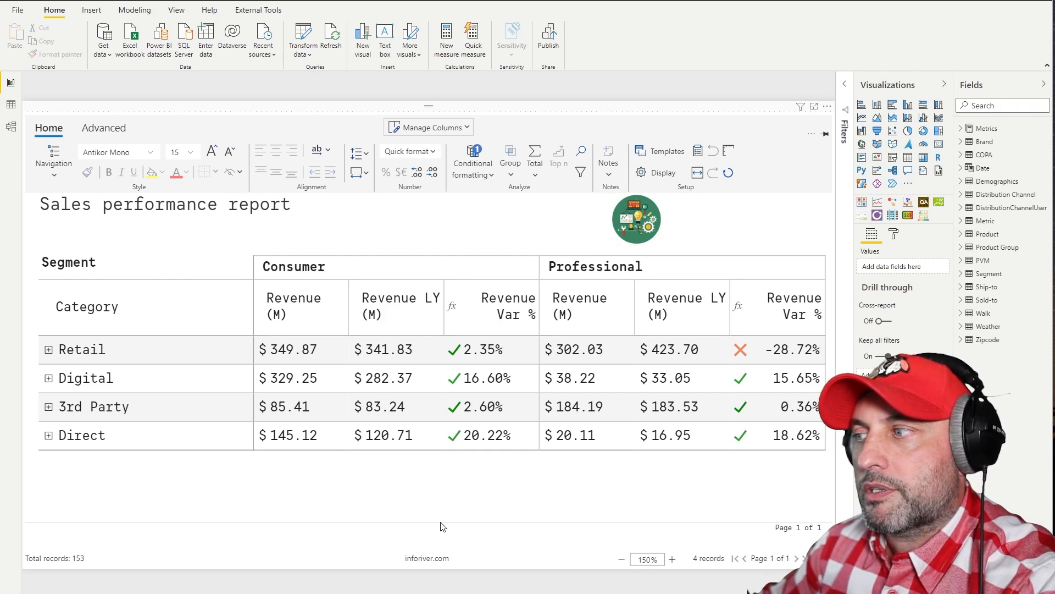
click(621, 558)
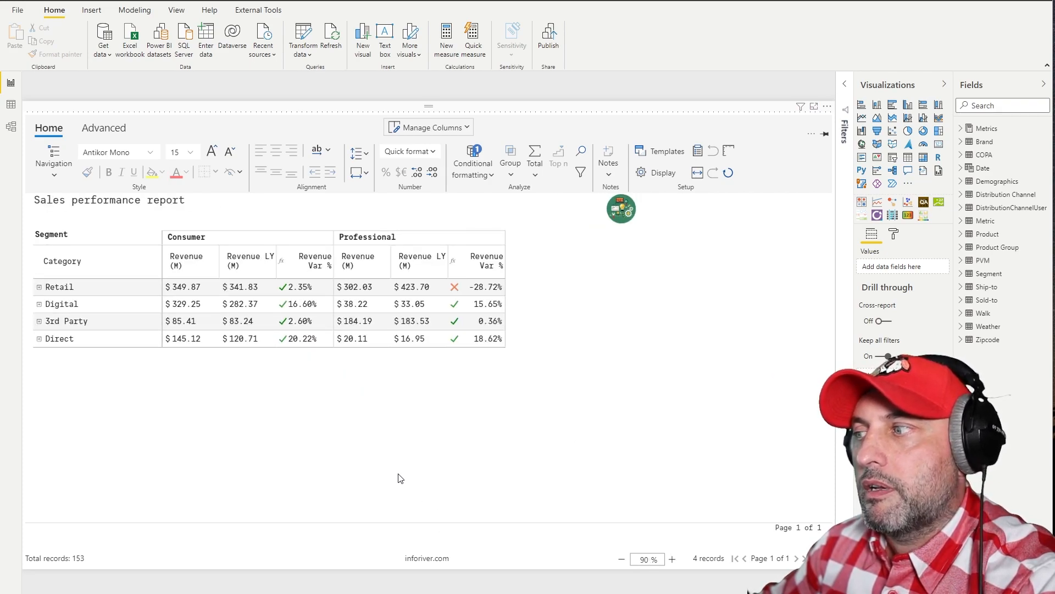
click(672, 559)
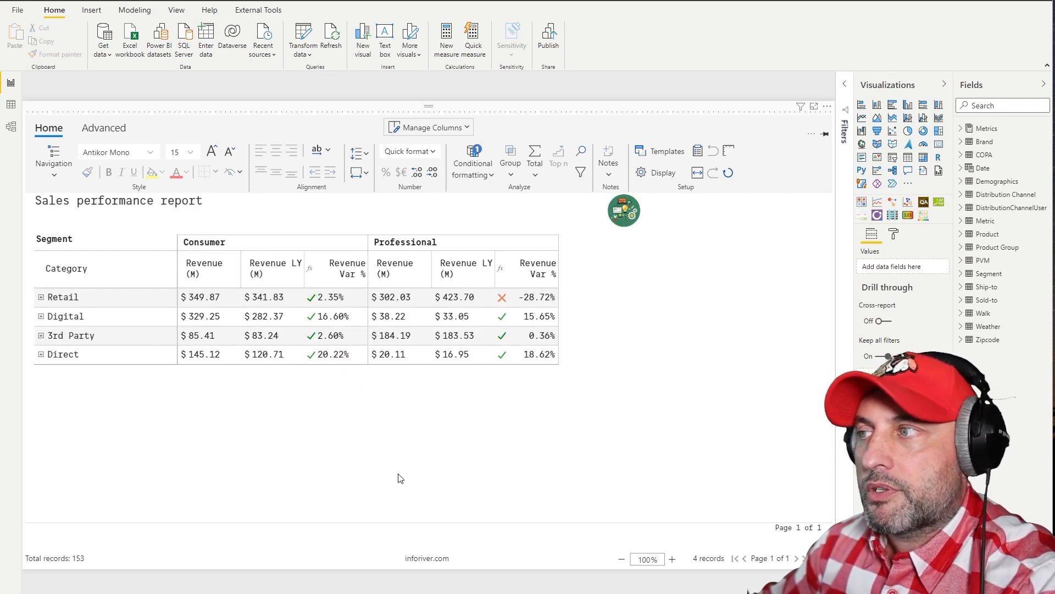
click(672, 559)
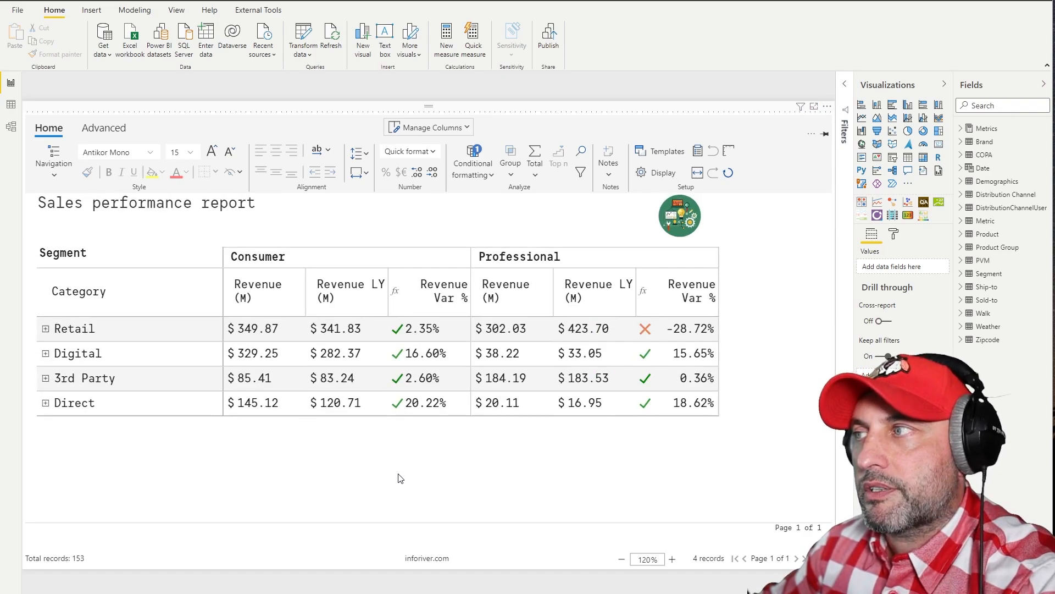
click(622, 559)
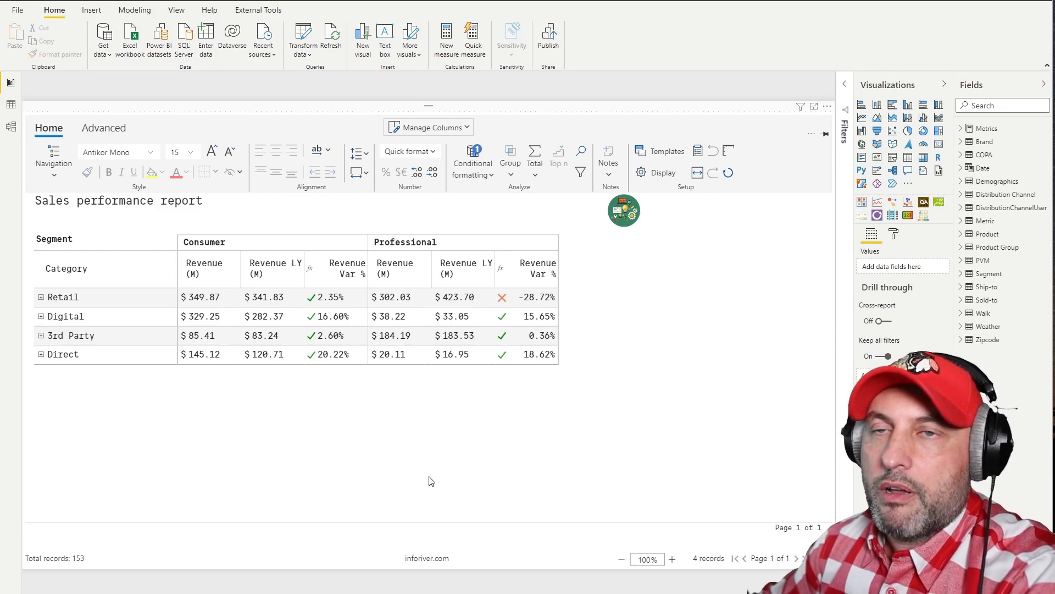
mouse_move(530, 424)
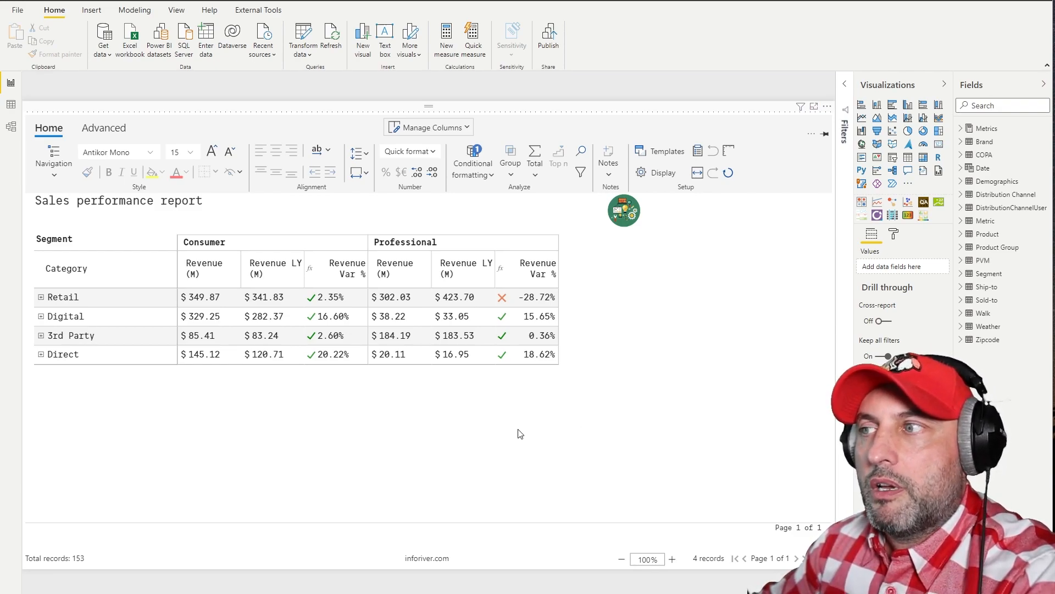
mouse_move(496, 423)
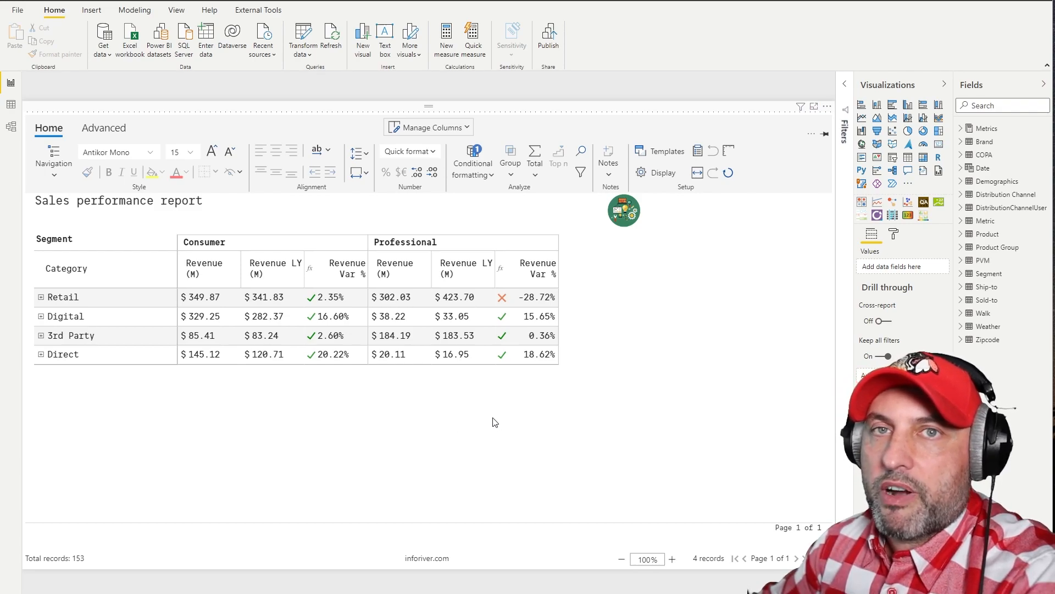
mouse_move(790, 466)
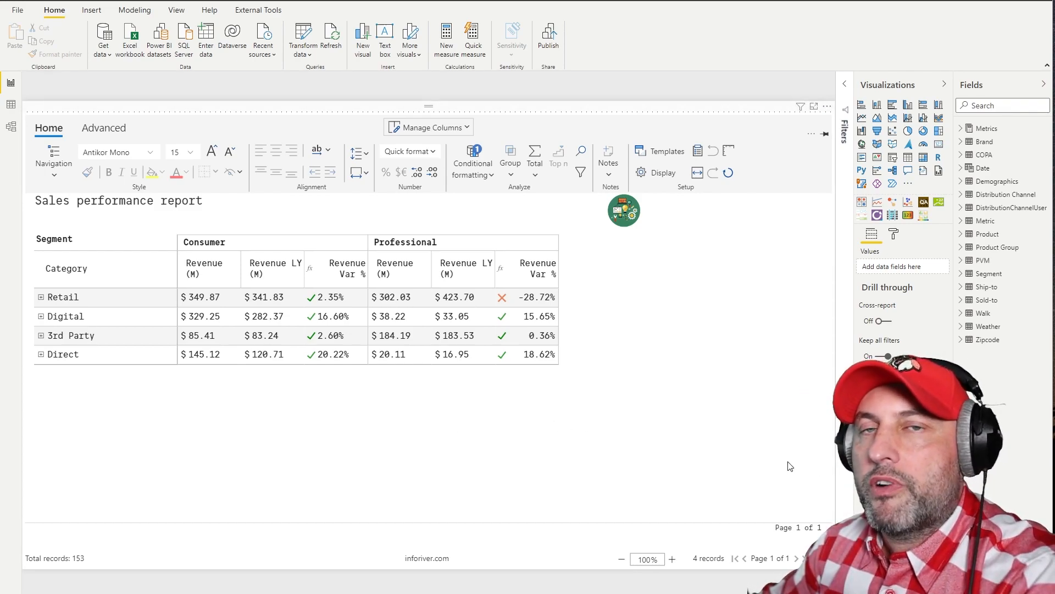
mouse_move(491, 454)
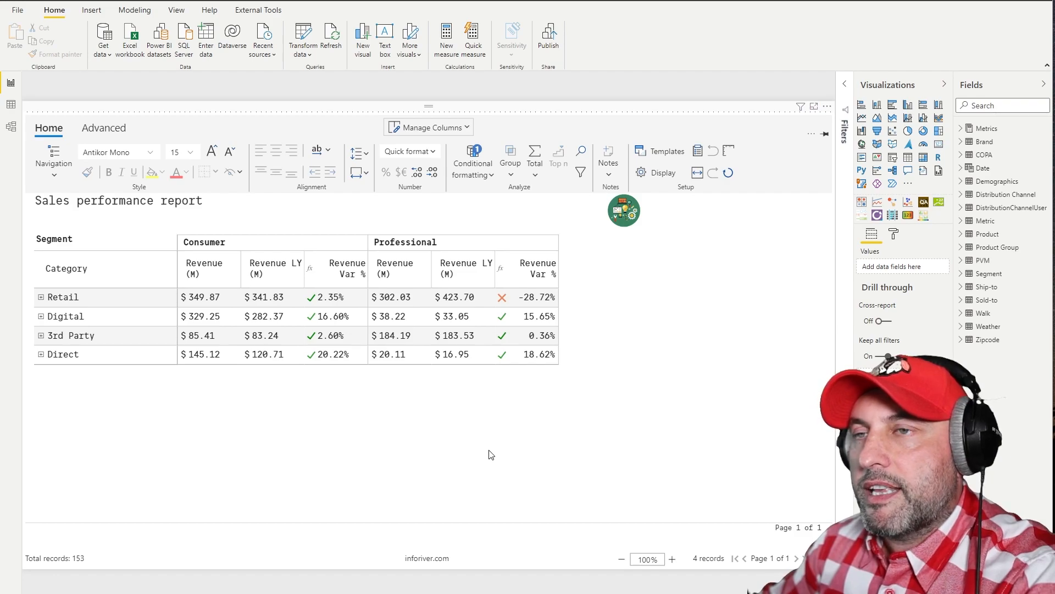
mouse_move(536, 464)
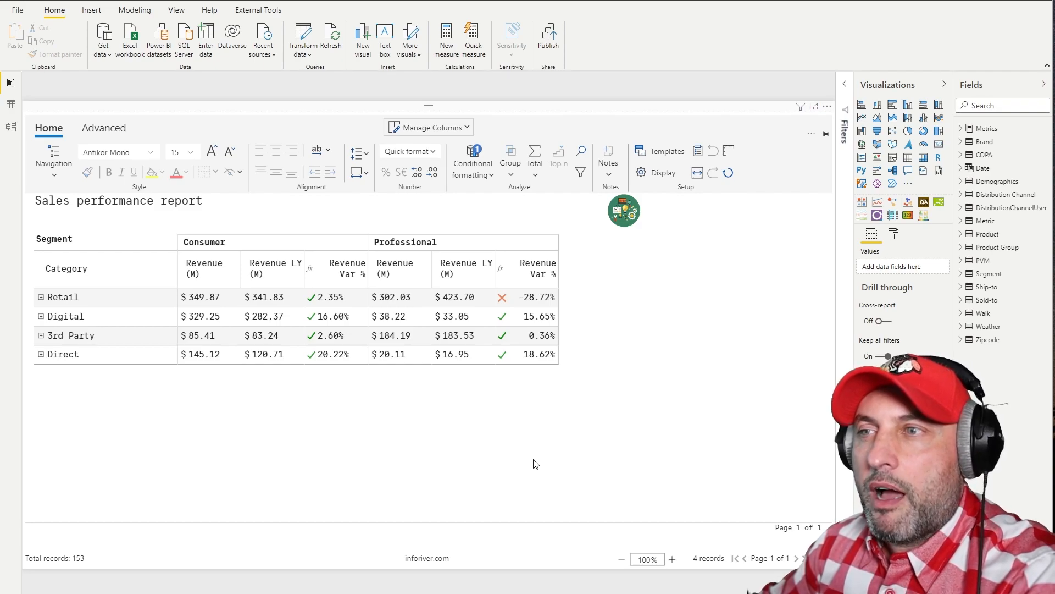
mouse_move(485, 445)
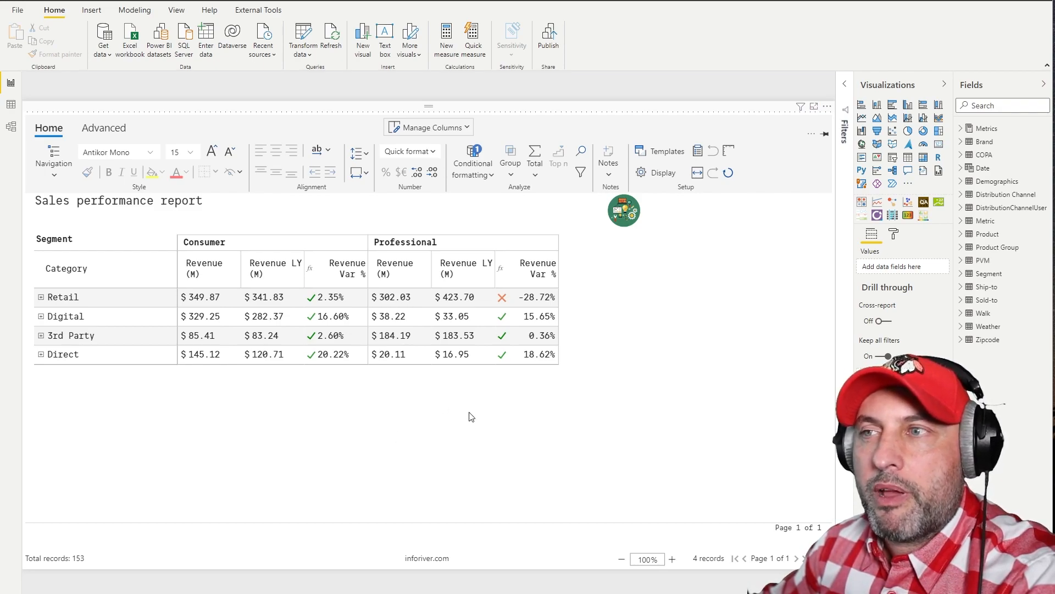
mouse_move(480, 420)
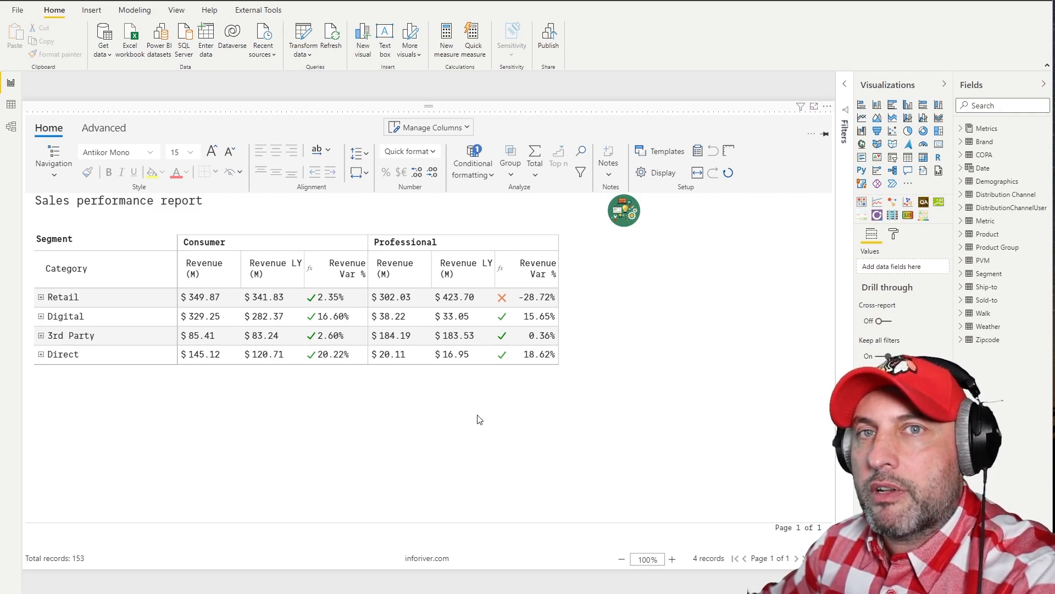
mouse_move(467, 426)
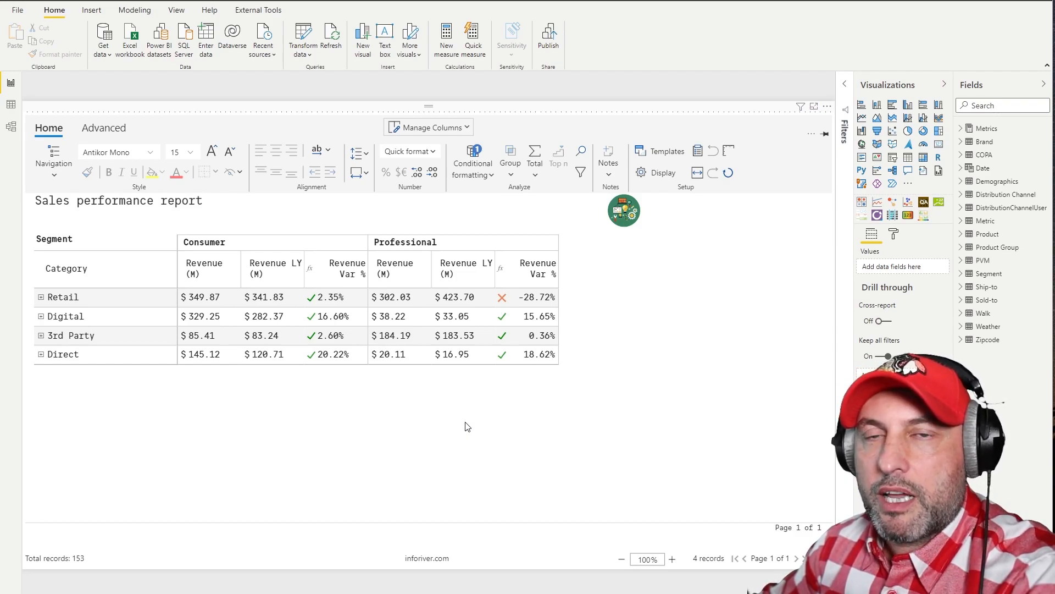
mouse_move(461, 448)
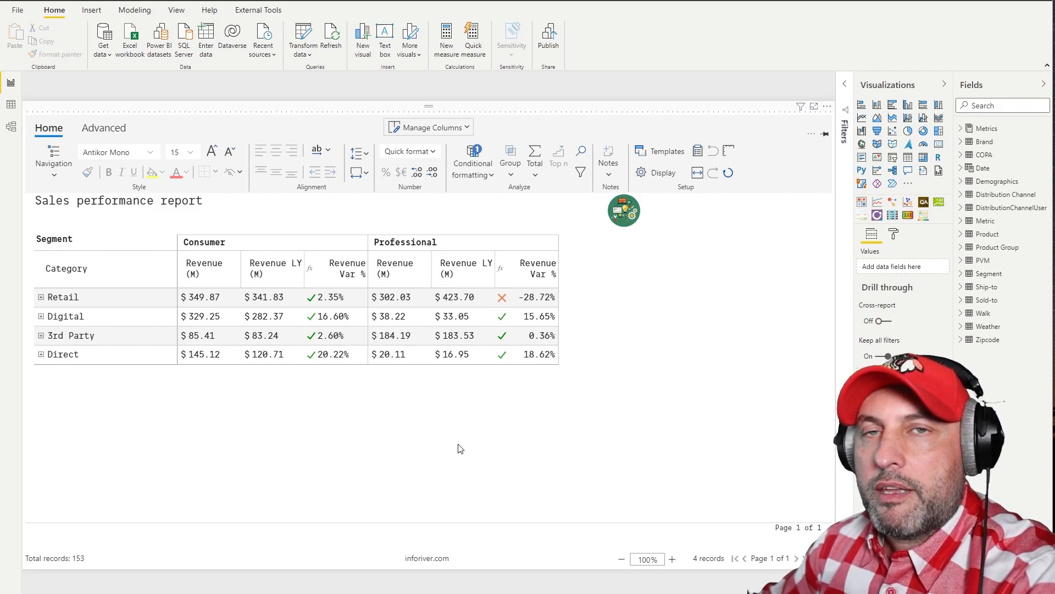
mouse_move(405, 426)
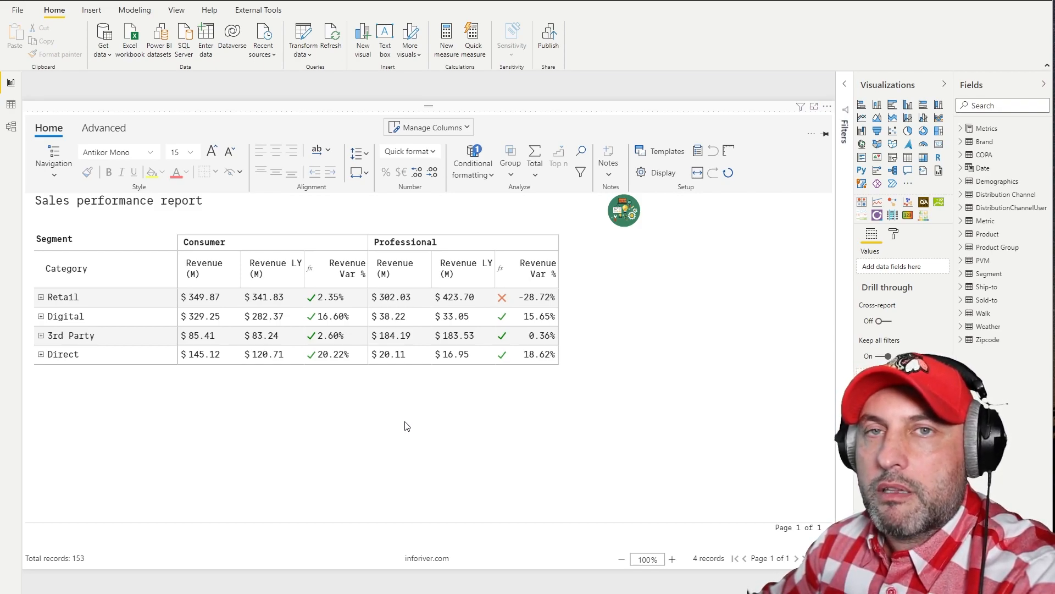
mouse_move(478, 423)
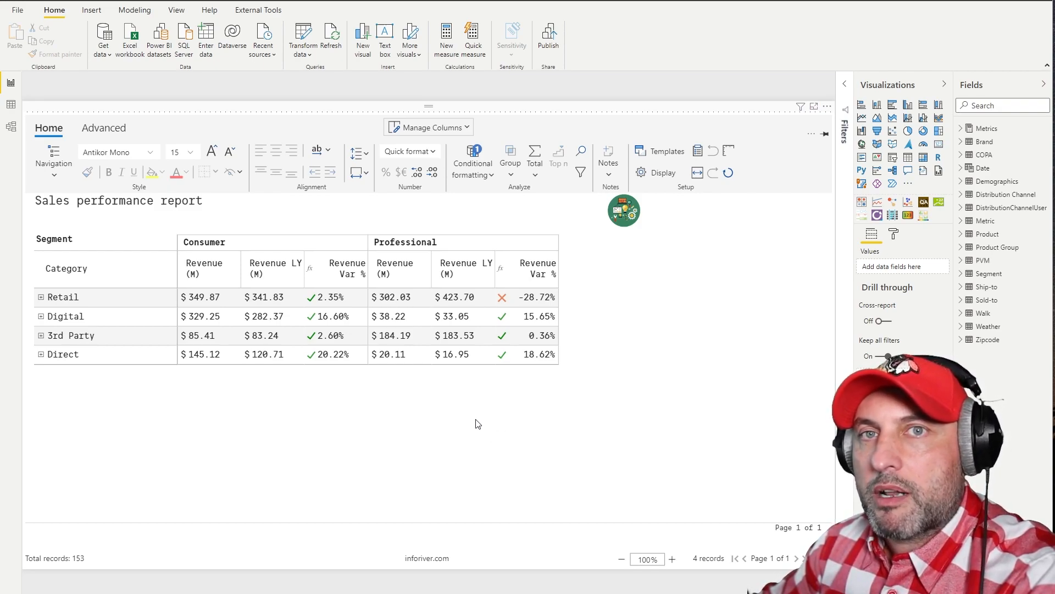
mouse_move(476, 402)
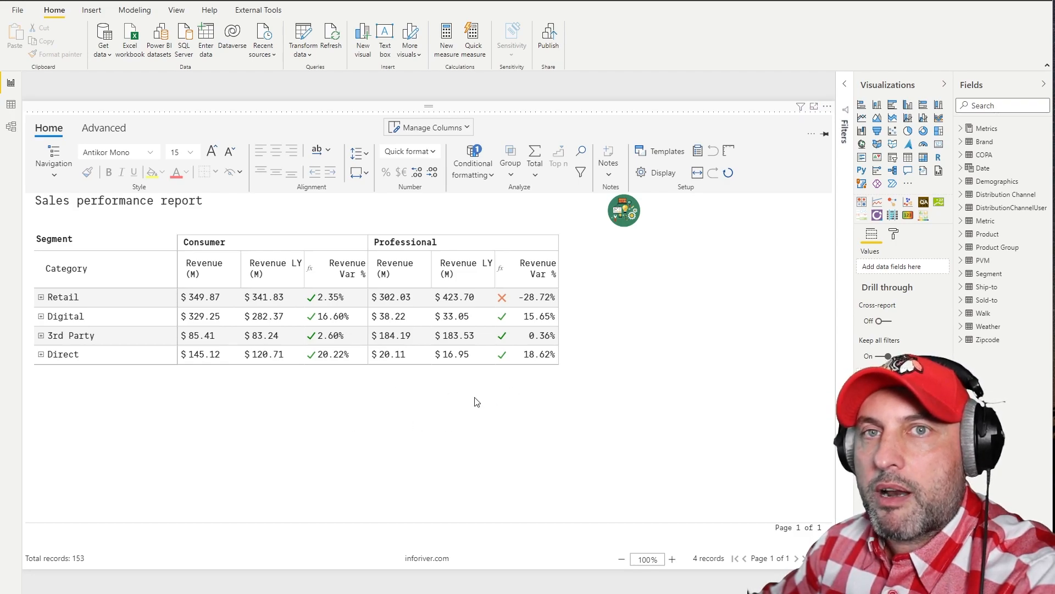
mouse_move(529, 397)
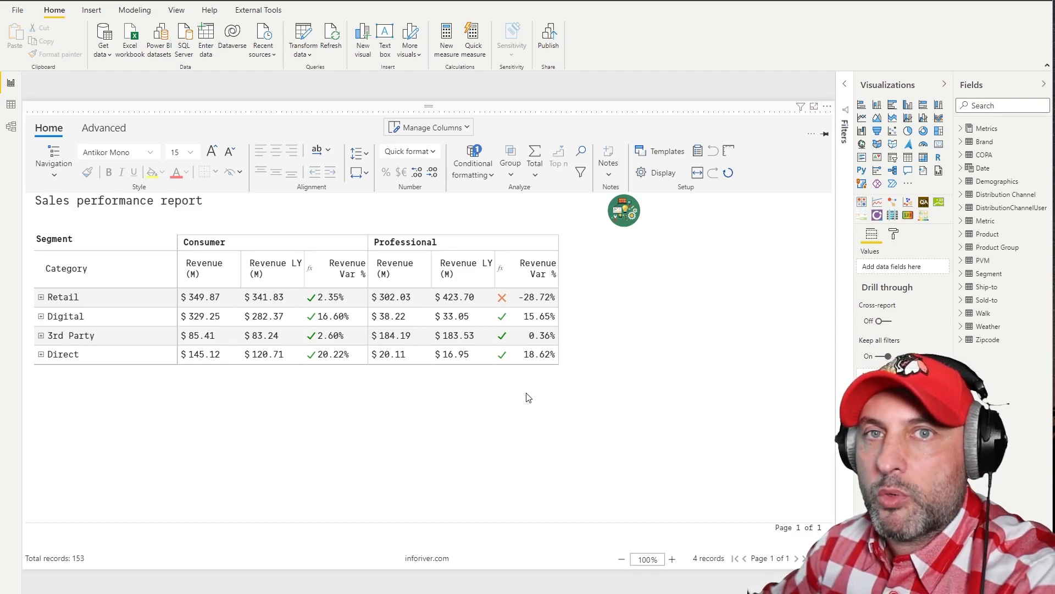
mouse_move(581, 397)
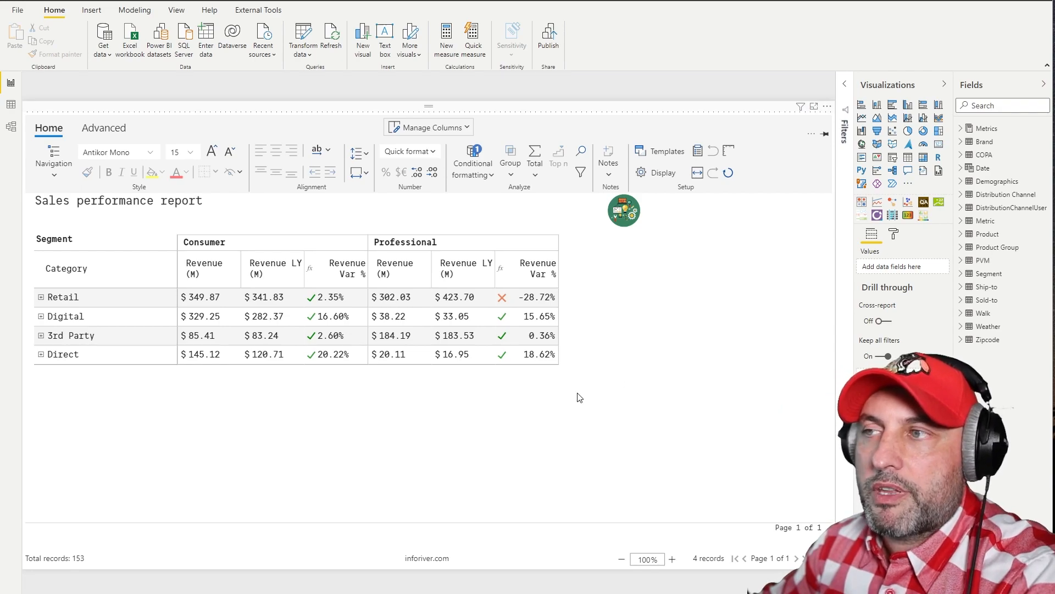
mouse_move(650, 404)
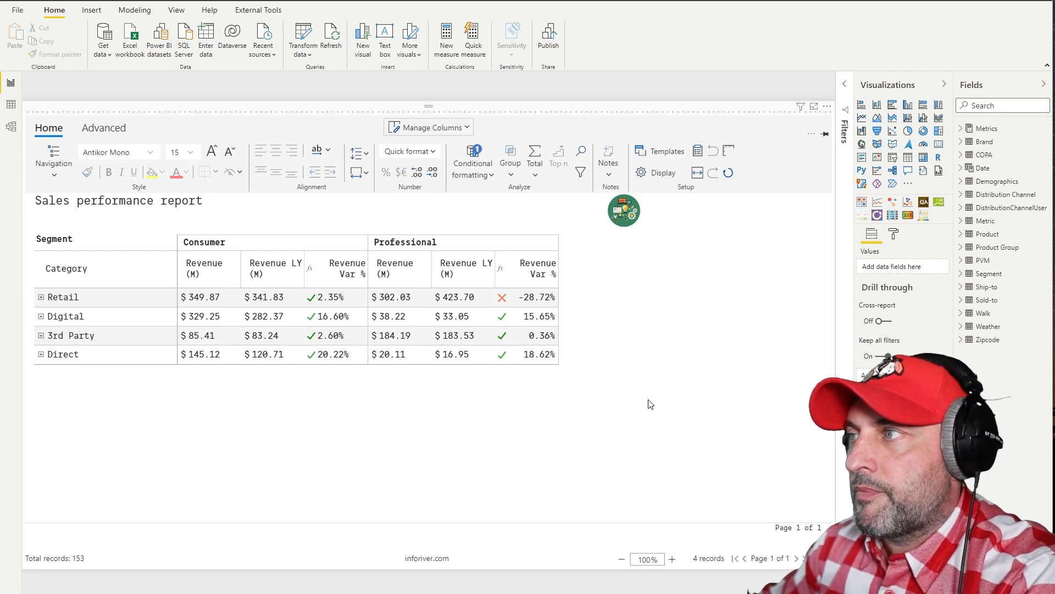
mouse_move(646, 359)
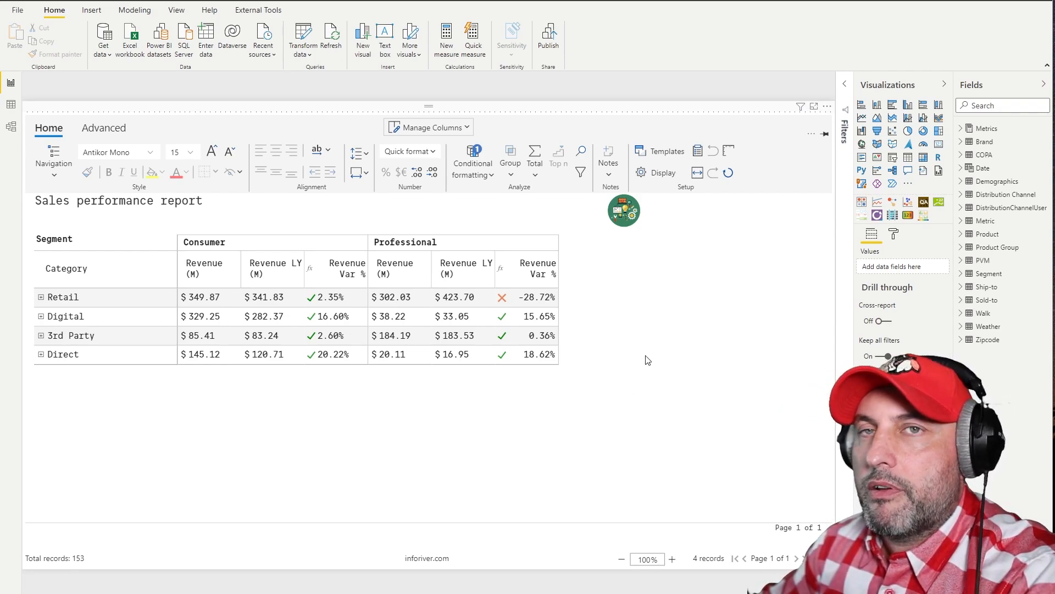
mouse_move(657, 393)
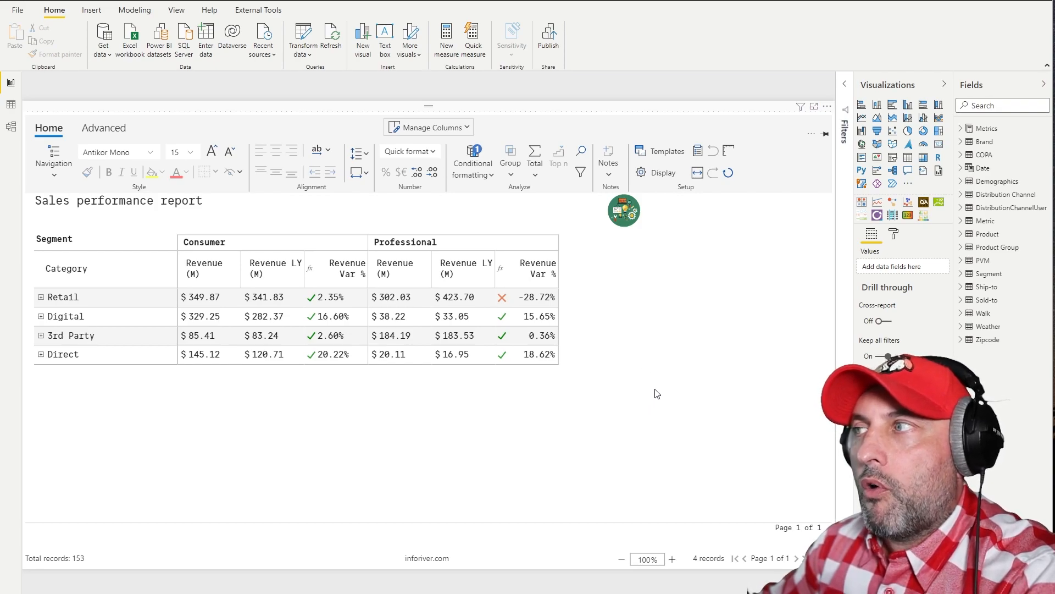
mouse_move(674, 378)
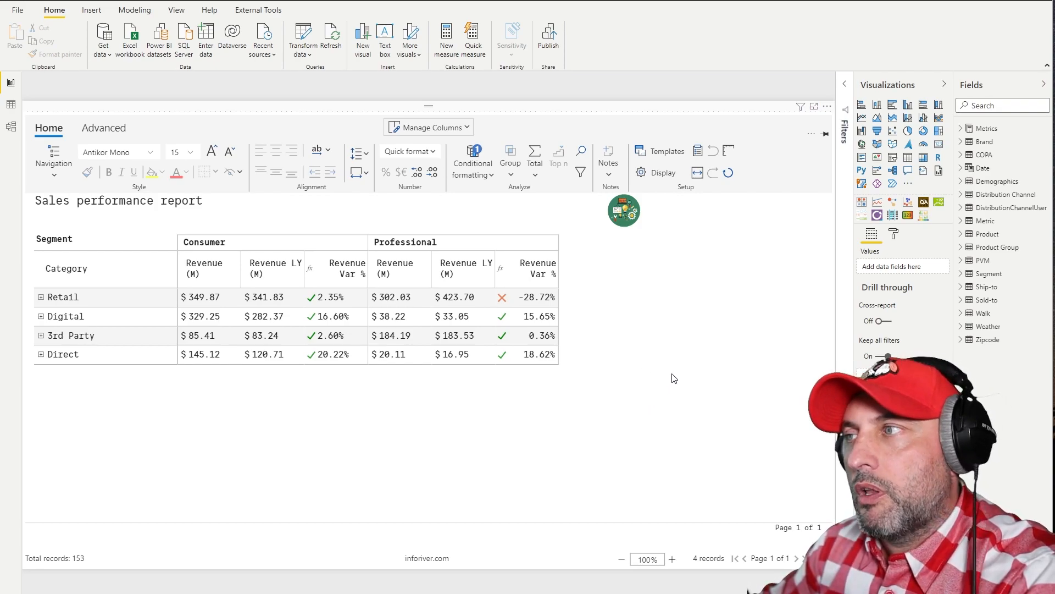
mouse_move(692, 321)
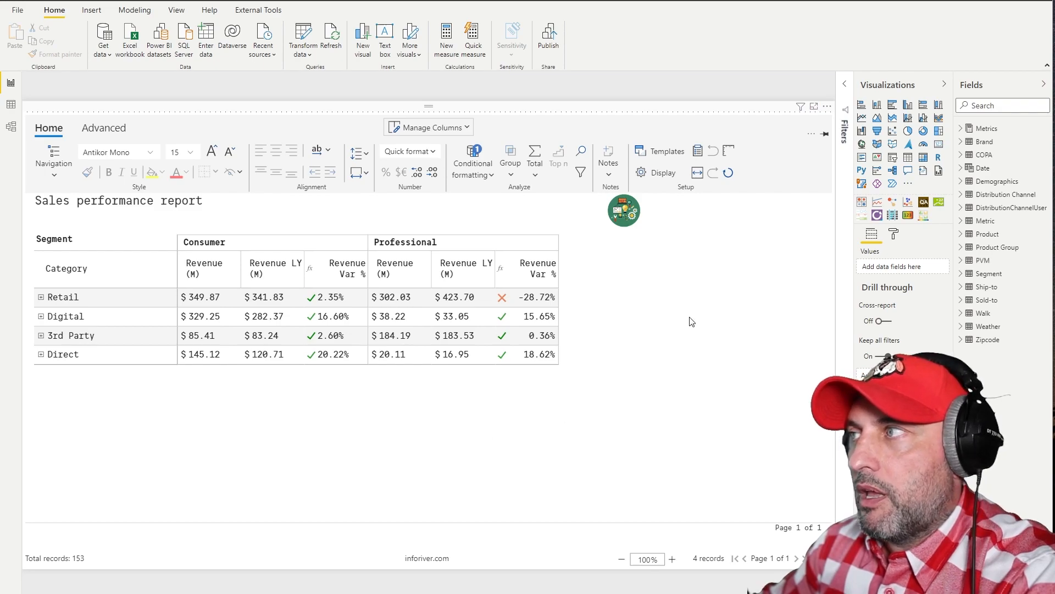
mouse_move(684, 314)
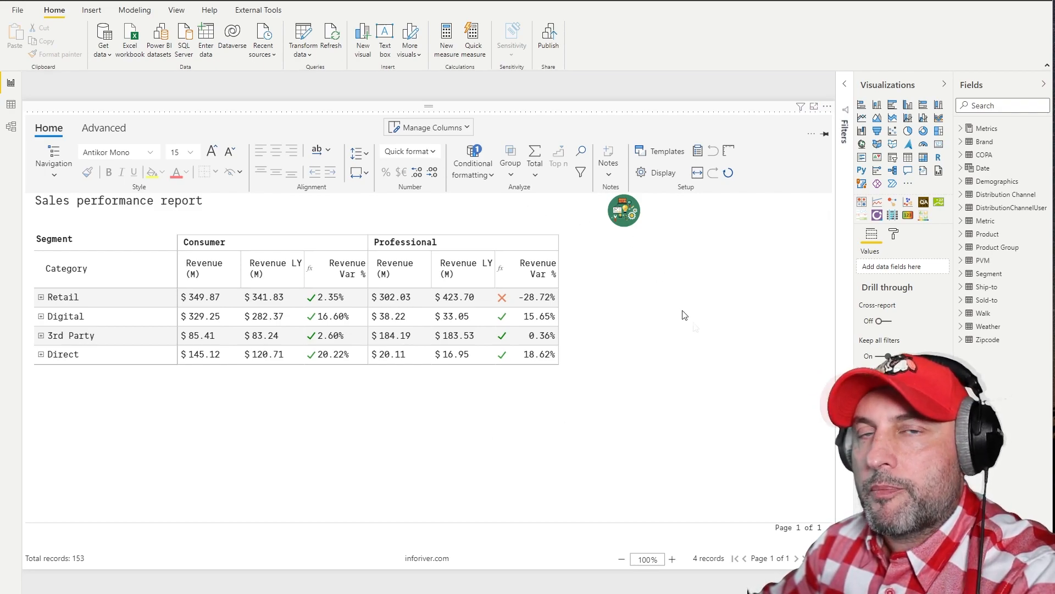
mouse_move(705, 285)
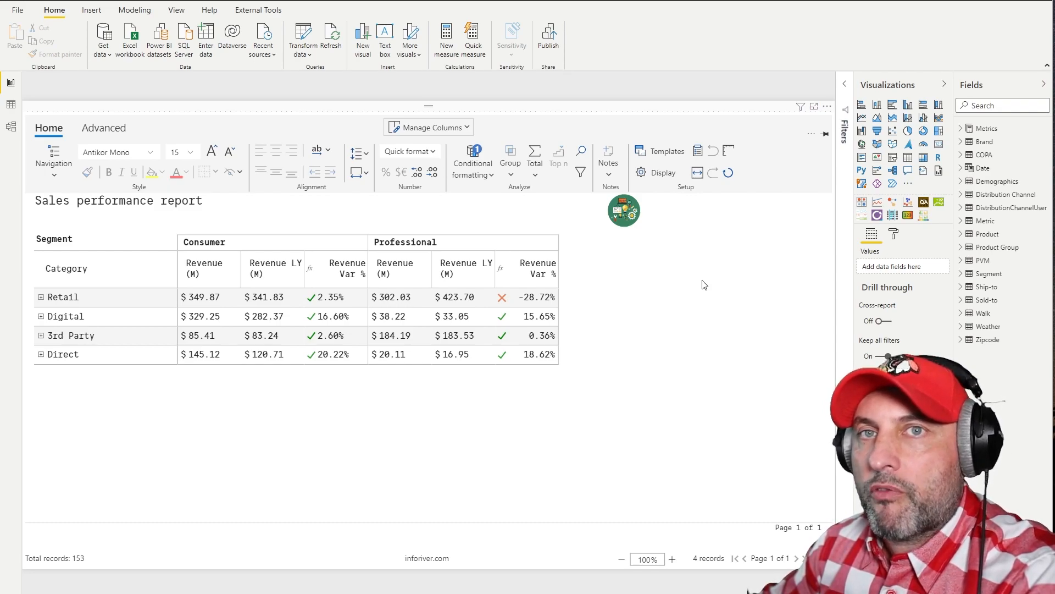
click(428, 127)
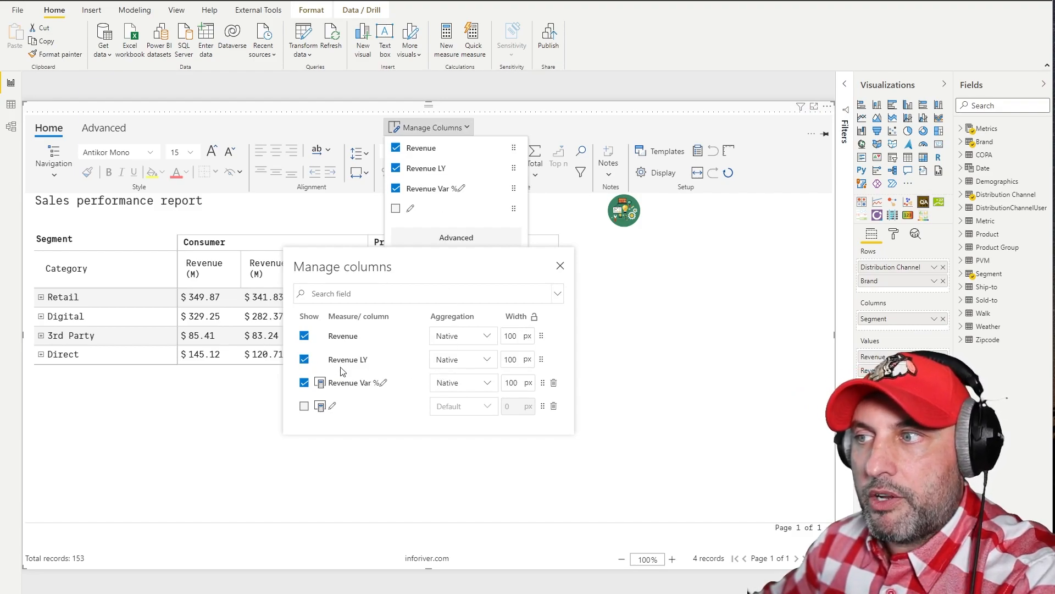
mouse_move(478, 336)
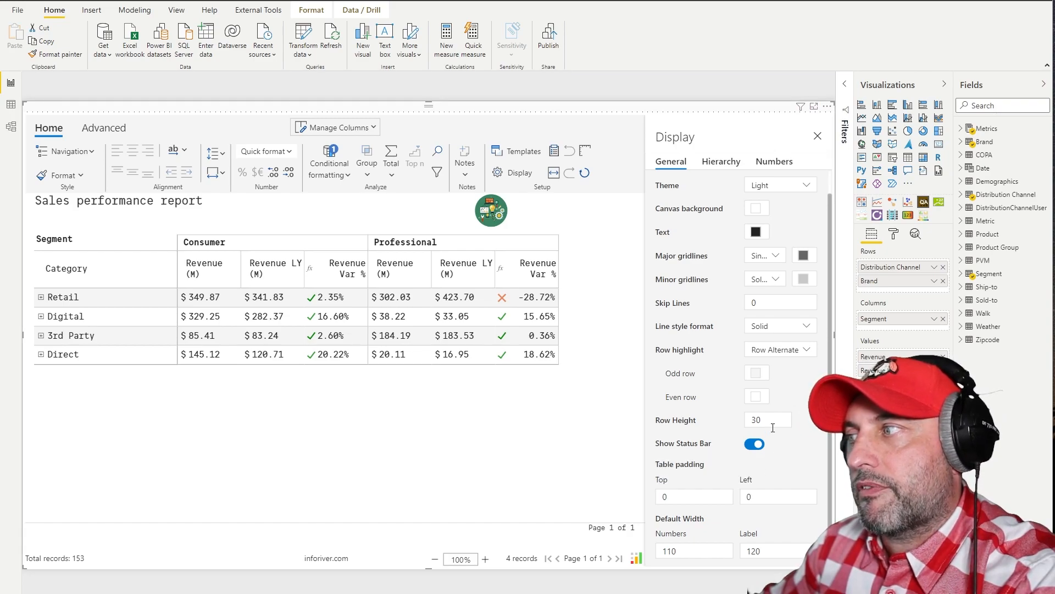
mouse_move(681, 279)
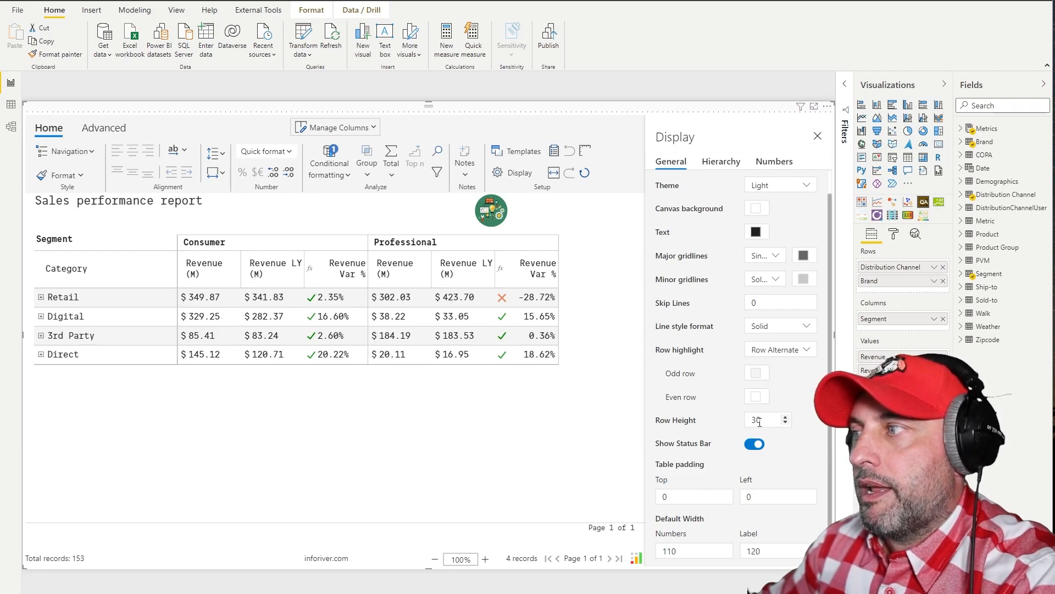
mouse_move(697, 344)
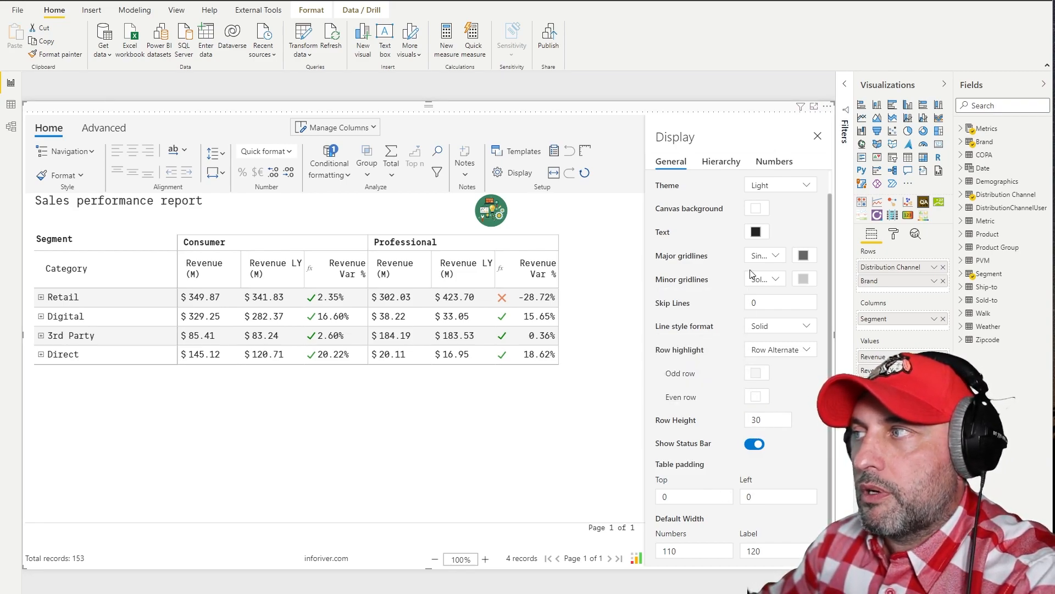
mouse_move(743, 320)
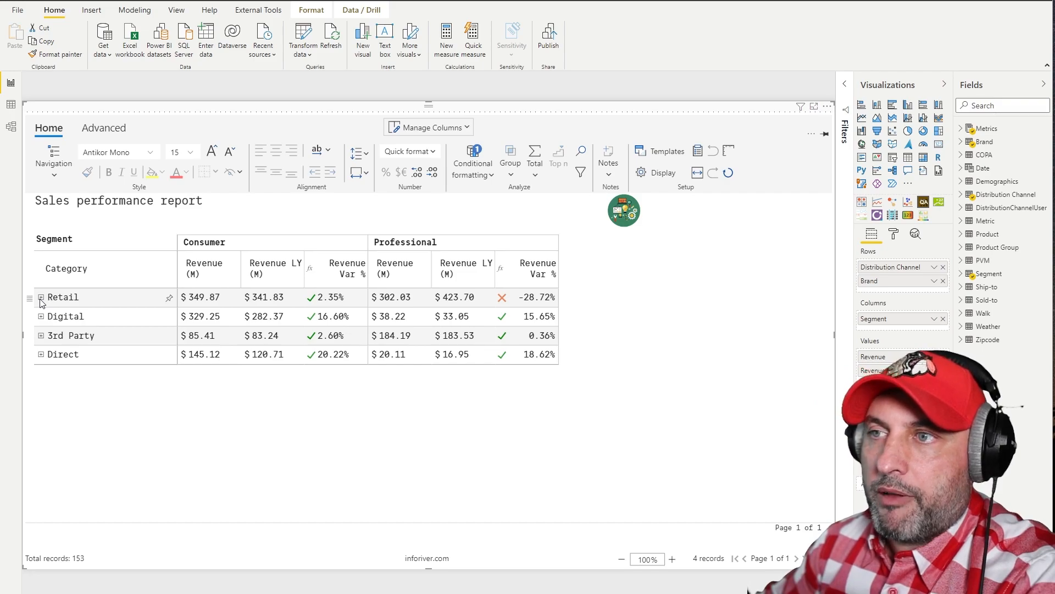
click(40, 297)
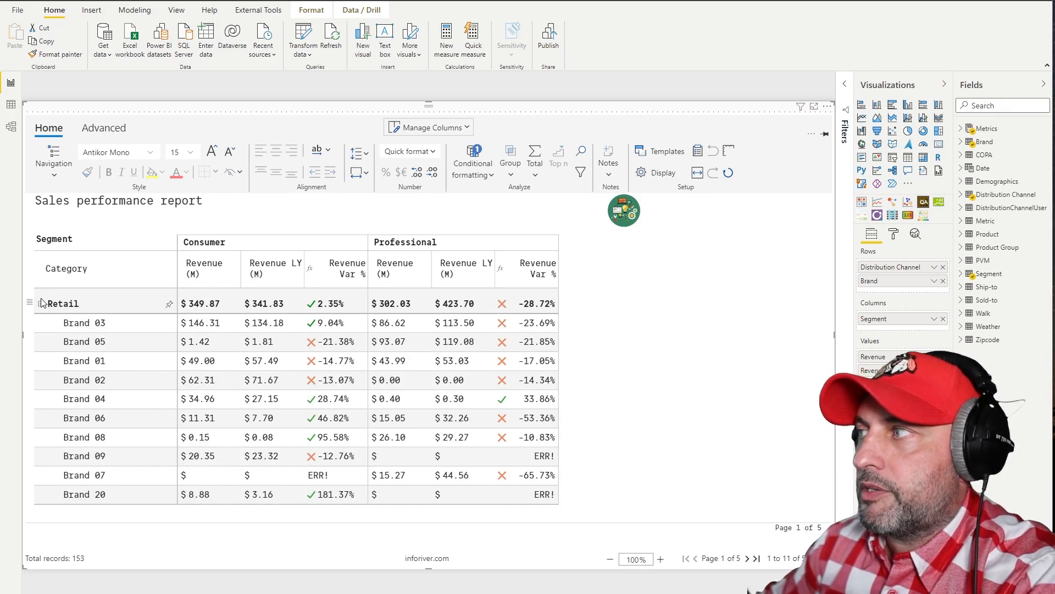
click(41, 303)
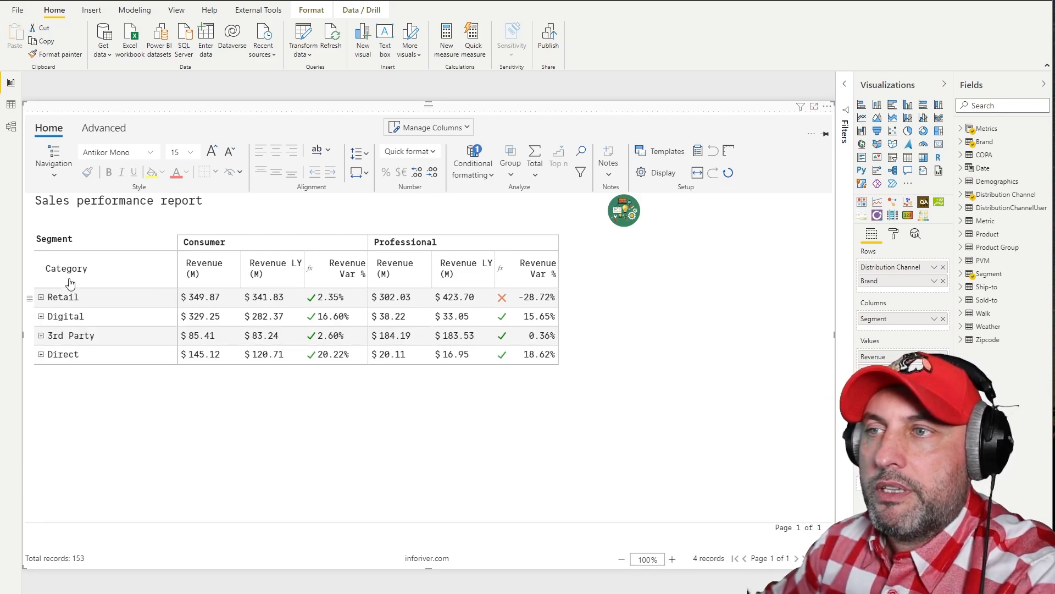
mouse_move(92, 307)
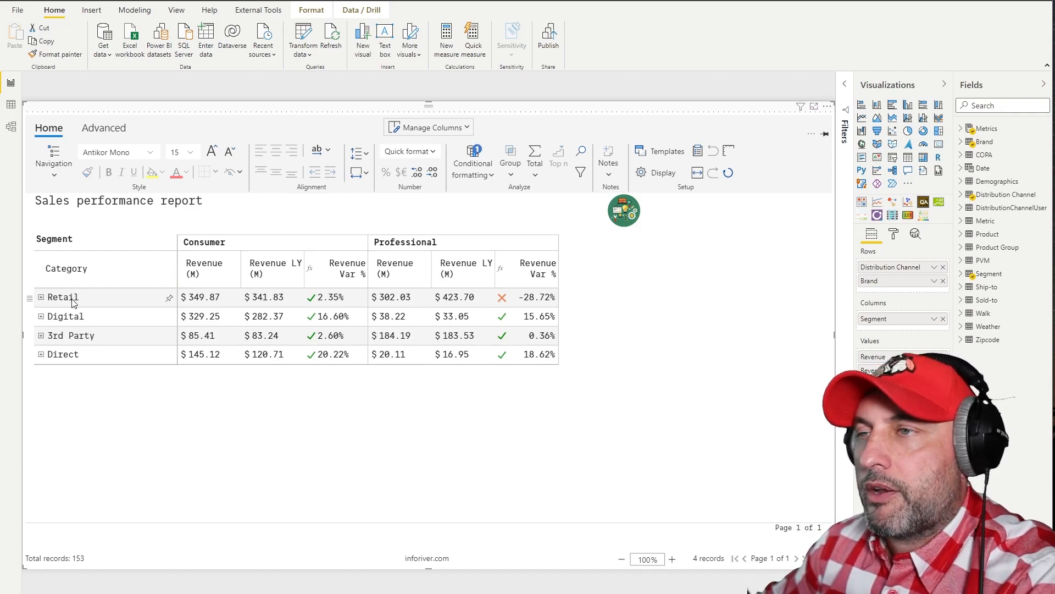
mouse_move(144, 426)
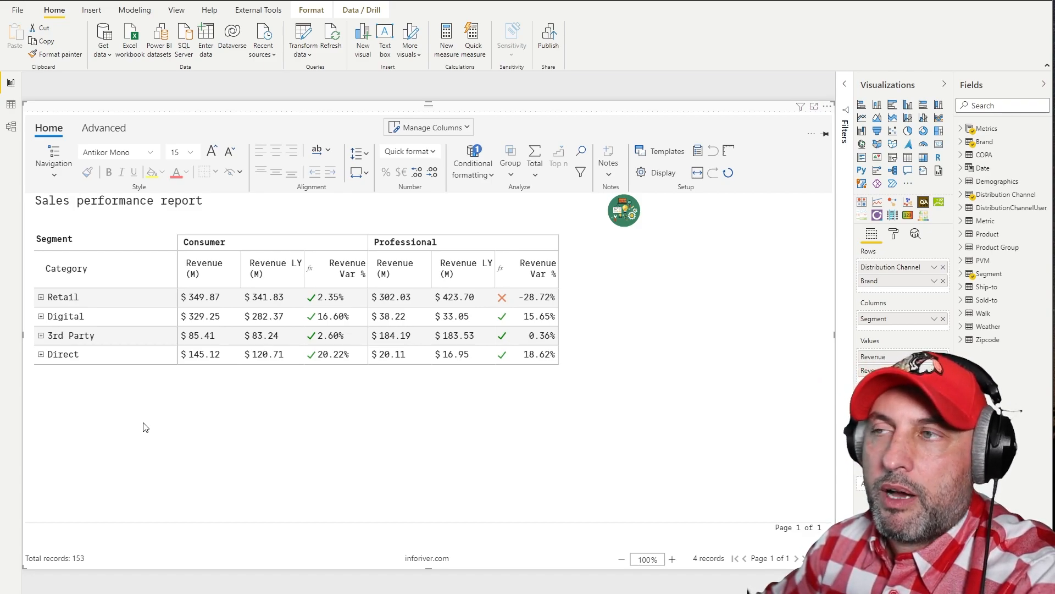
mouse_move(156, 426)
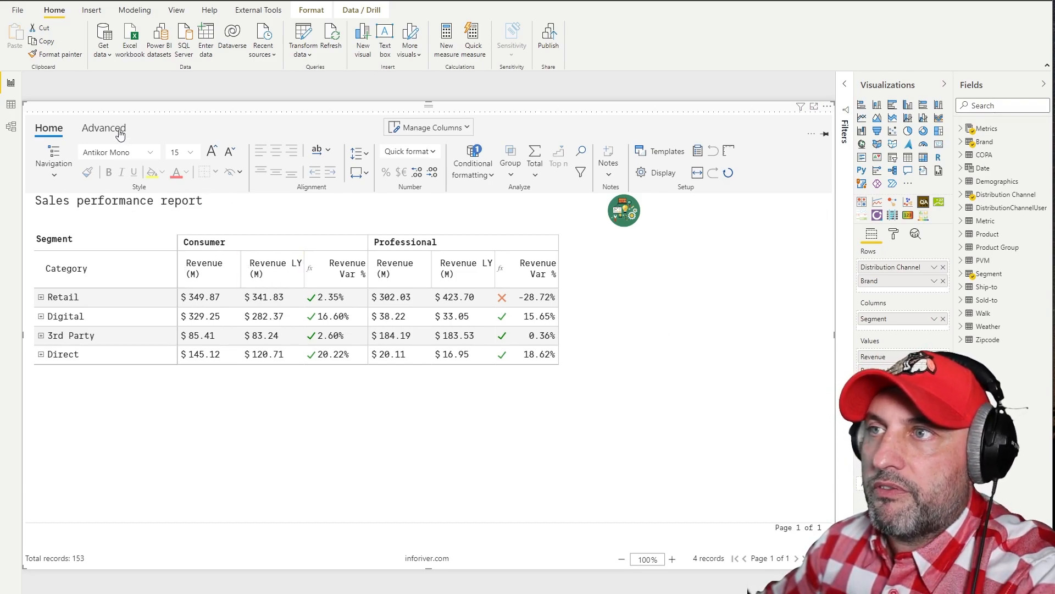
Insert a row page break by Distribution Channel, then expand Retail's brands on page 1.
click(104, 128)
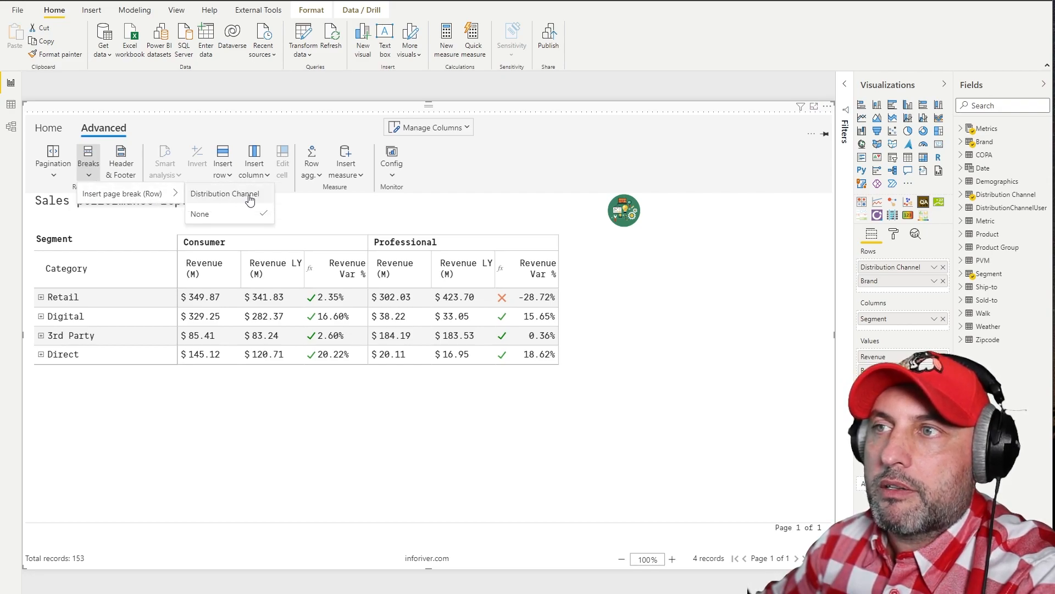
click(223, 193)
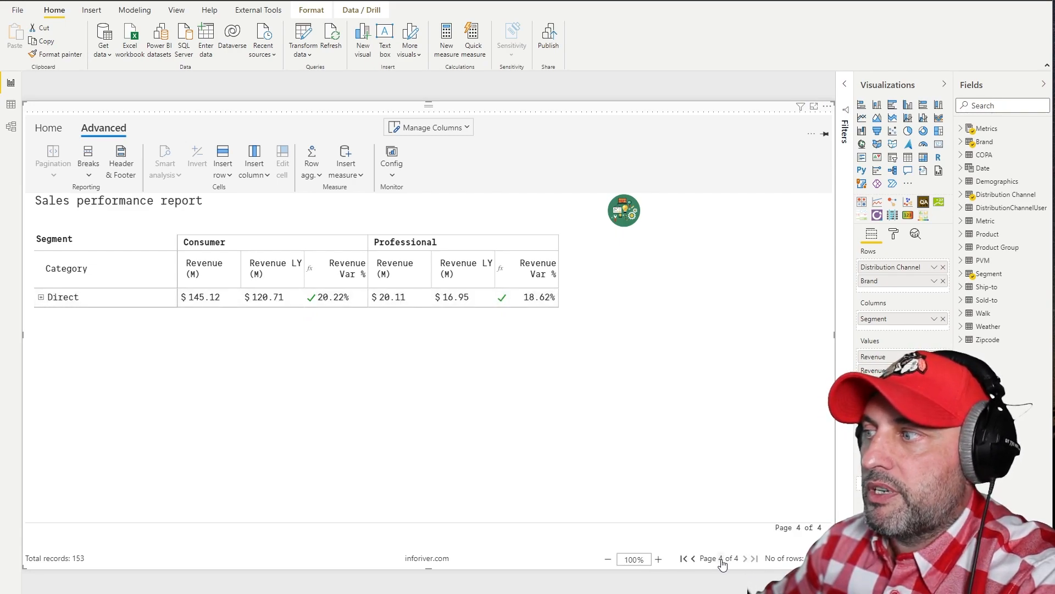
click(684, 559)
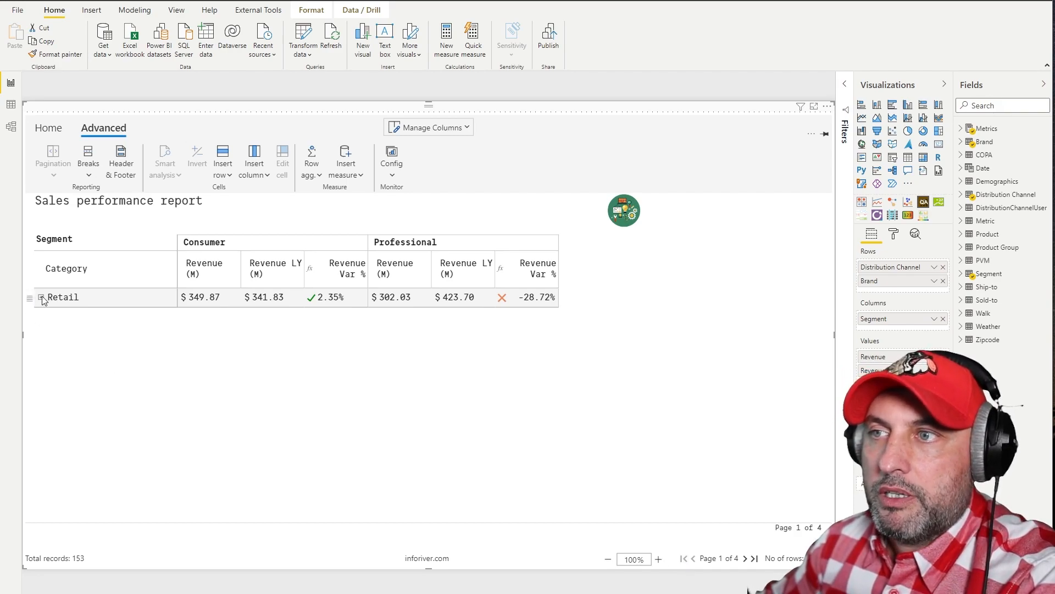
click(41, 297)
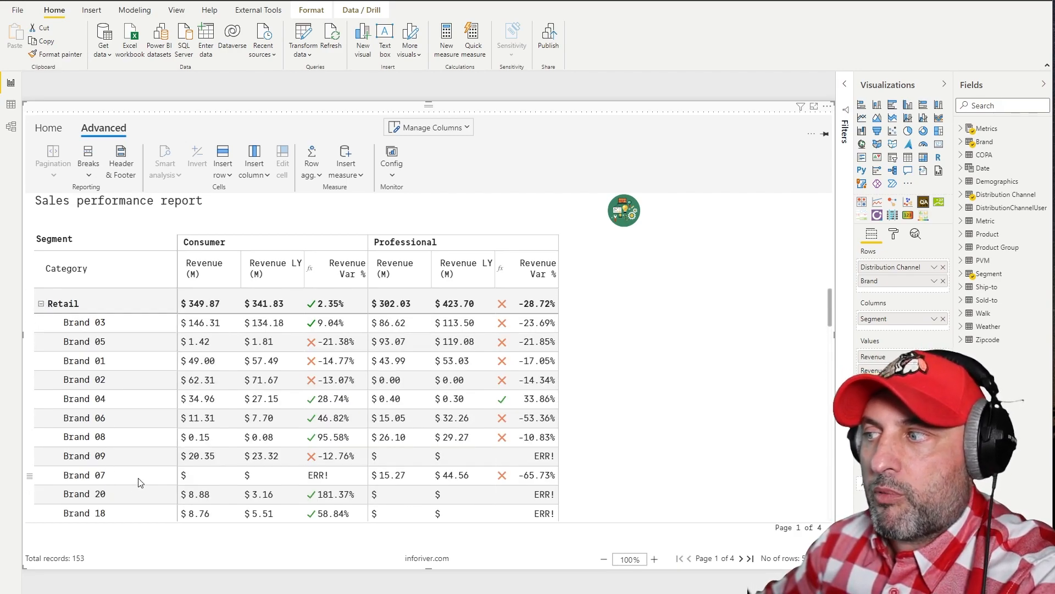
mouse_move(183, 475)
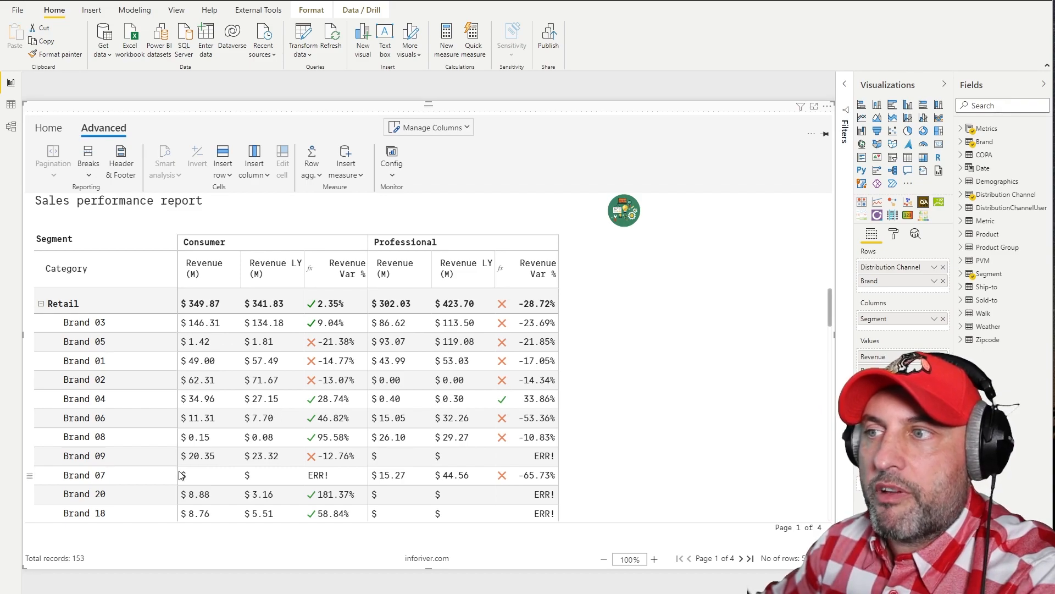
mouse_move(125, 360)
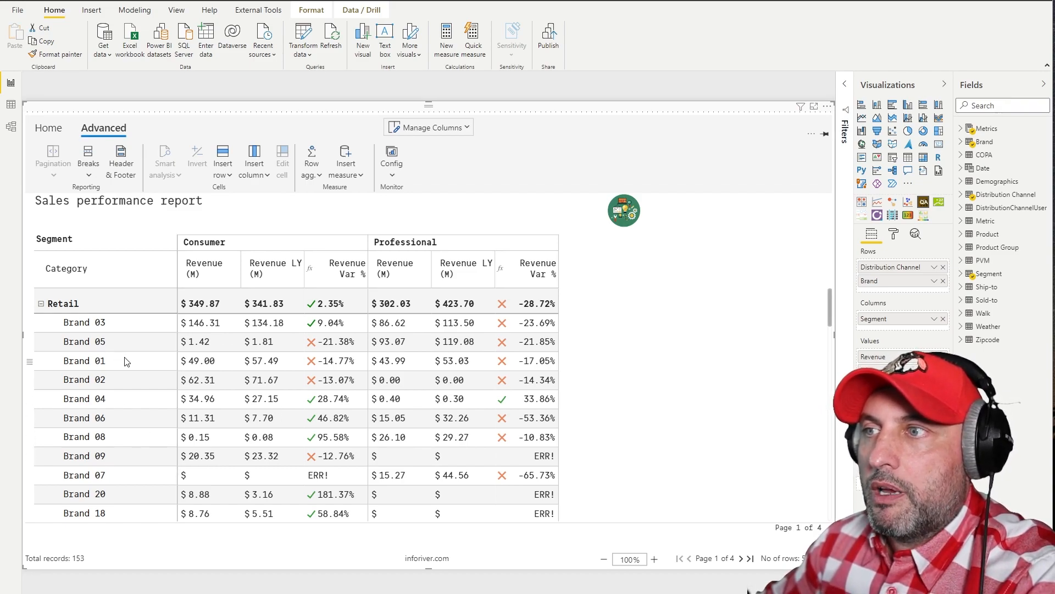
mouse_move(113, 444)
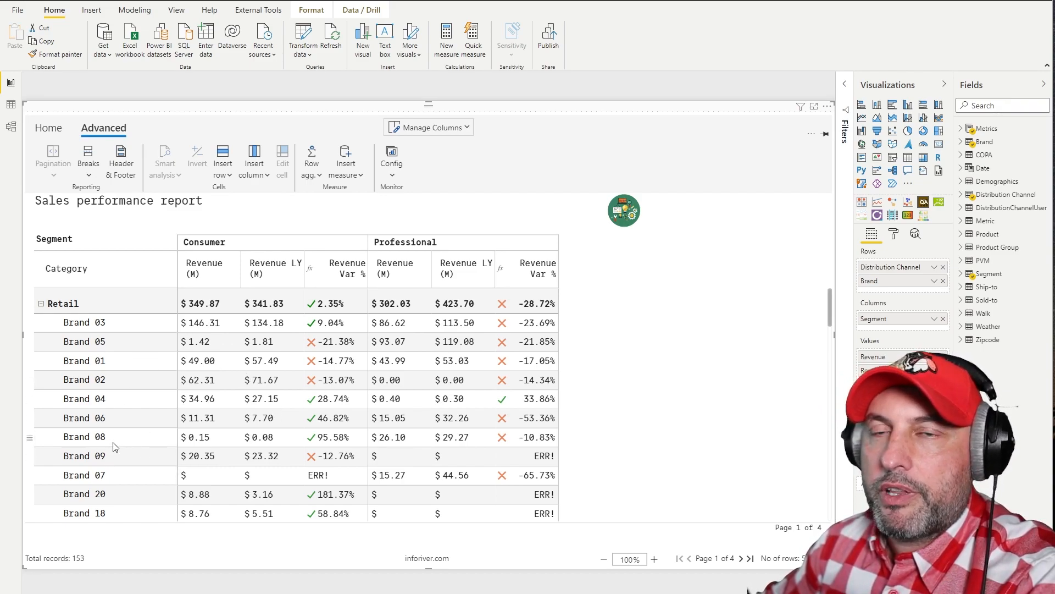
mouse_move(189, 380)
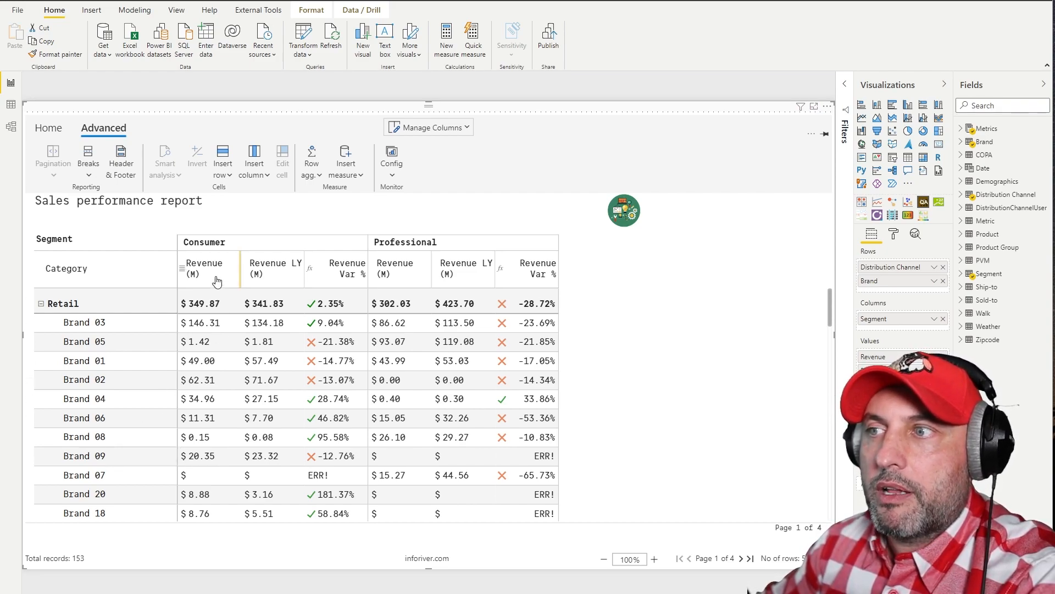
click(205, 269)
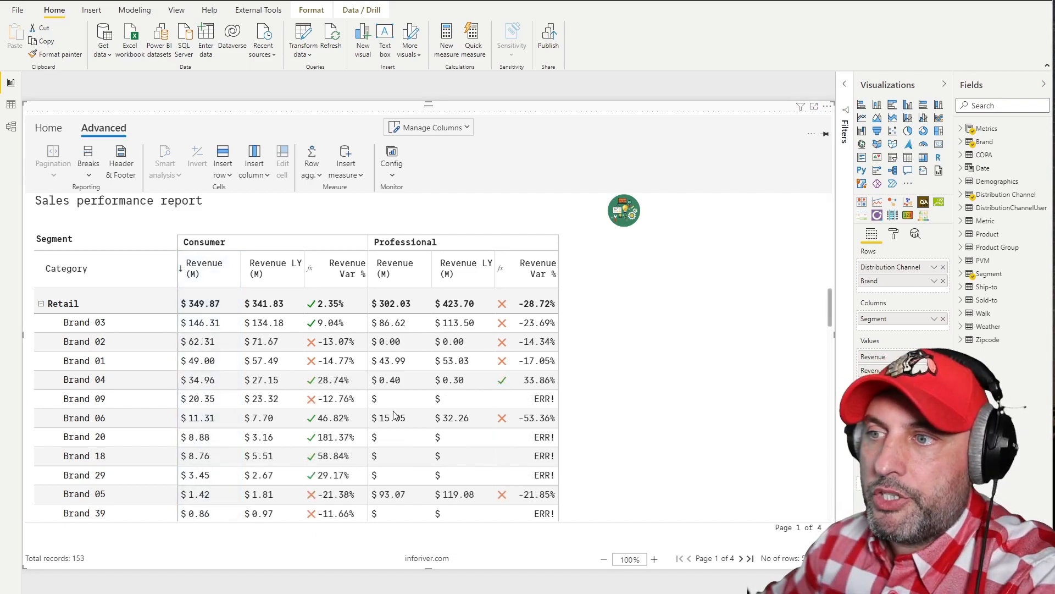
click(48, 127)
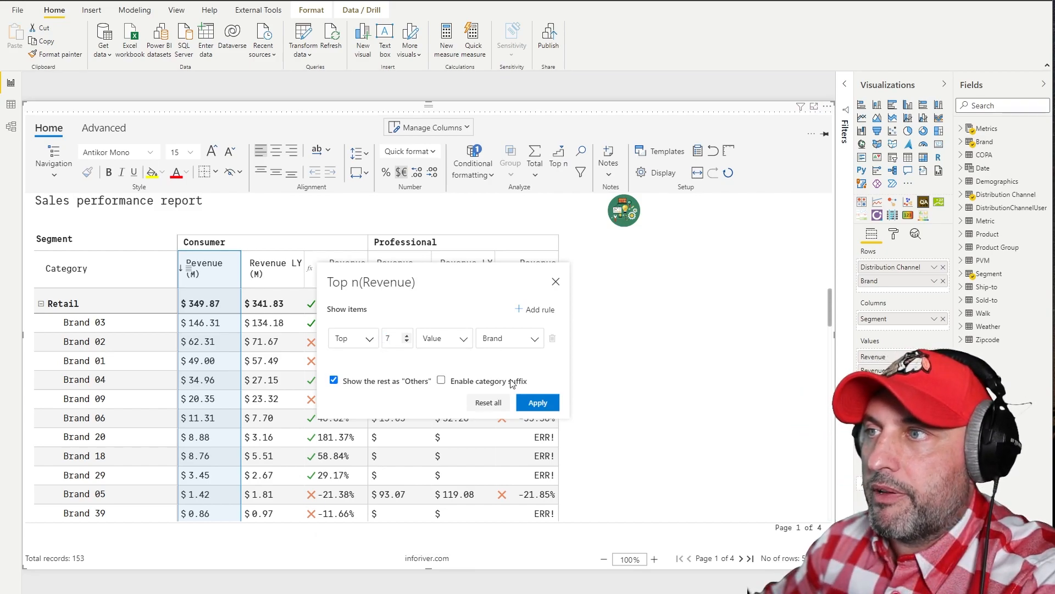
click(537, 402)
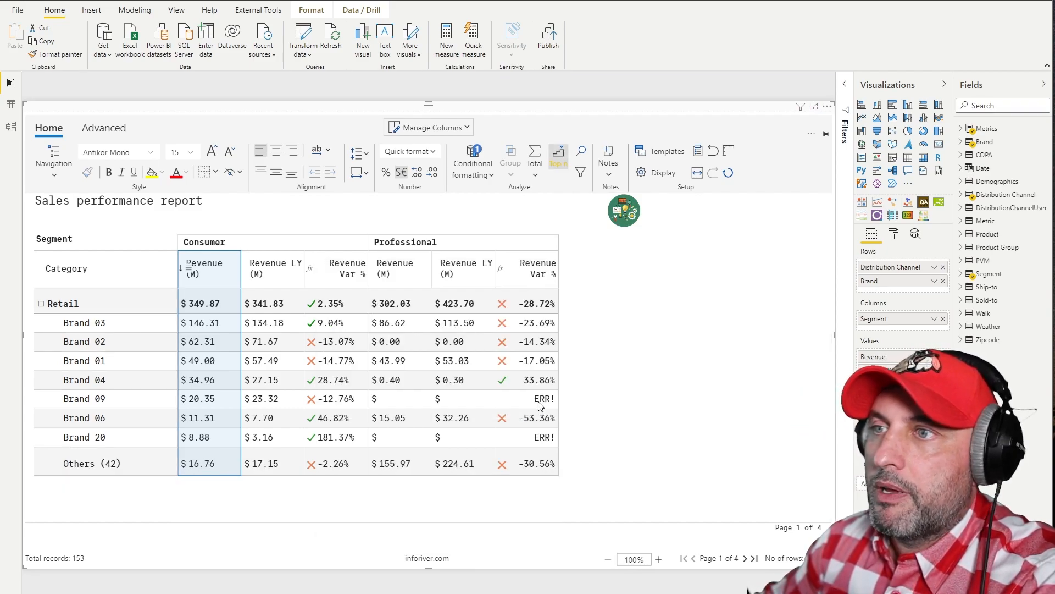
mouse_move(144, 443)
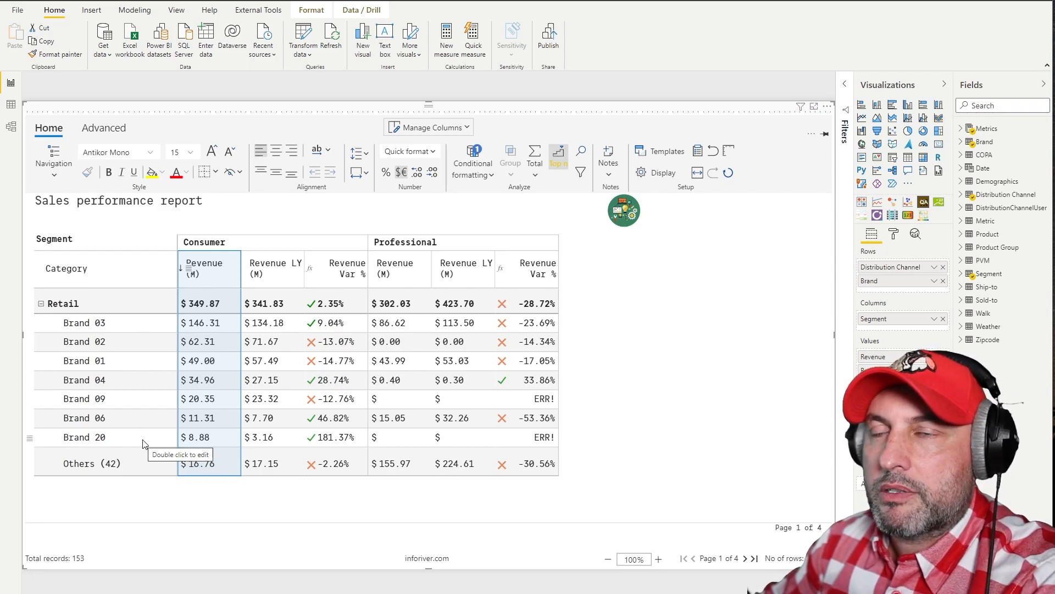
mouse_move(91, 468)
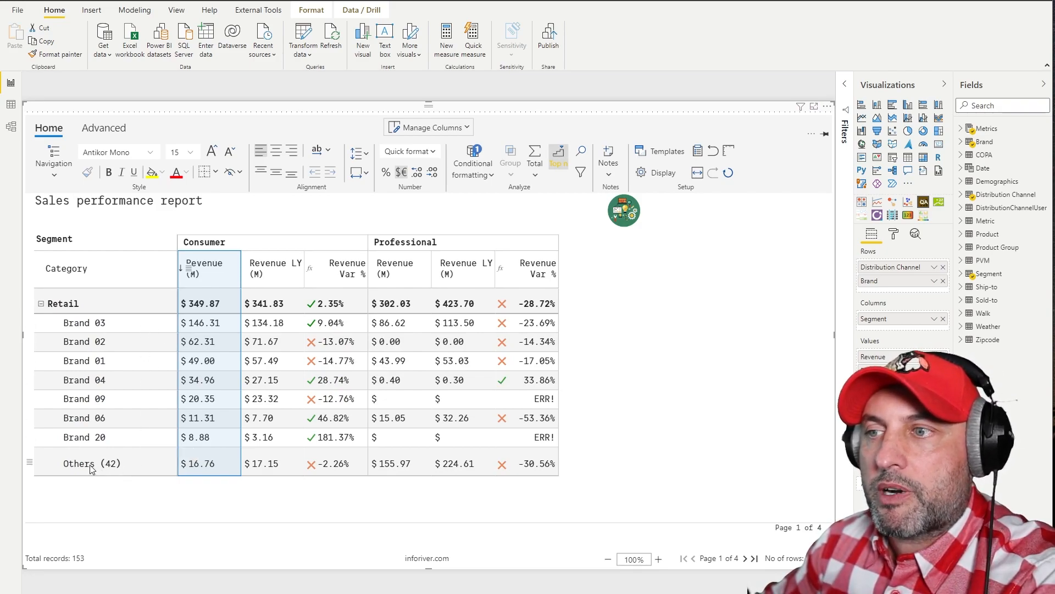
mouse_move(106, 469)
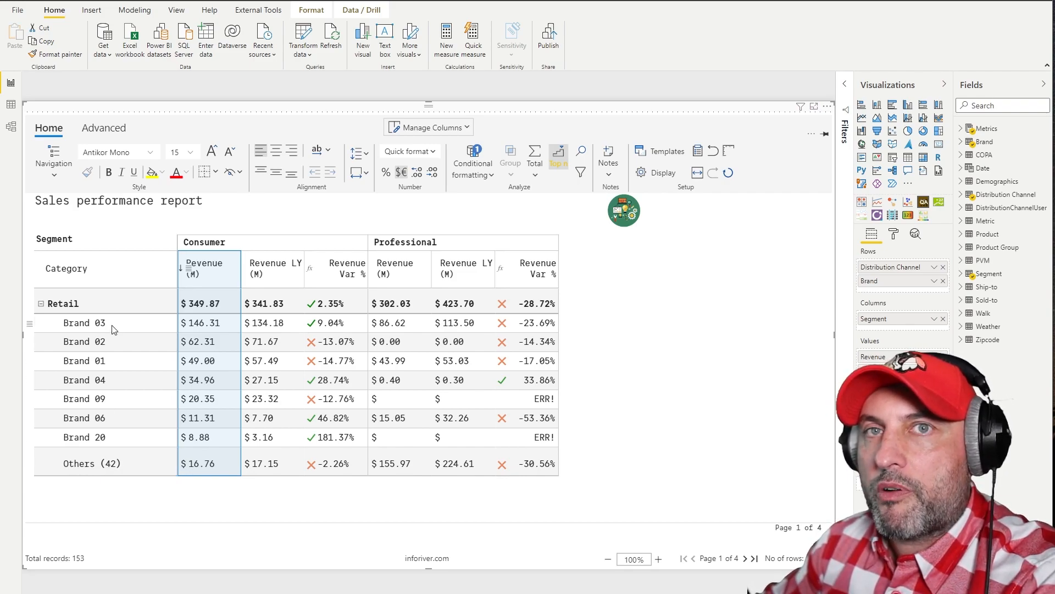
mouse_move(89, 481)
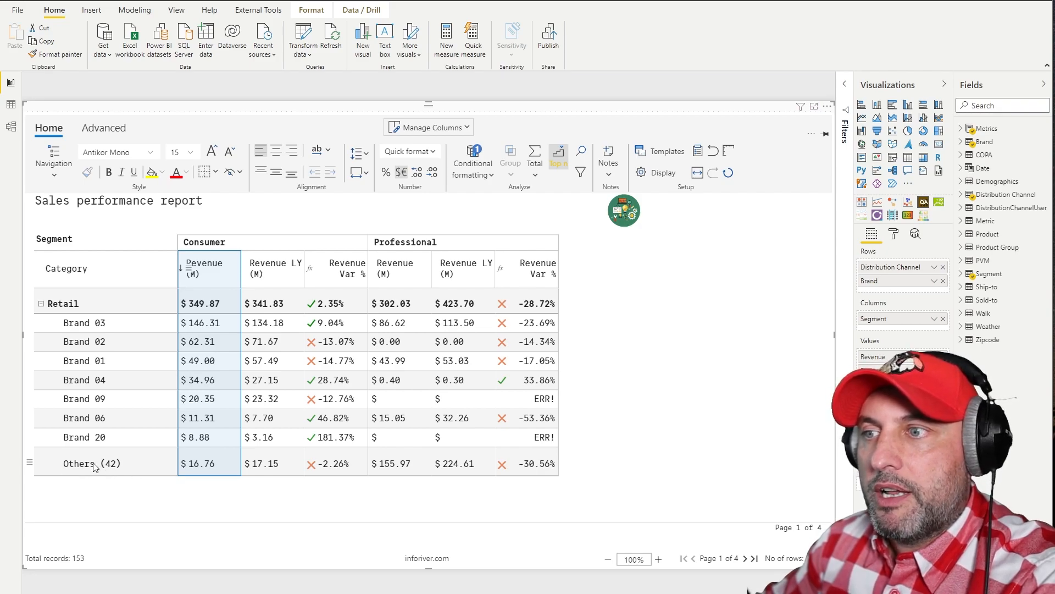
mouse_move(144, 473)
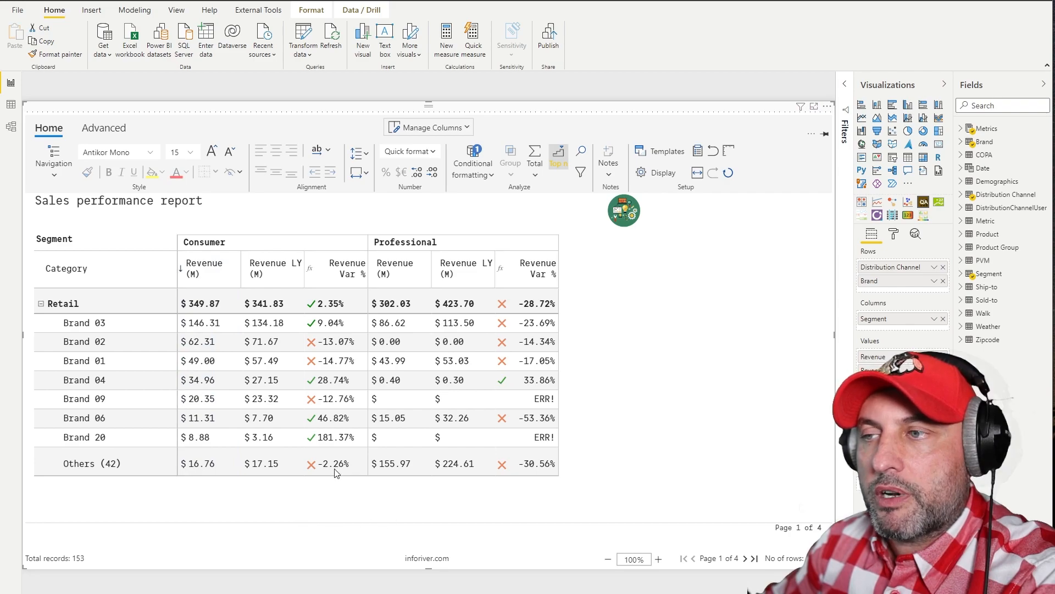
mouse_move(688, 450)
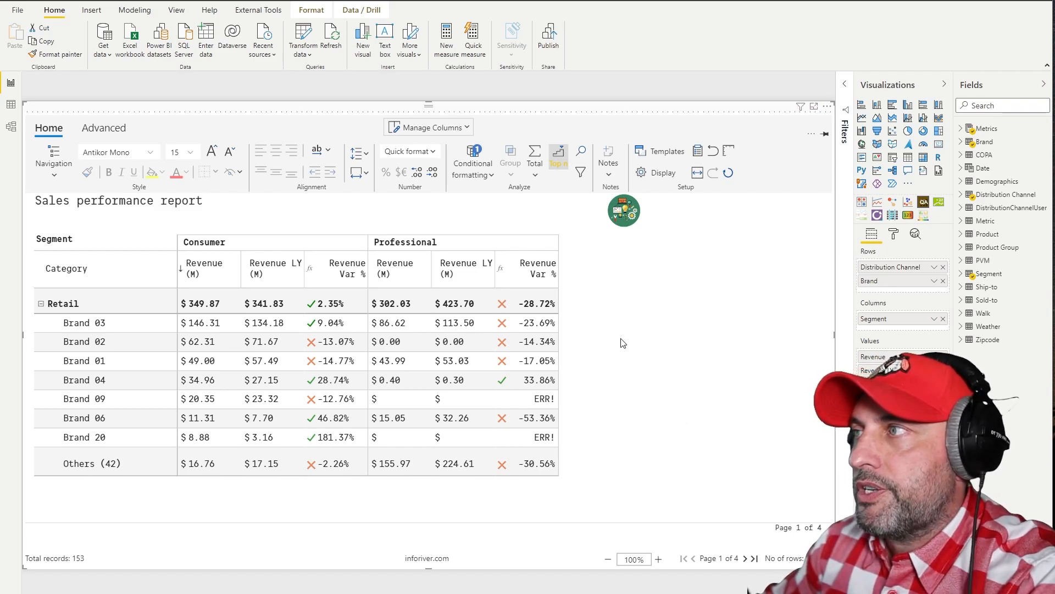
mouse_move(136, 488)
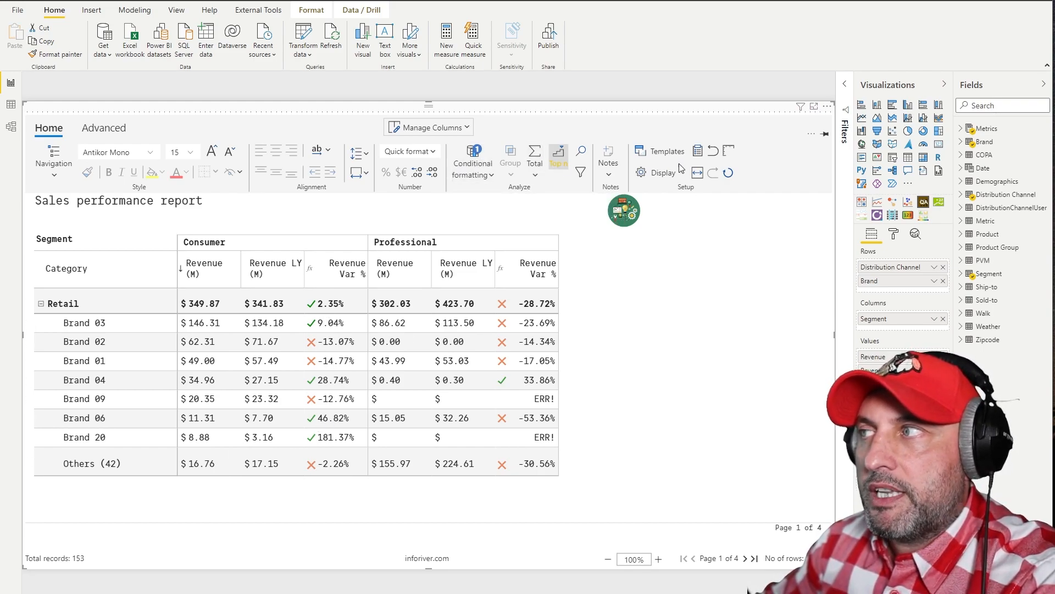
mouse_move(480, 160)
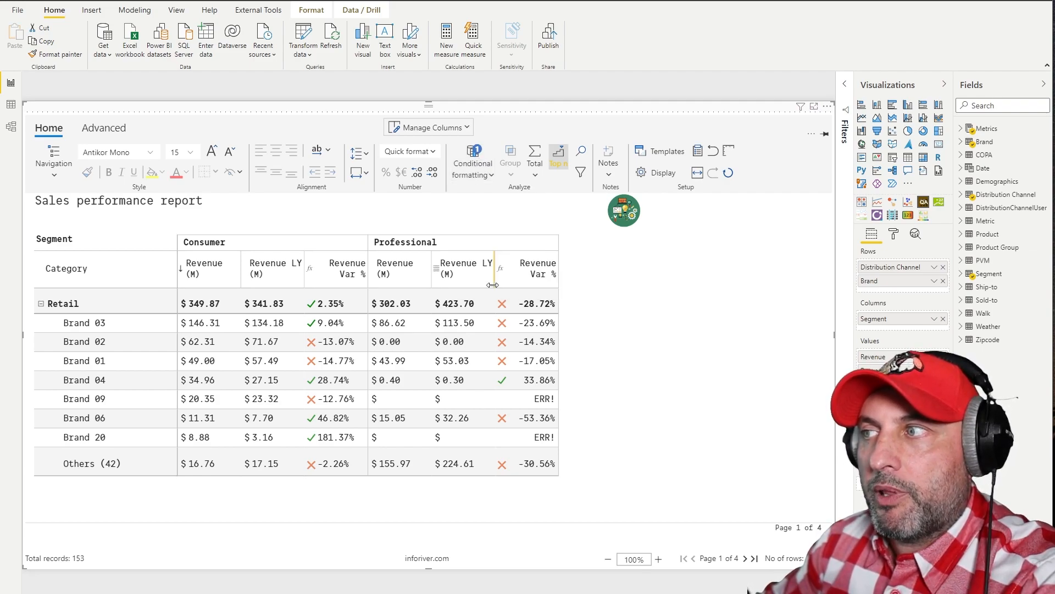
click(473, 163)
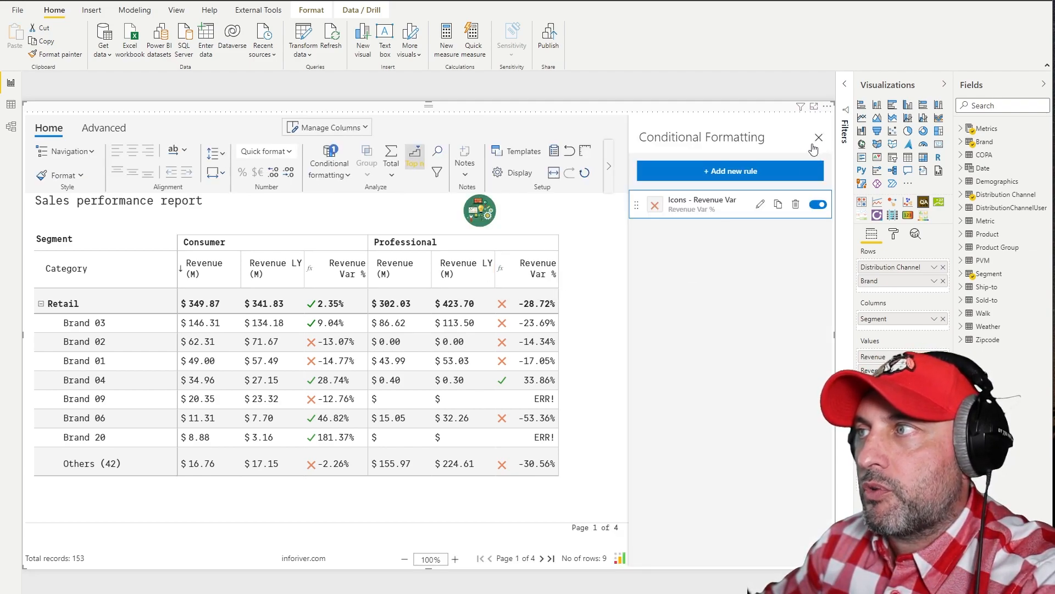
click(818, 137)
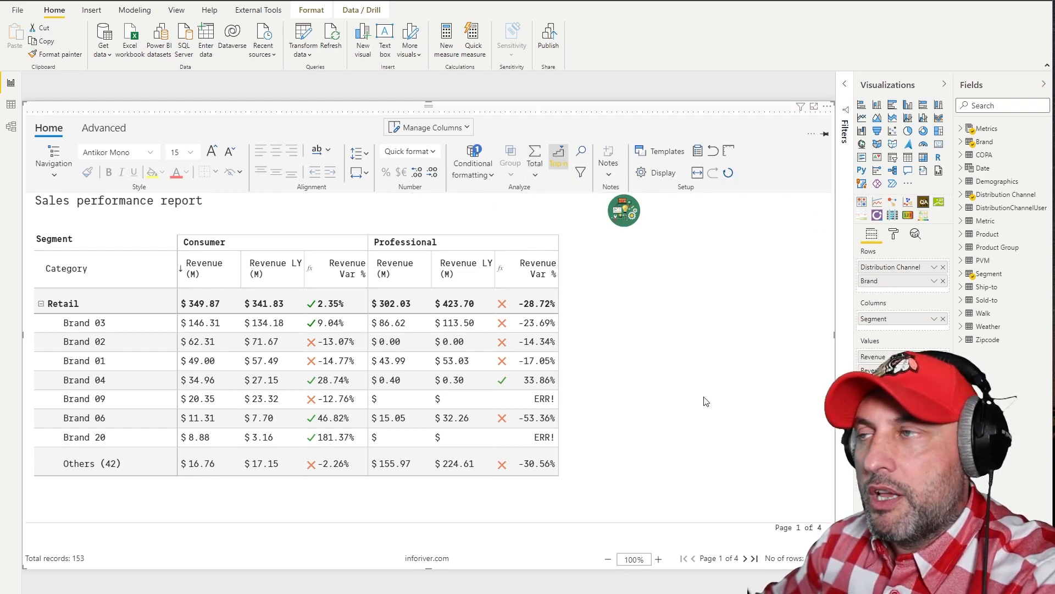
mouse_move(692, 387)
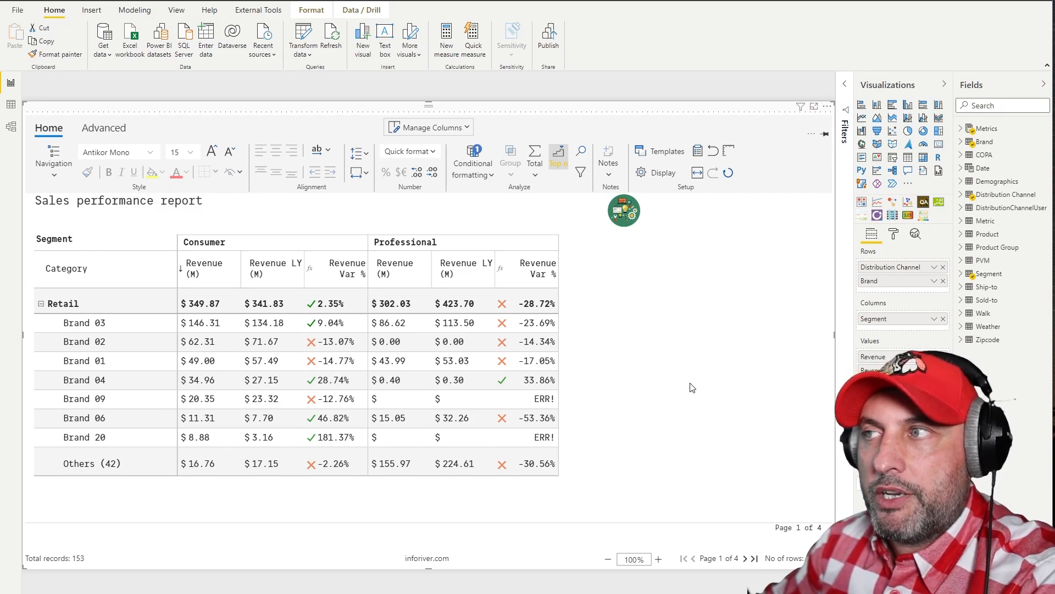
mouse_move(743, 391)
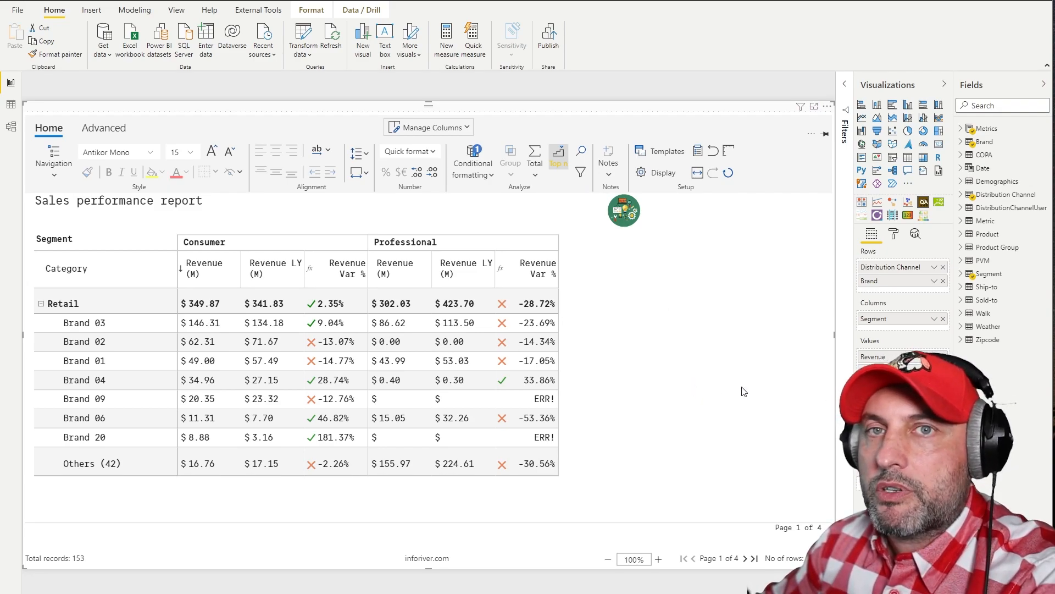
mouse_move(1029, 405)
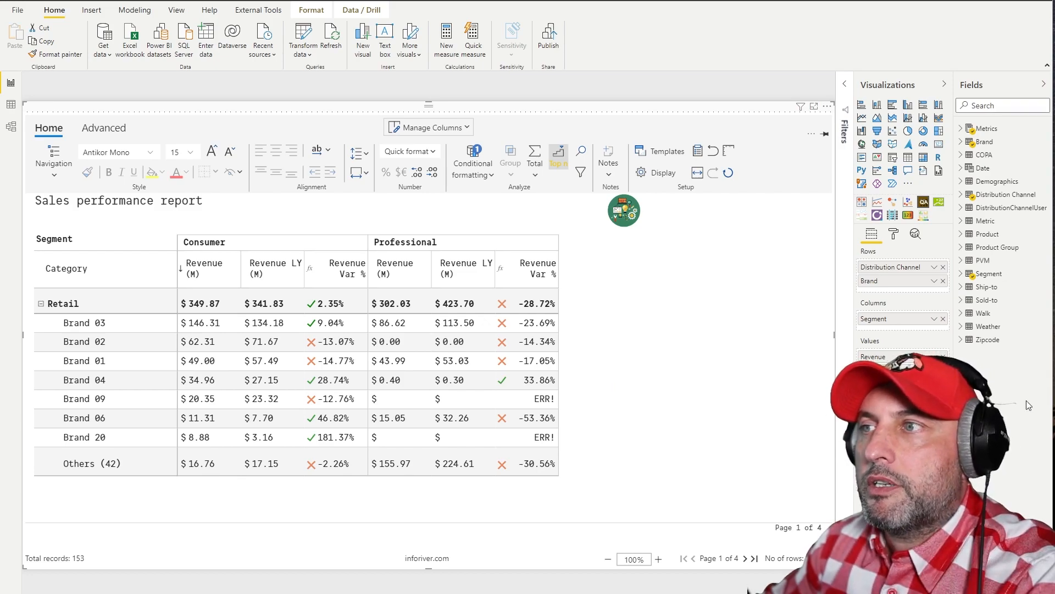
mouse_move(677, 399)
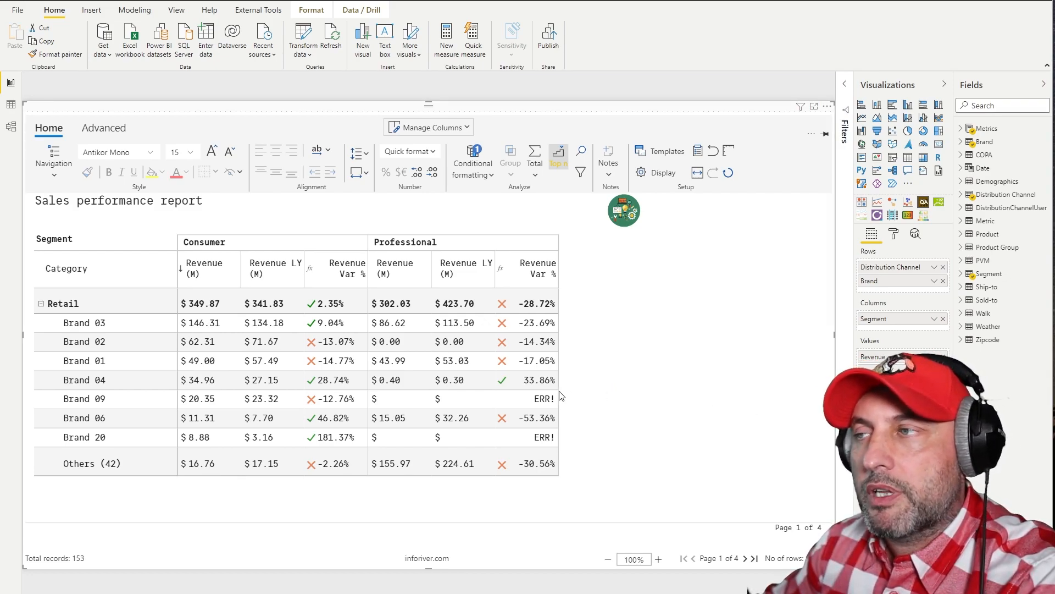
mouse_move(584, 356)
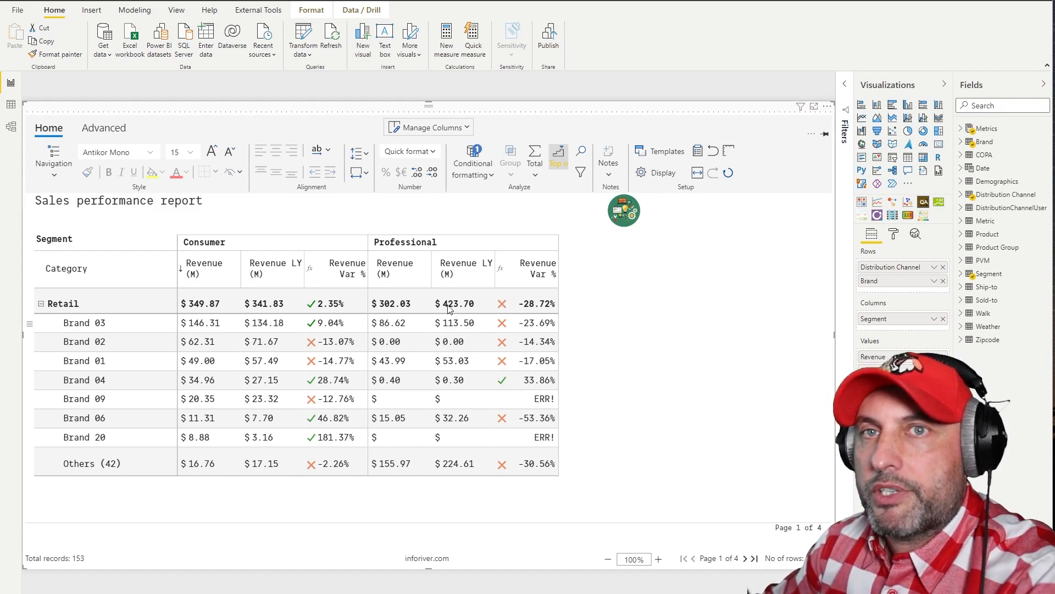
mouse_move(743, 301)
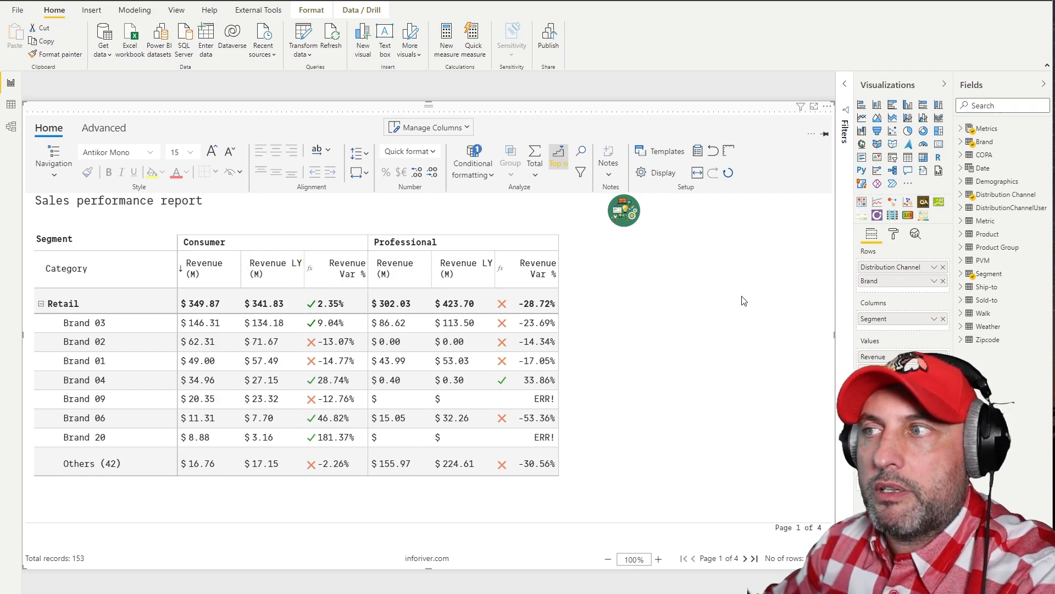
mouse_move(536, 370)
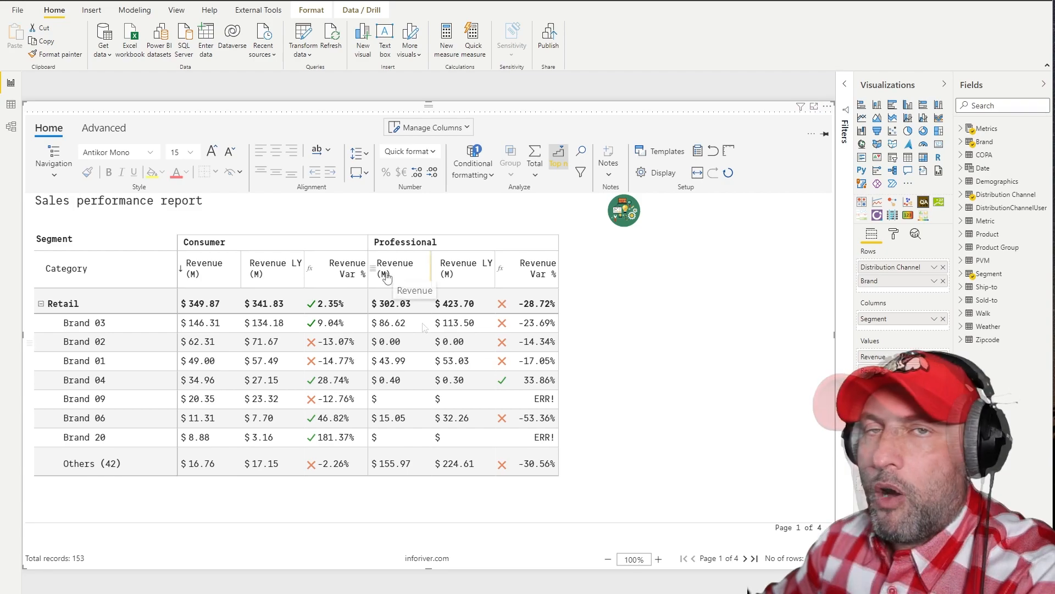
mouse_move(643, 315)
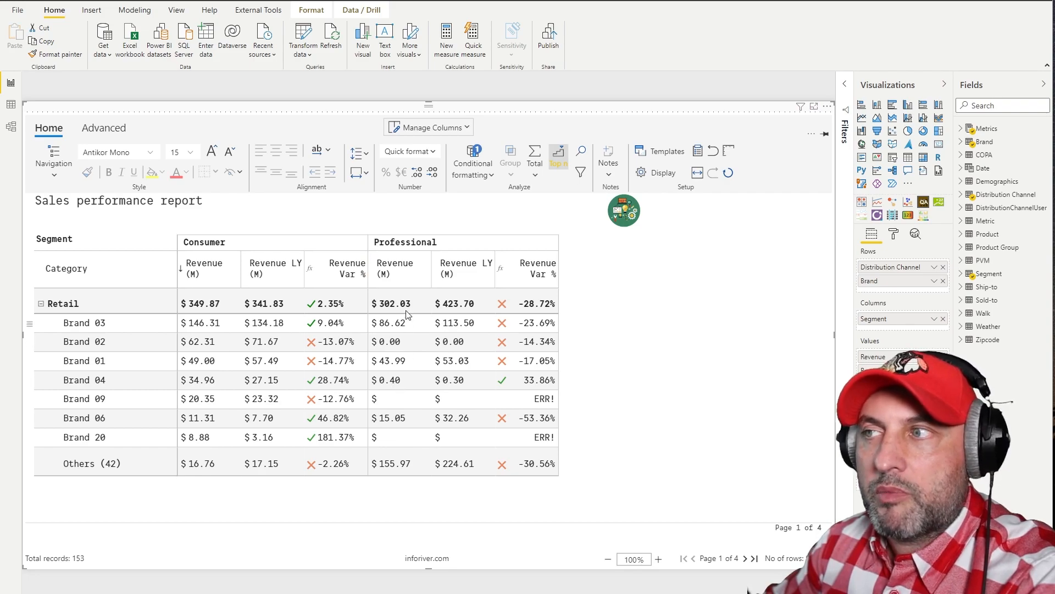
mouse_move(434, 307)
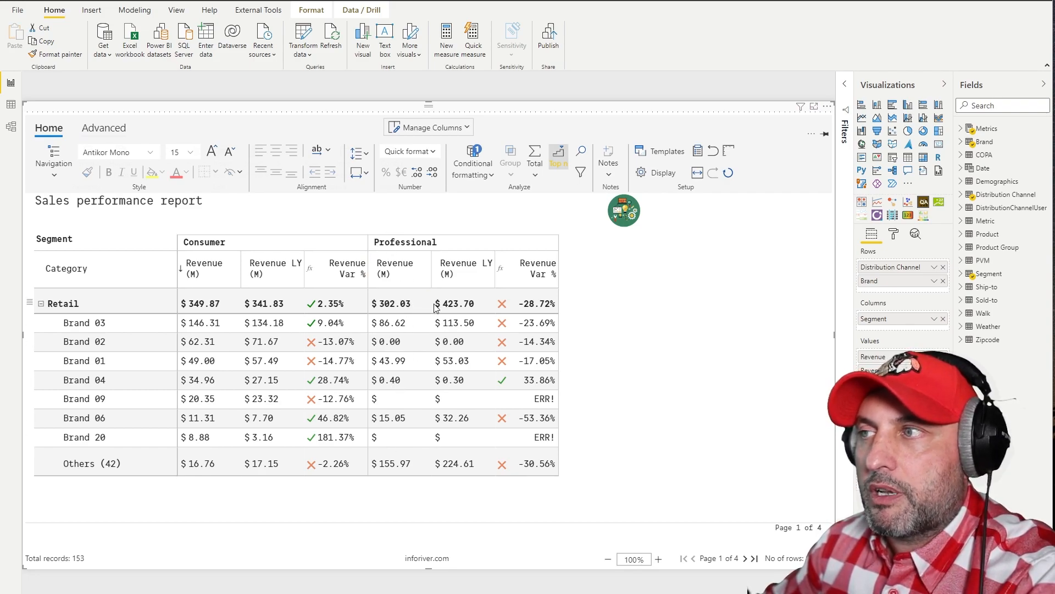
Insert a blank formula column, Segment 7, between Consumer and Professional and select its header.
click(103, 128)
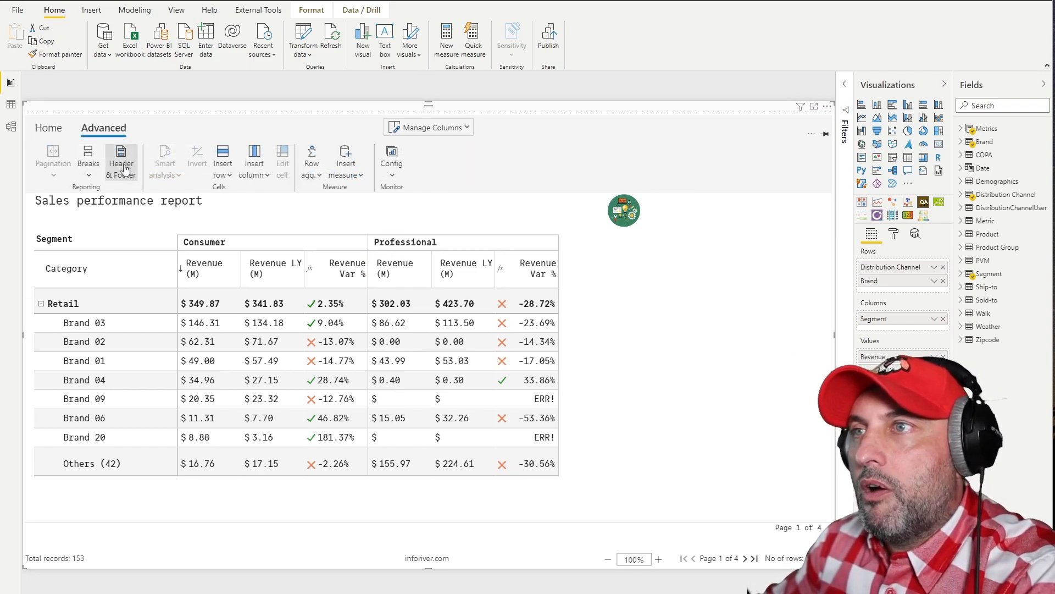
click(254, 159)
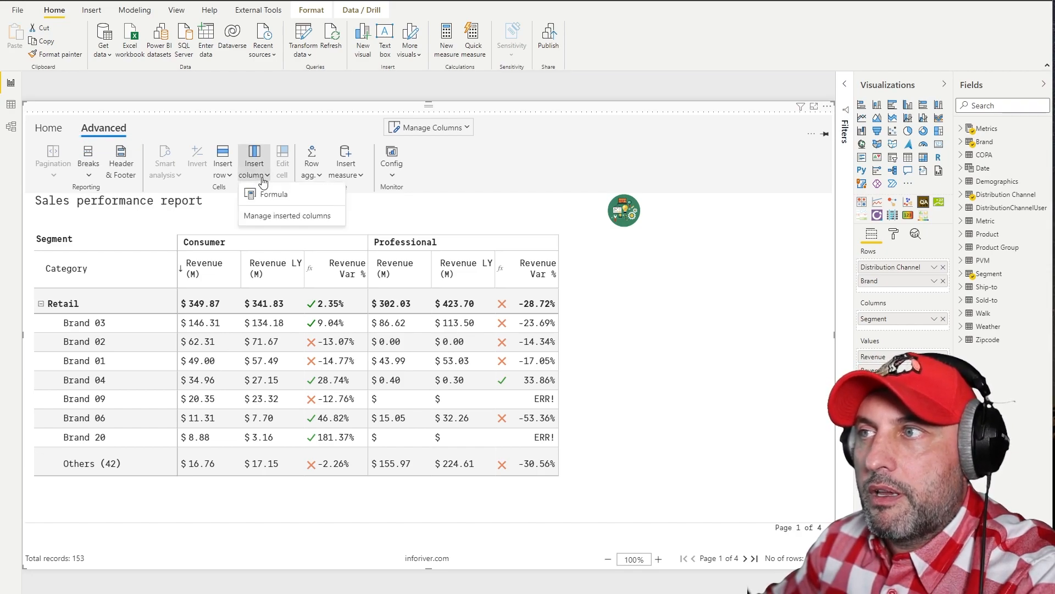
click(275, 194)
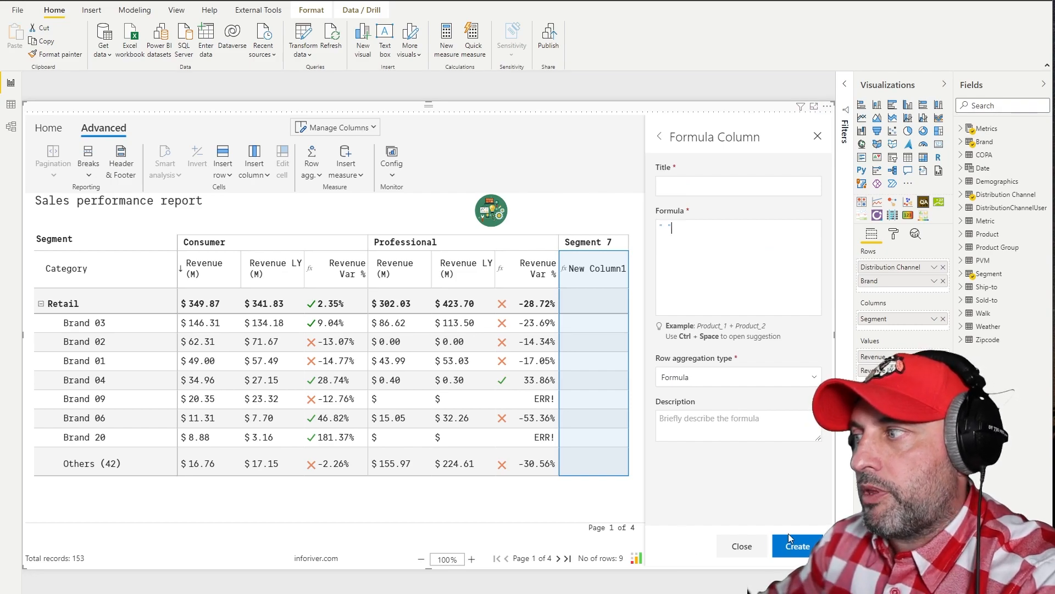
click(742, 546)
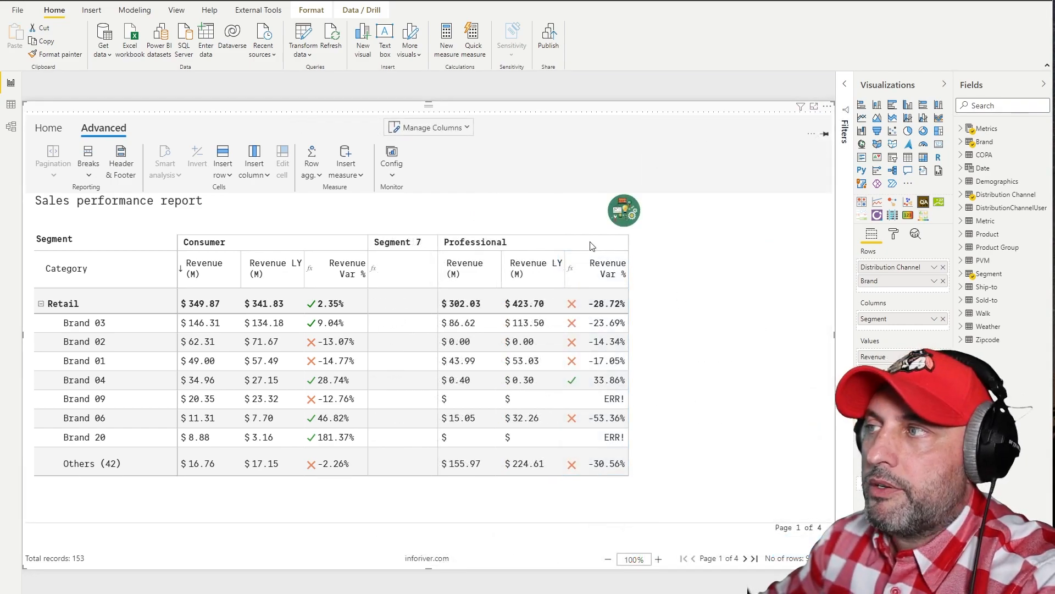
mouse_move(297, 337)
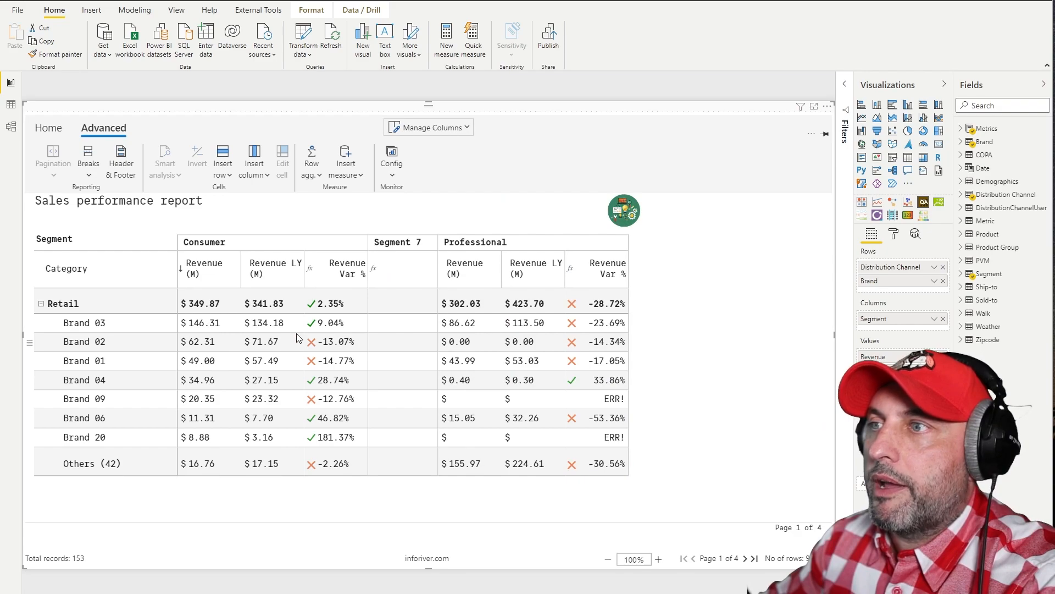
mouse_move(217, 251)
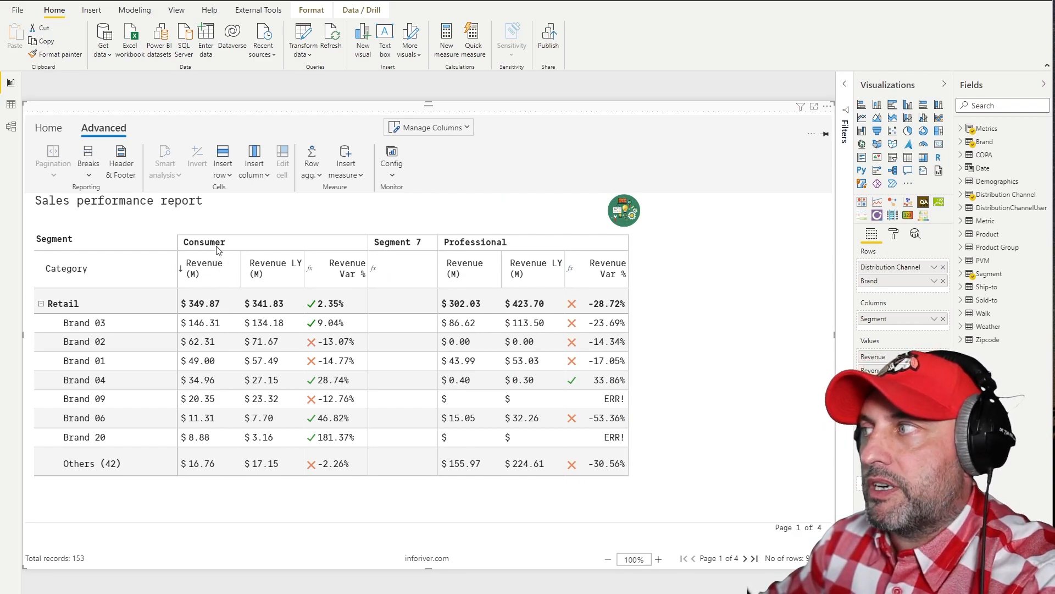
mouse_move(454, 248)
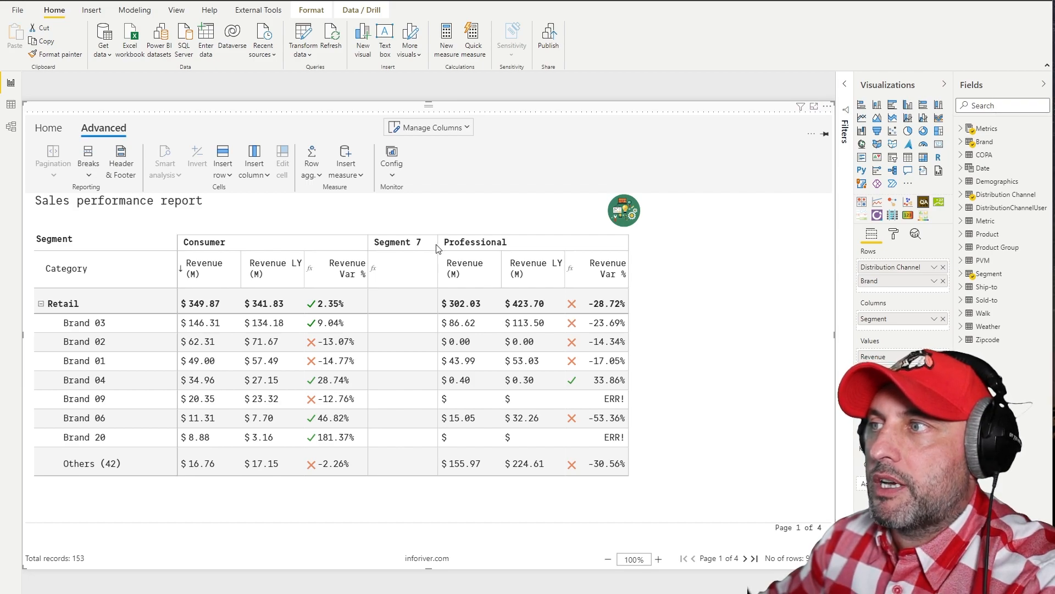
click(402, 242)
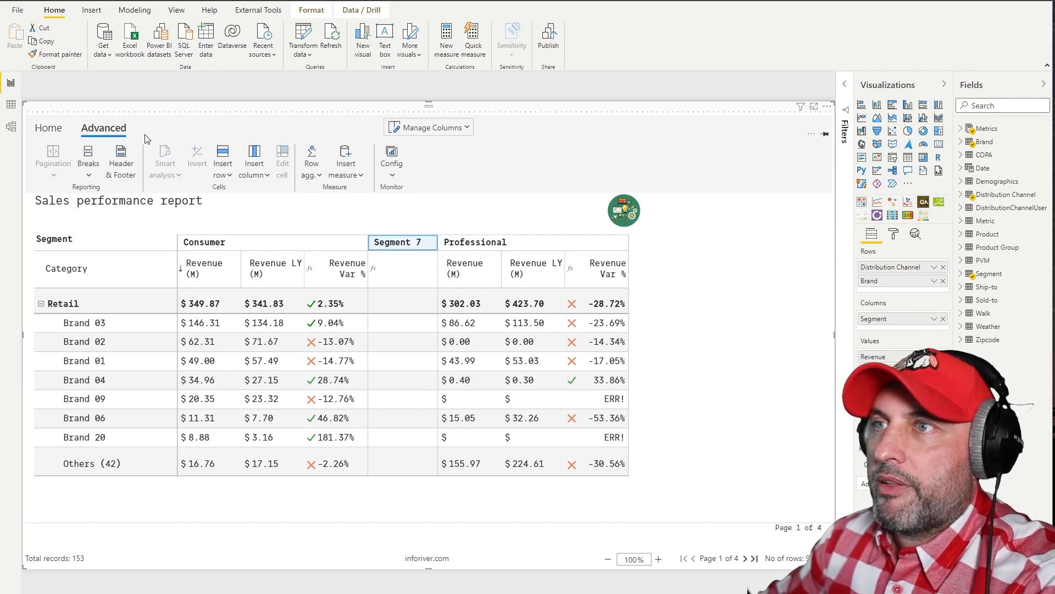
click(48, 128)
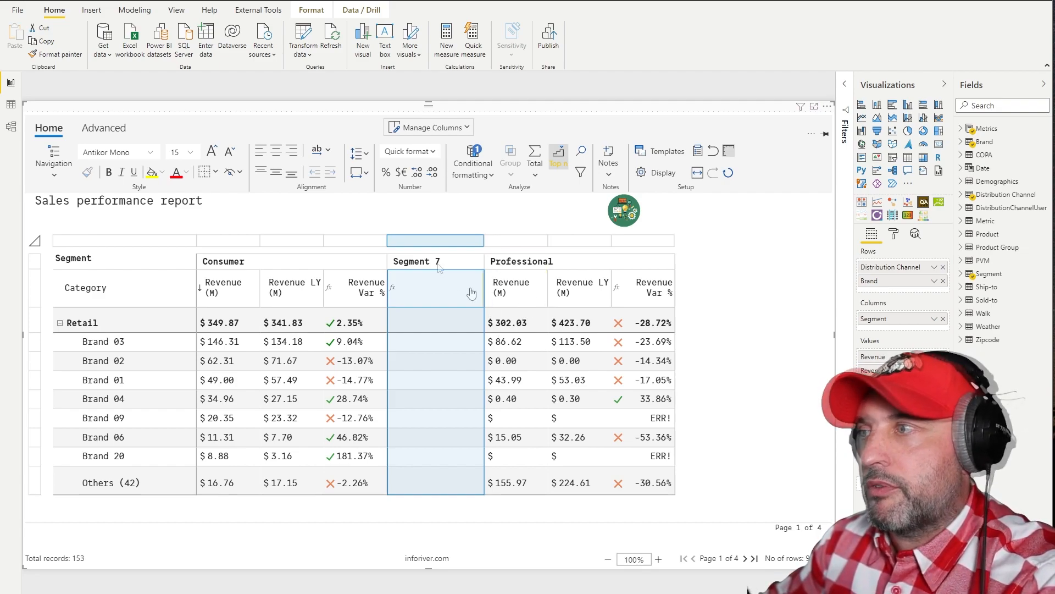
double_click(415, 261)
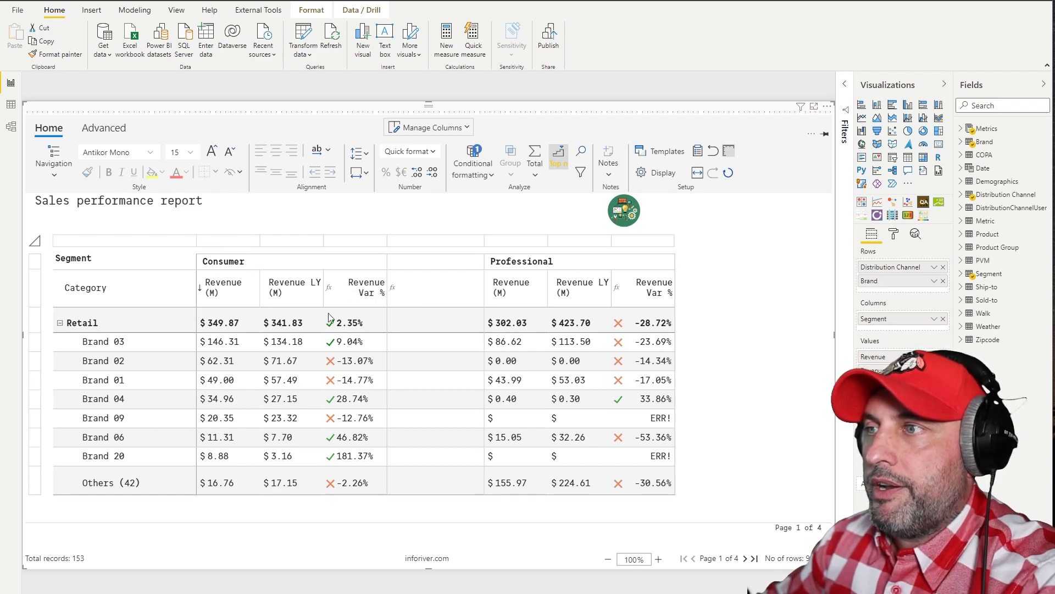
mouse_move(548, 417)
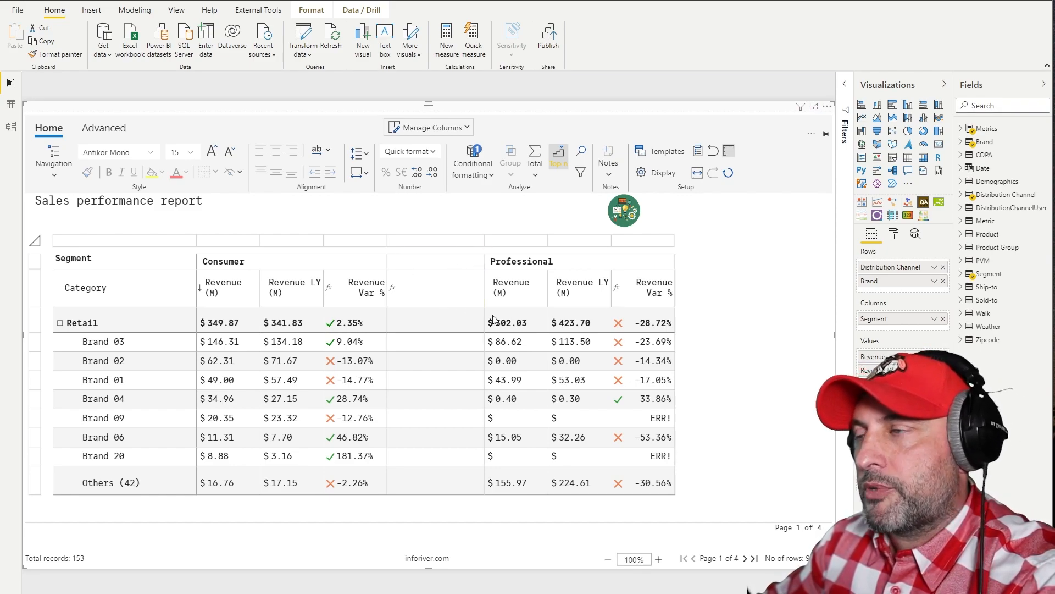
mouse_move(470, 374)
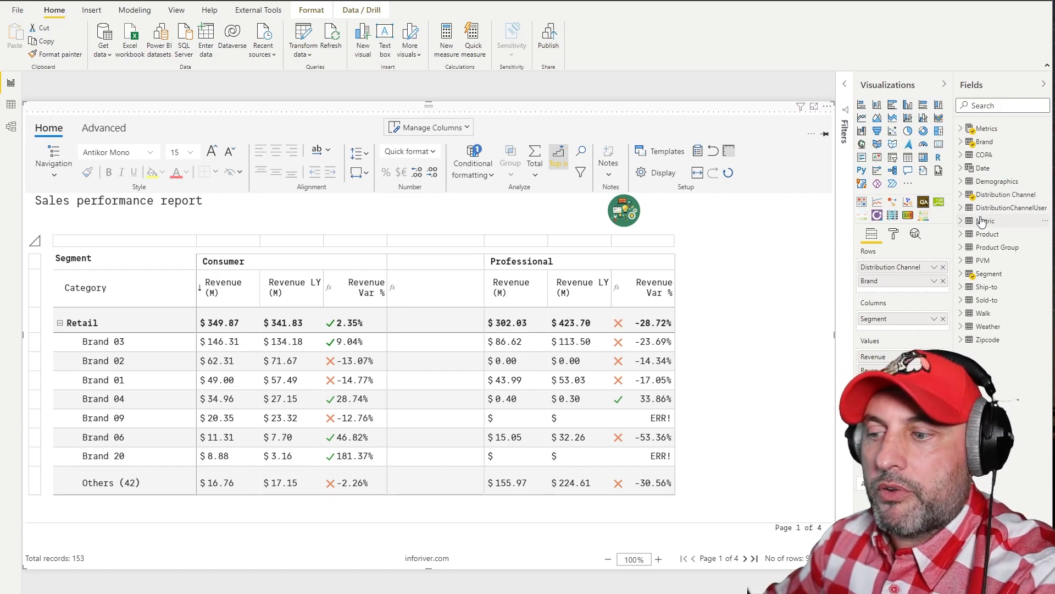
mouse_move(983, 221)
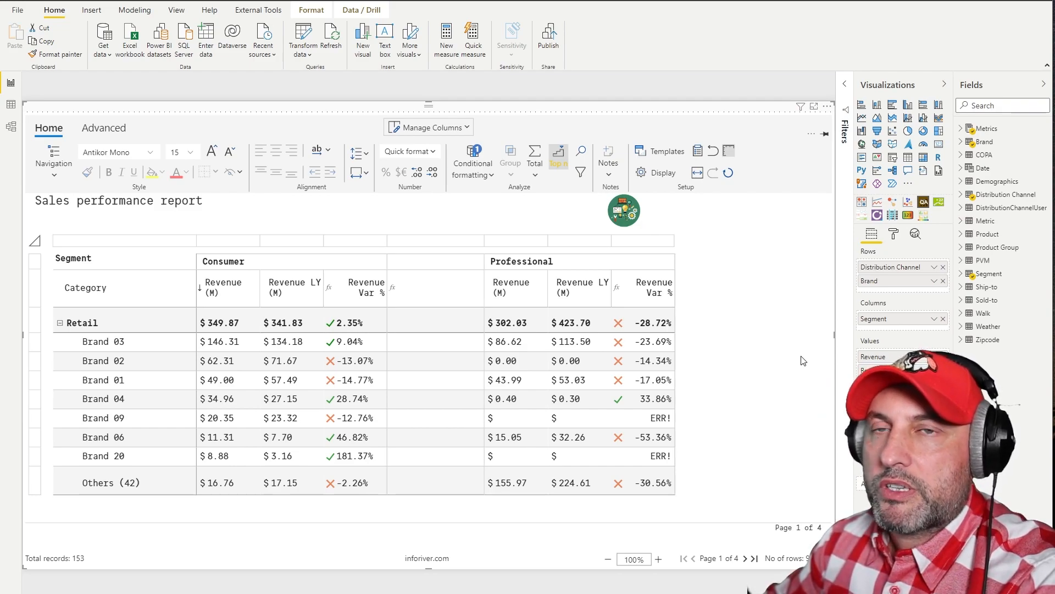
mouse_move(922, 269)
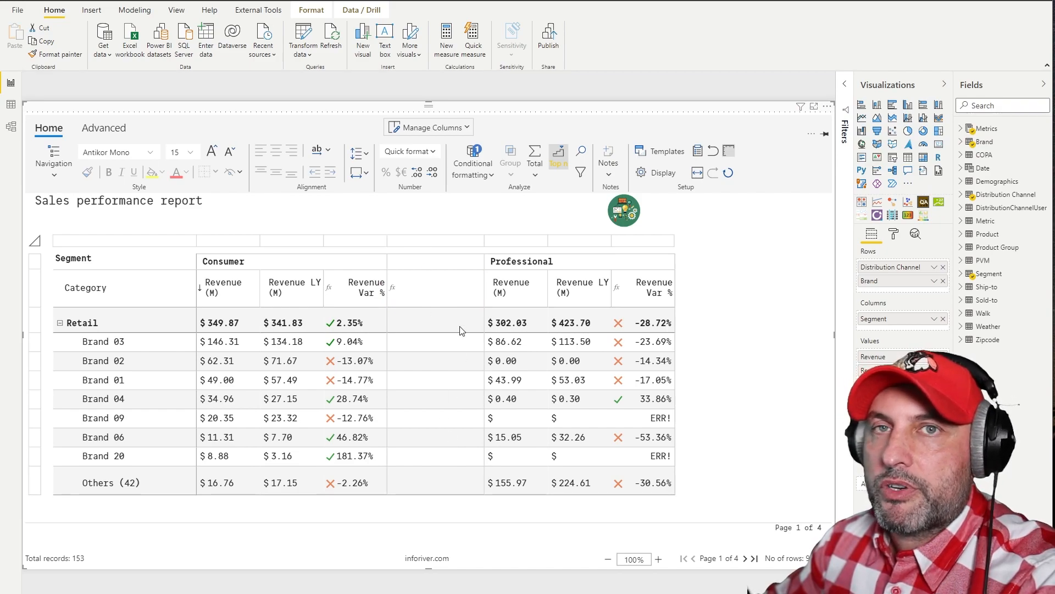
mouse_move(463, 361)
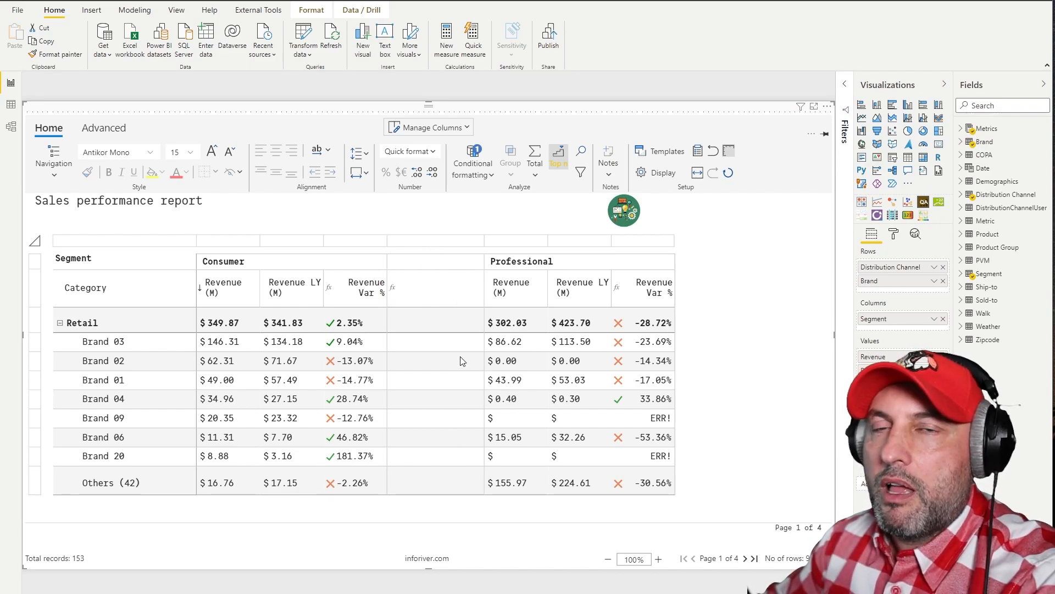
mouse_move(454, 292)
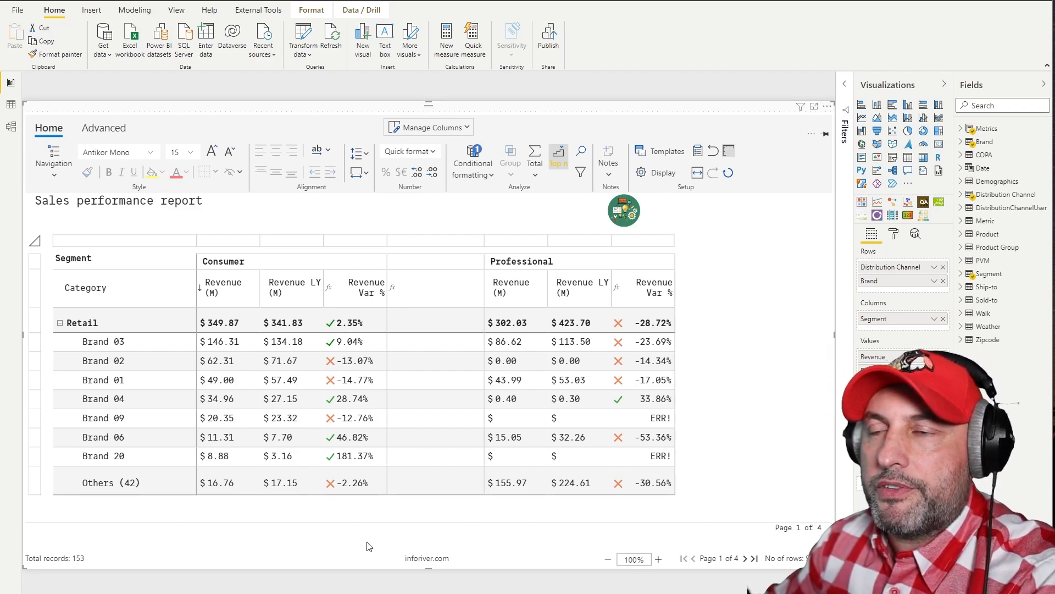
mouse_move(328, 569)
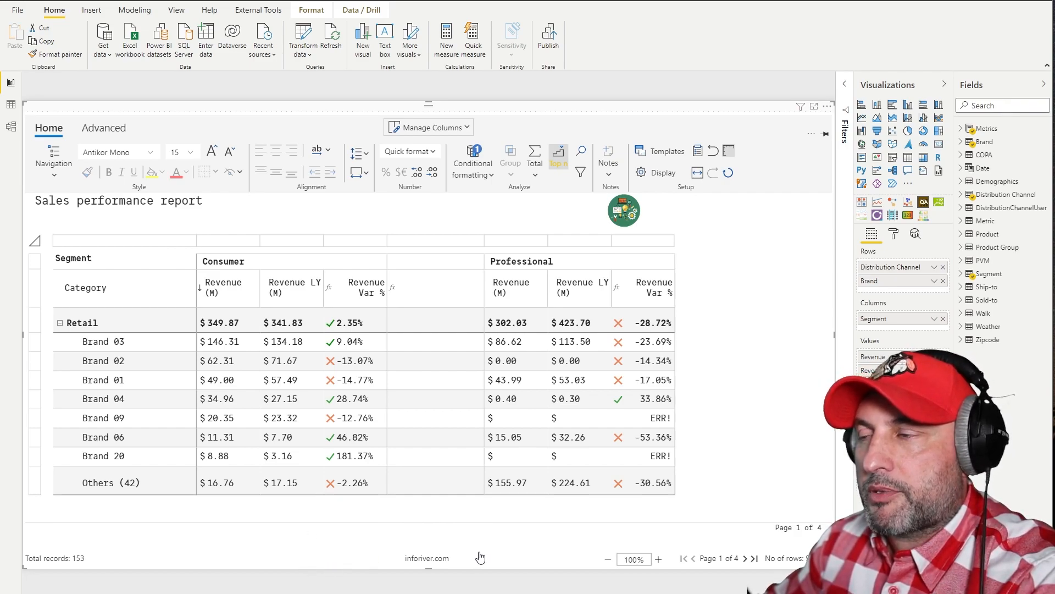
mouse_move(142, 211)
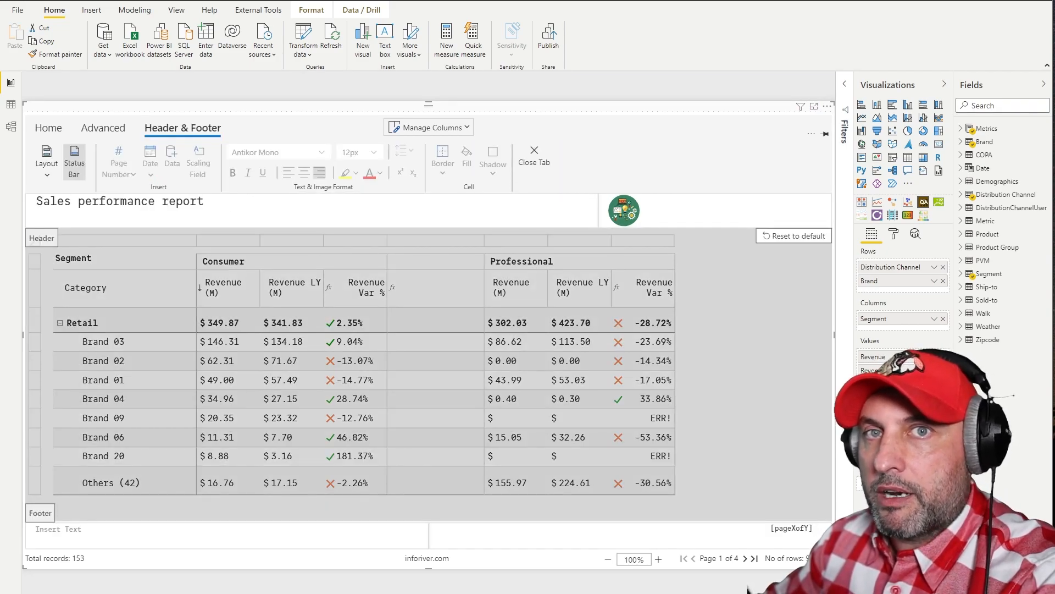
mouse_move(74, 159)
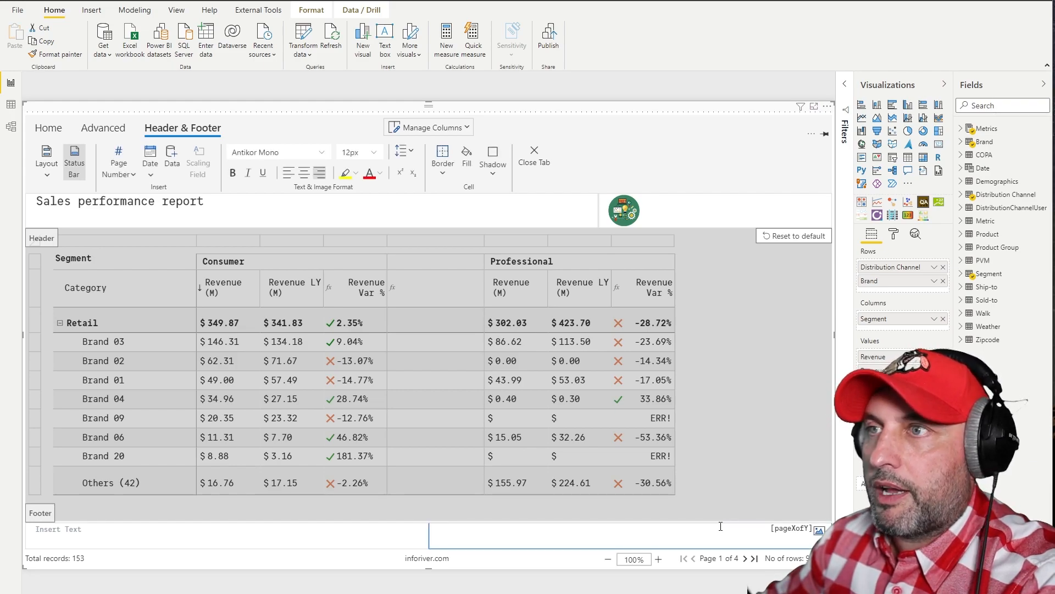
mouse_move(124, 162)
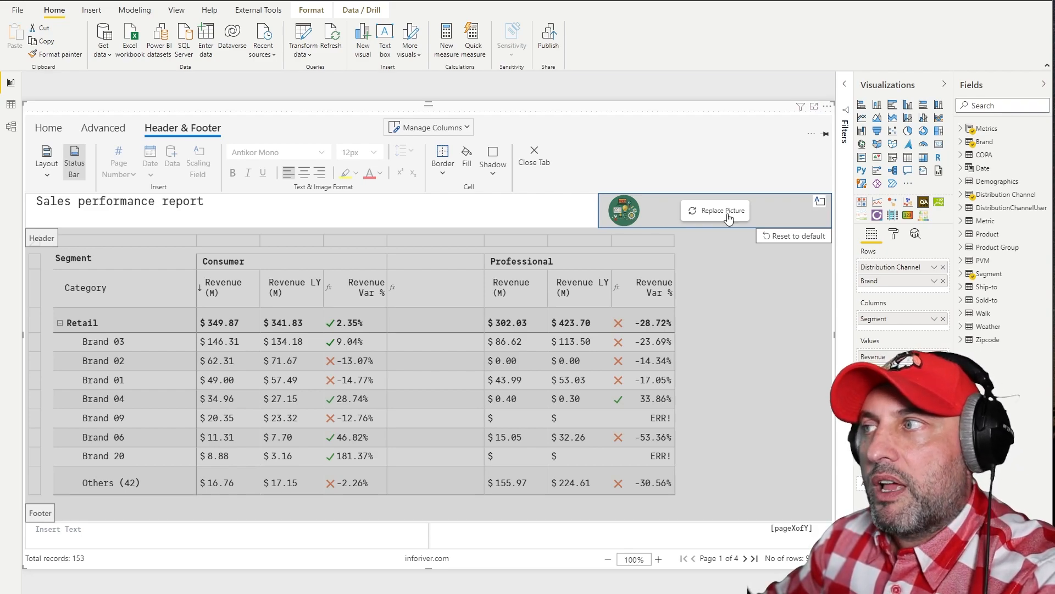
mouse_move(668, 169)
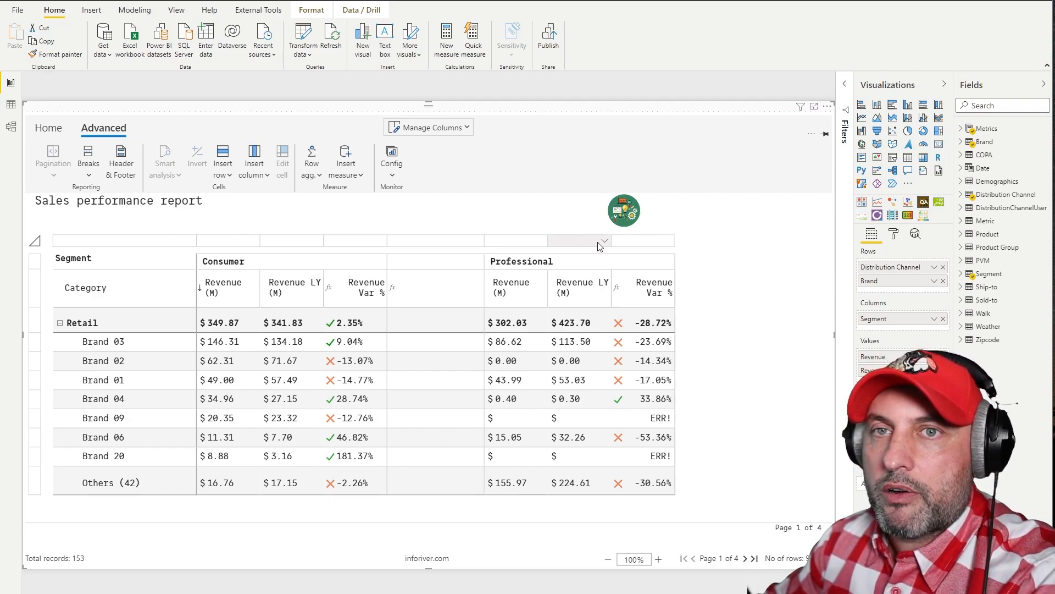
Select Brand 20's 181.37% Consumer Revenue Var % cell and save a green 'Way to go!' note.
click(355, 456)
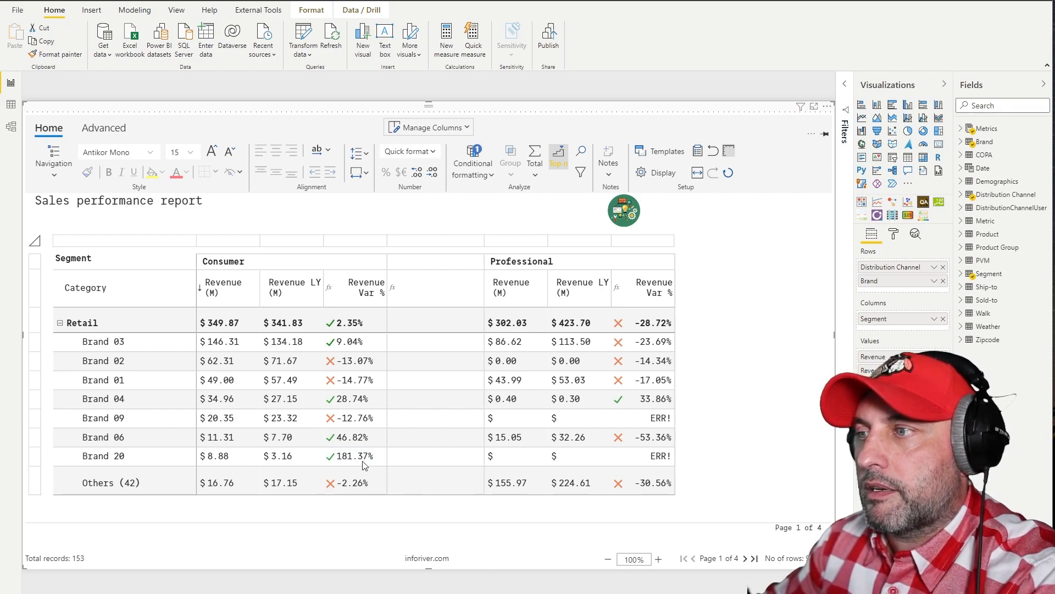
click(355, 456)
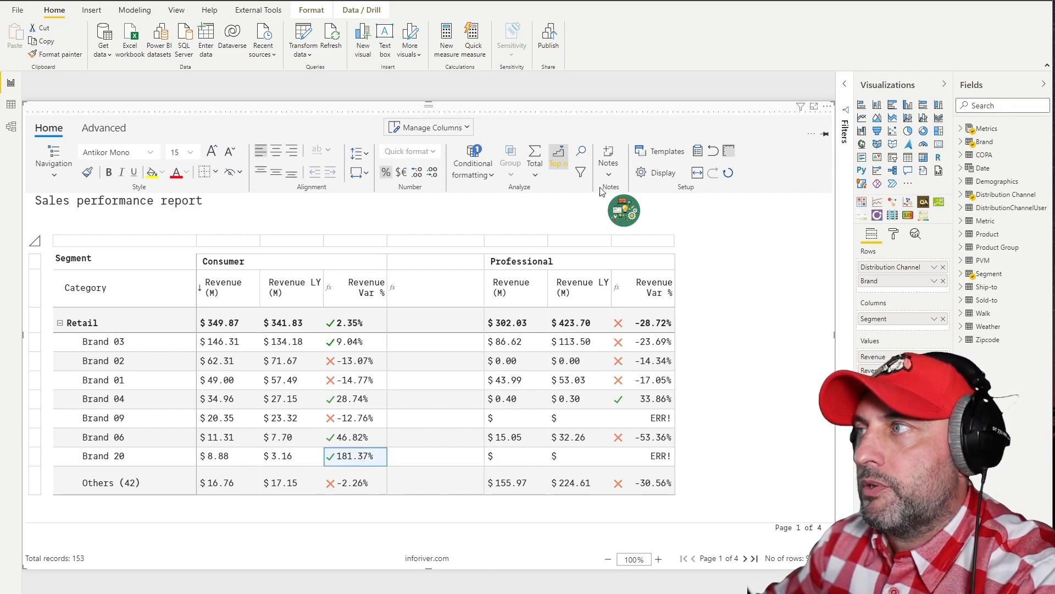
click(608, 175)
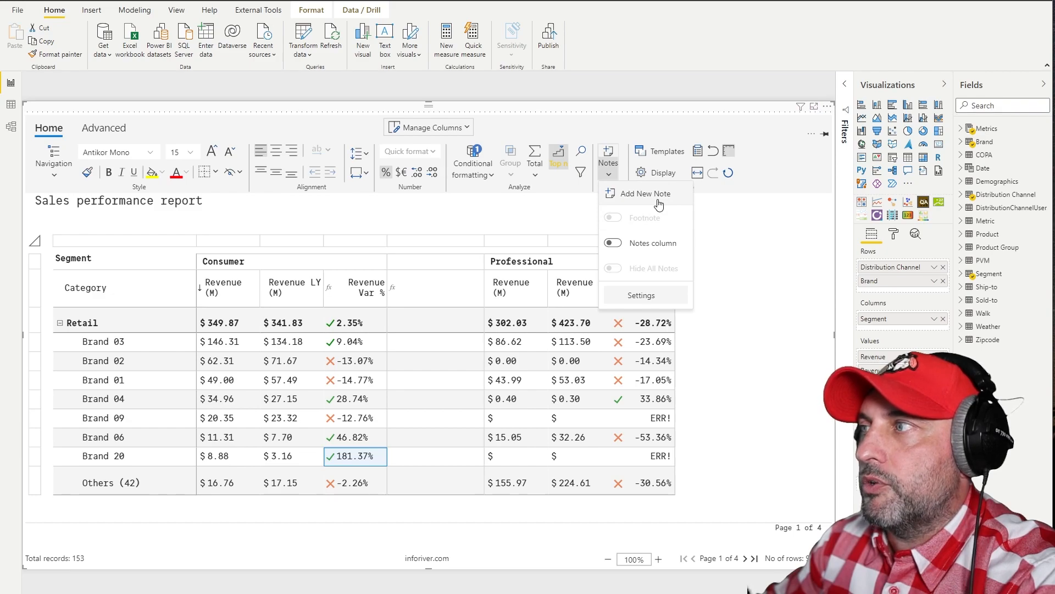
click(645, 194)
text(Way to go!)
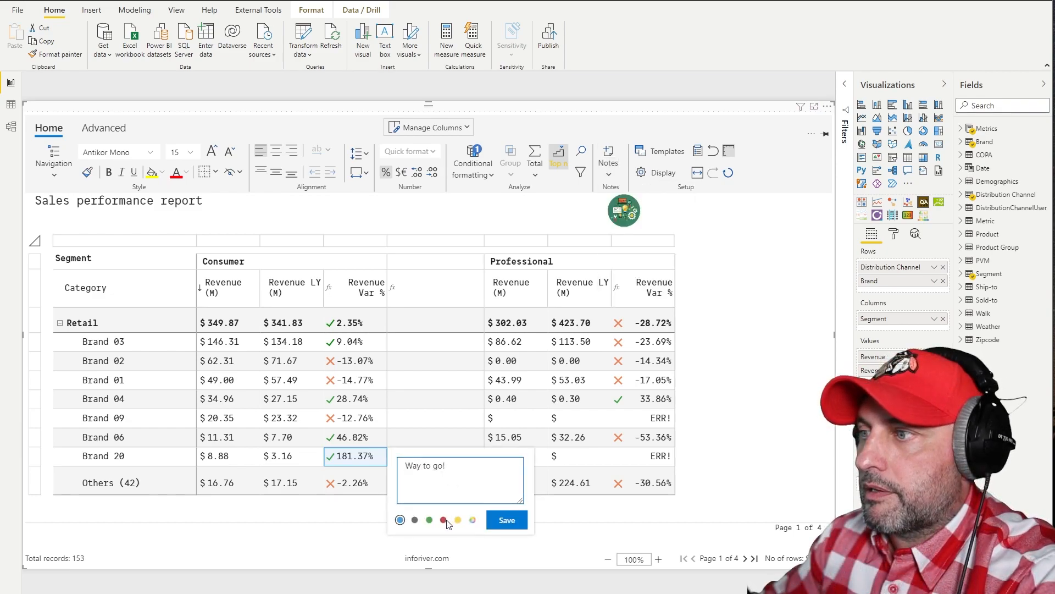
click(429, 520)
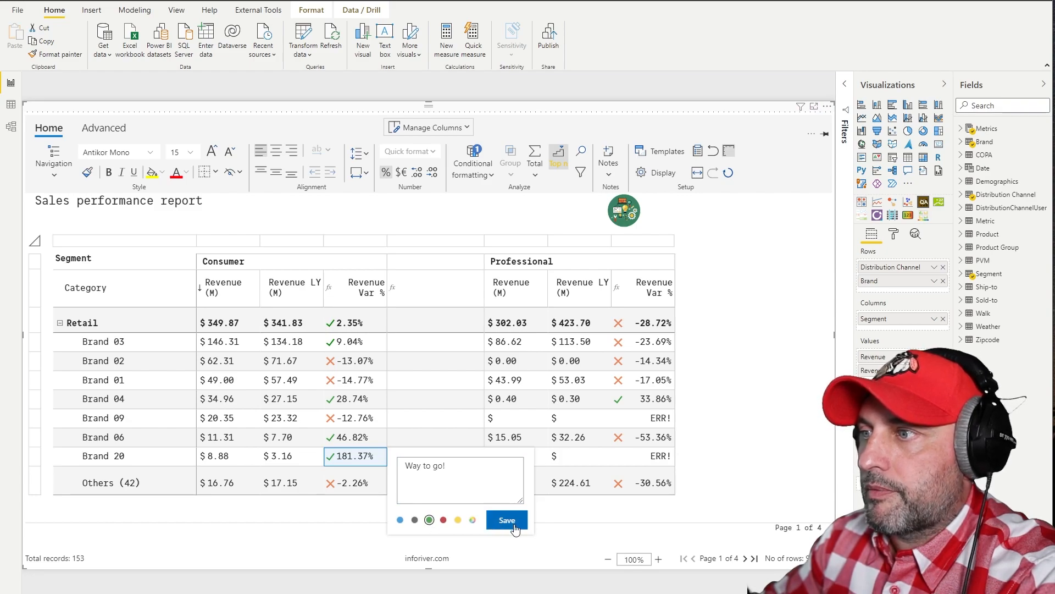
click(507, 520)
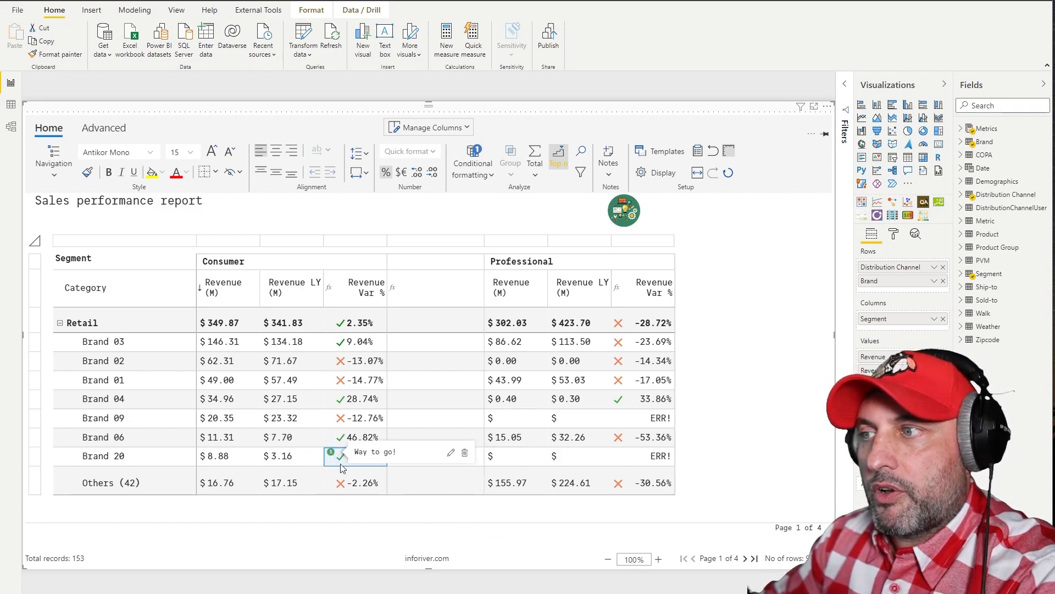
mouse_move(329, 458)
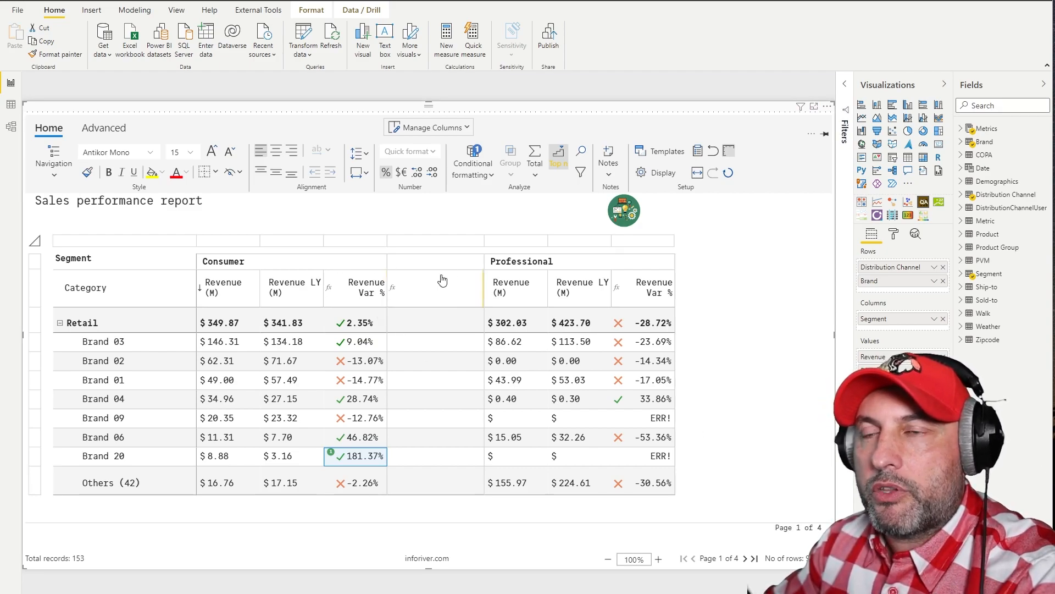
mouse_move(351, 287)
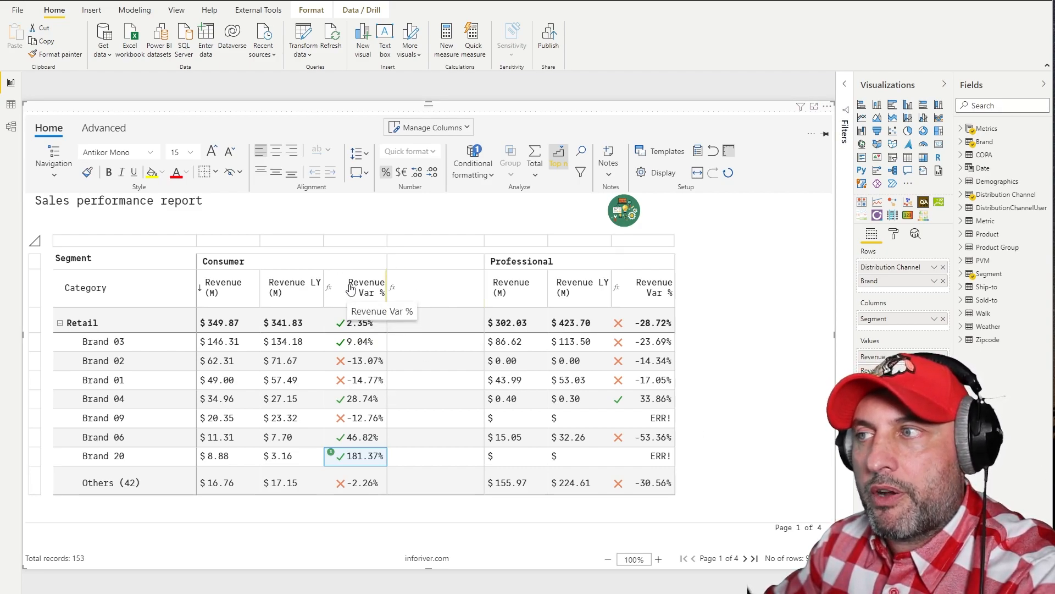
mouse_move(350, 367)
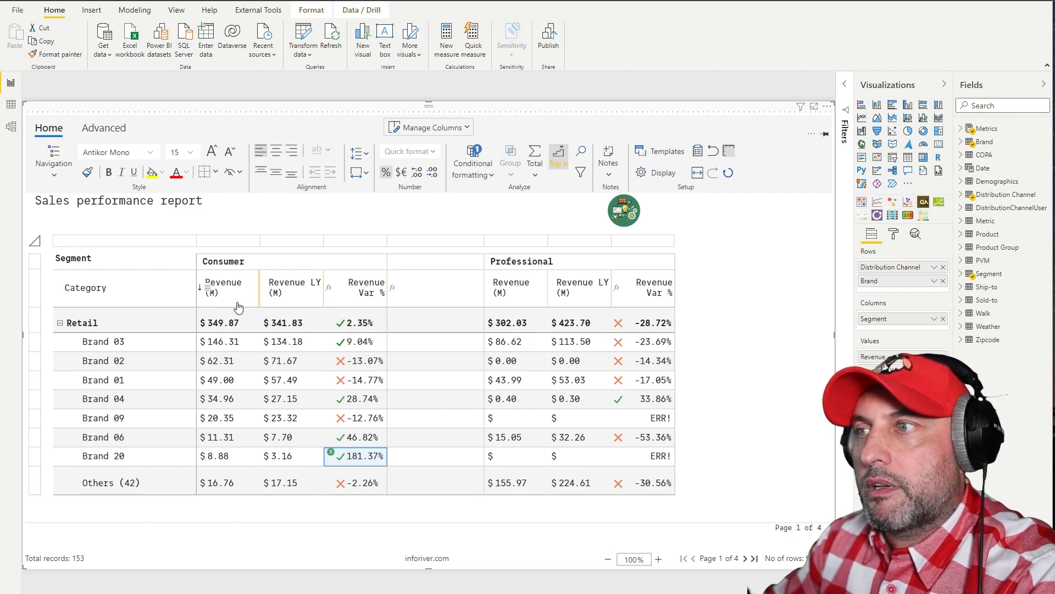
mouse_move(305, 362)
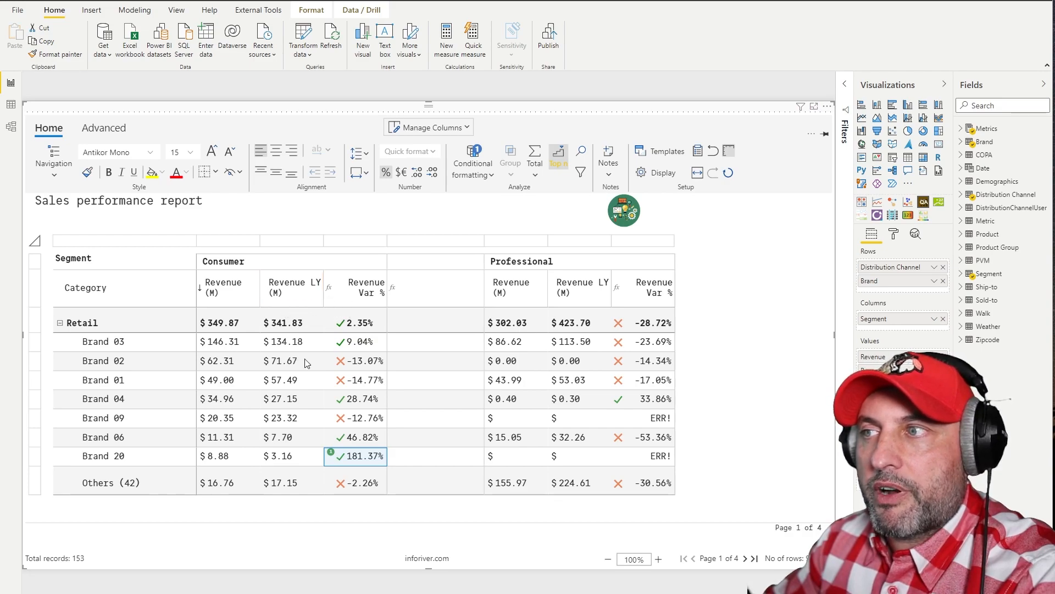
mouse_move(359, 298)
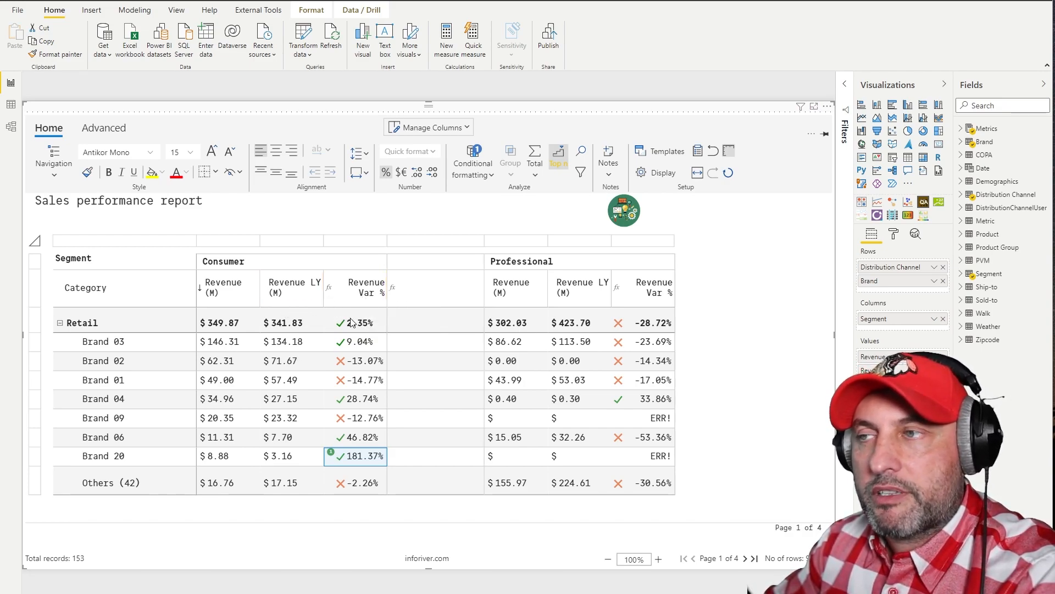
mouse_move(360, 292)
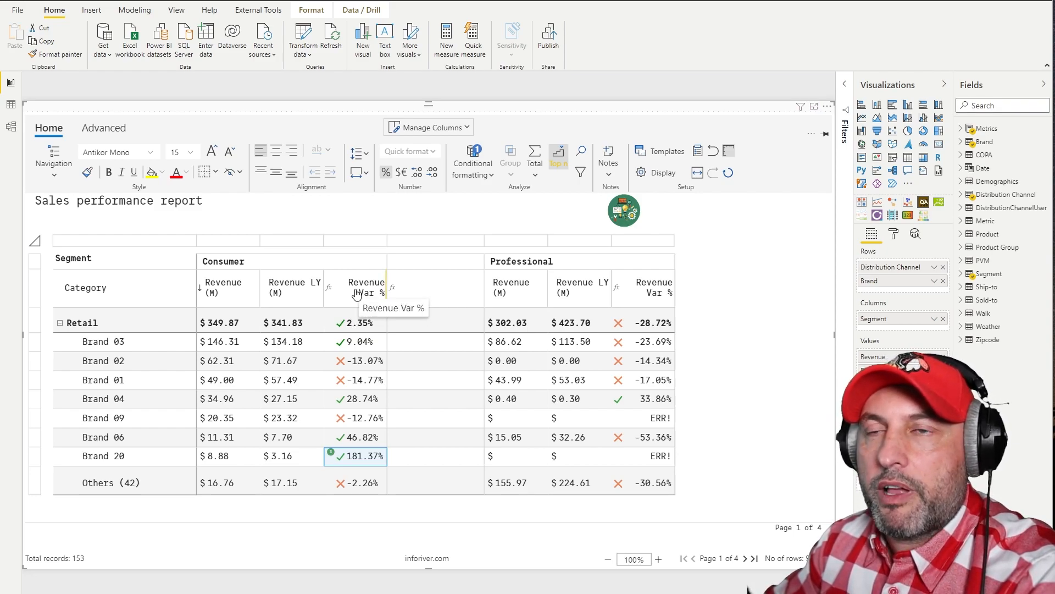
mouse_move(367, 323)
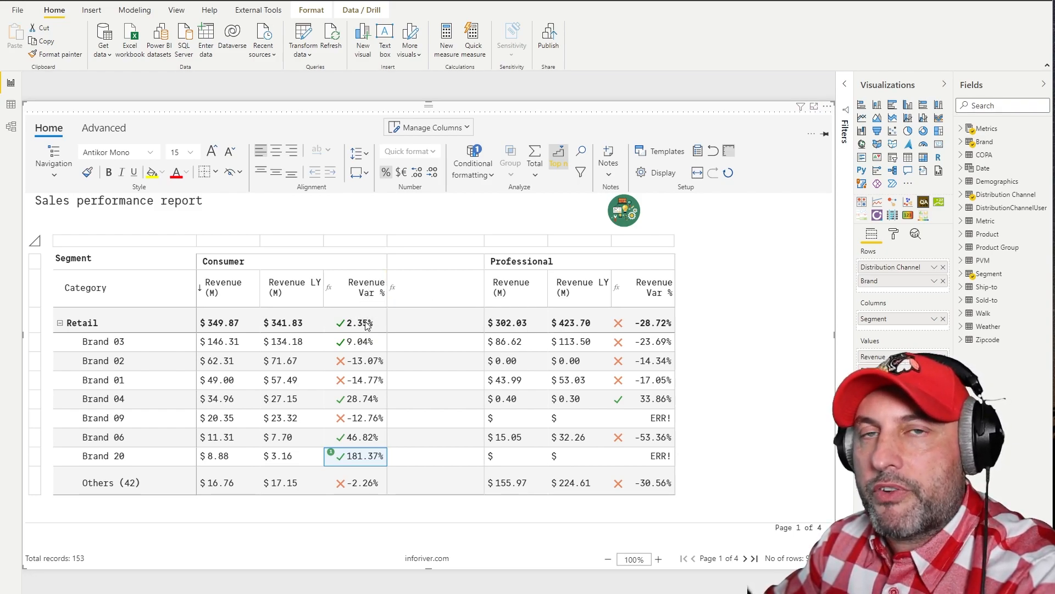
mouse_move(371, 293)
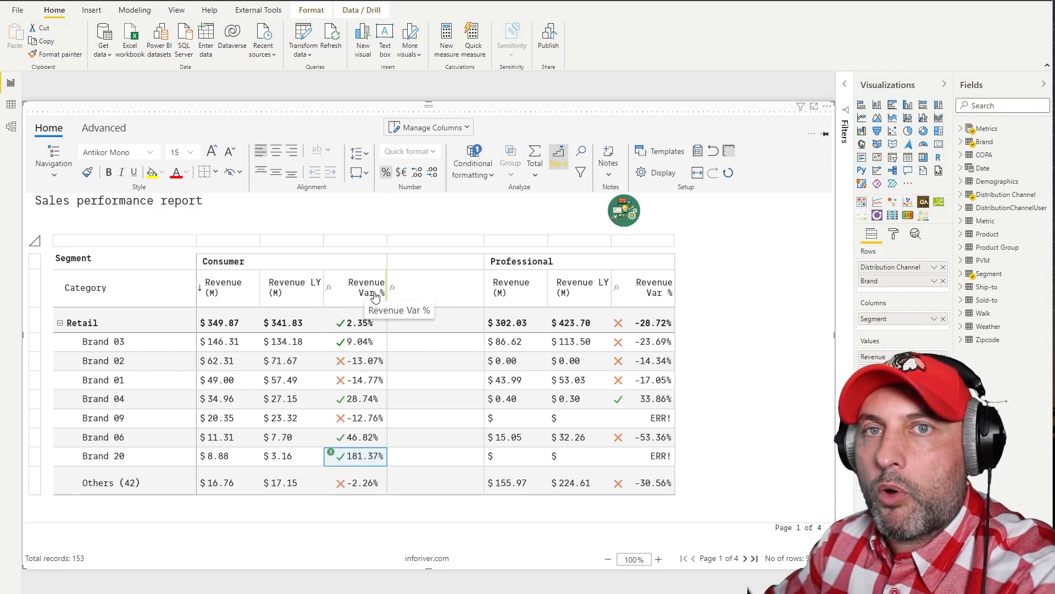
mouse_move(588, 354)
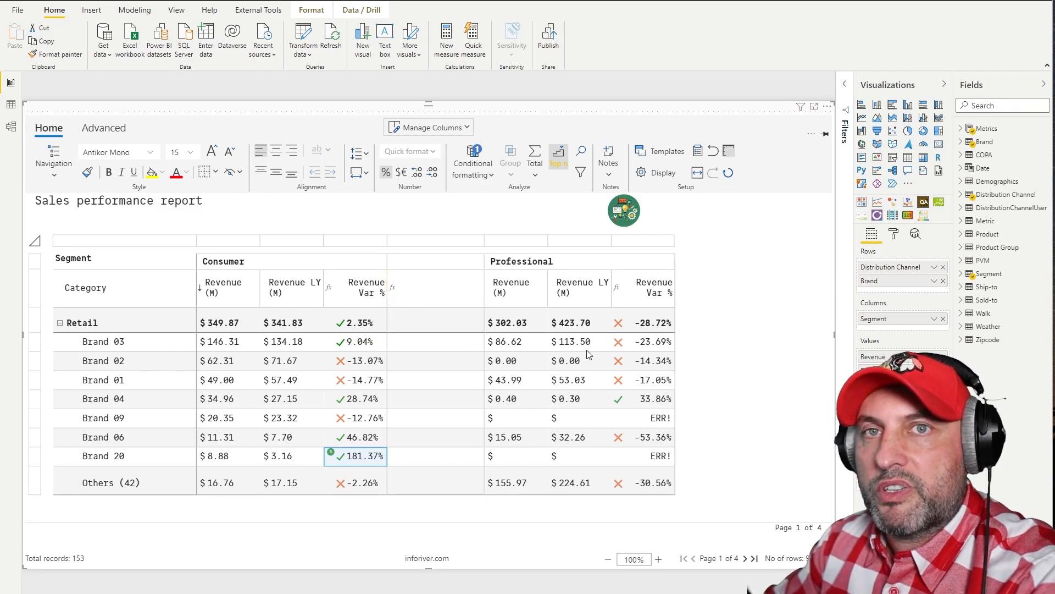